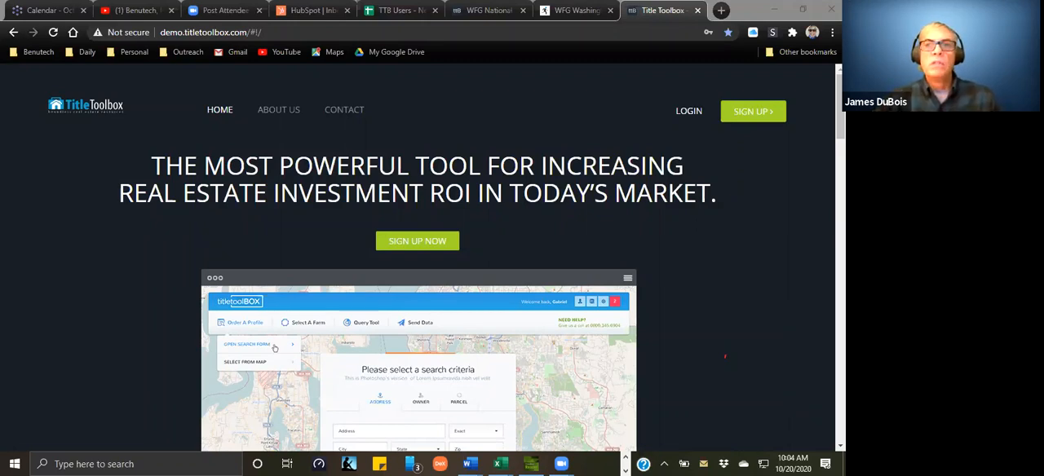
{"action": "mouse_move", "coordinate": [524, 299]}
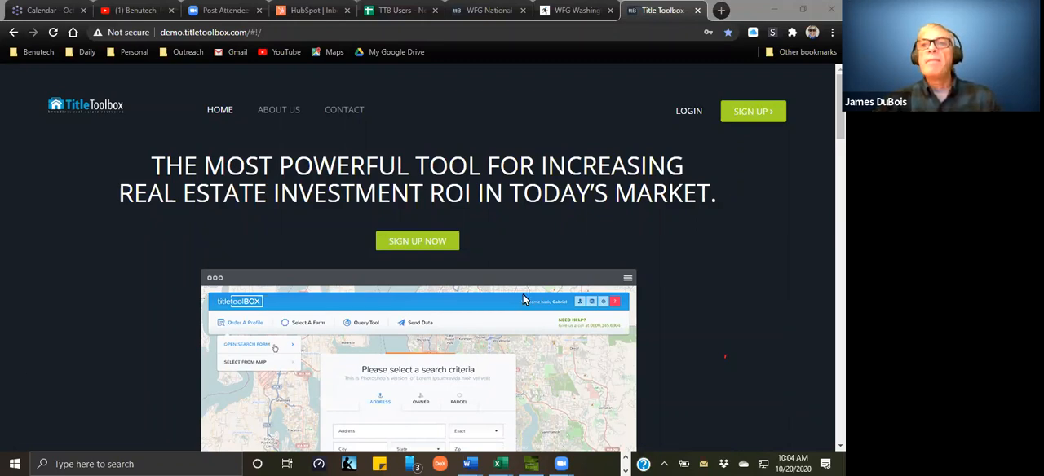
{"action": "left_click", "coordinate": [688, 111]}
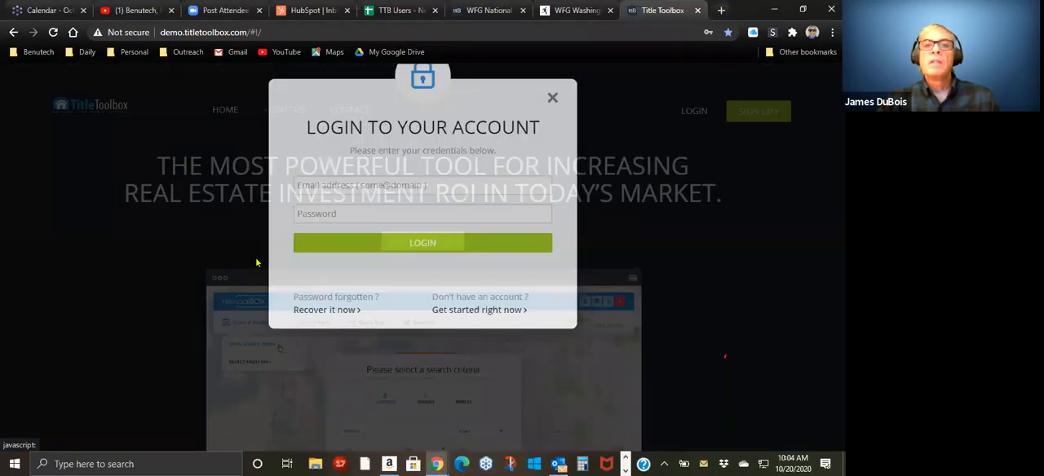
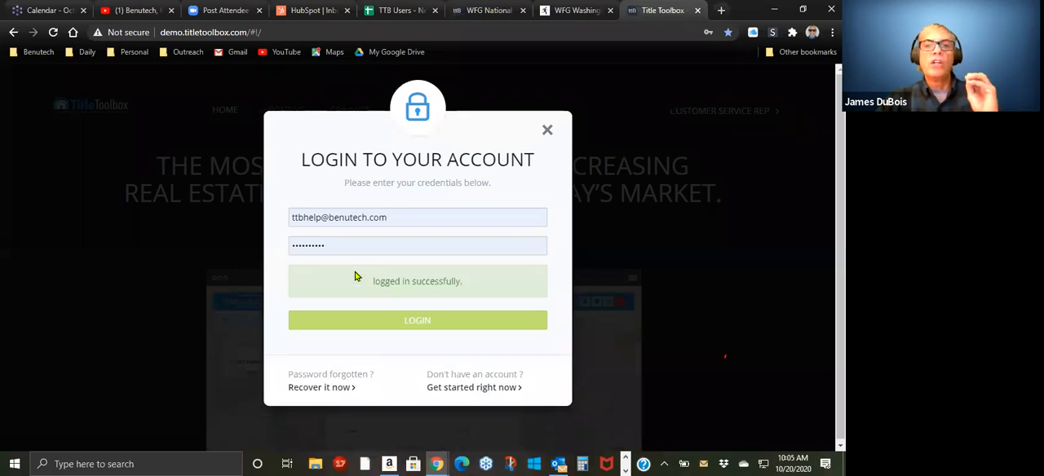
{"action": "left_click", "coordinate": [417, 319]}
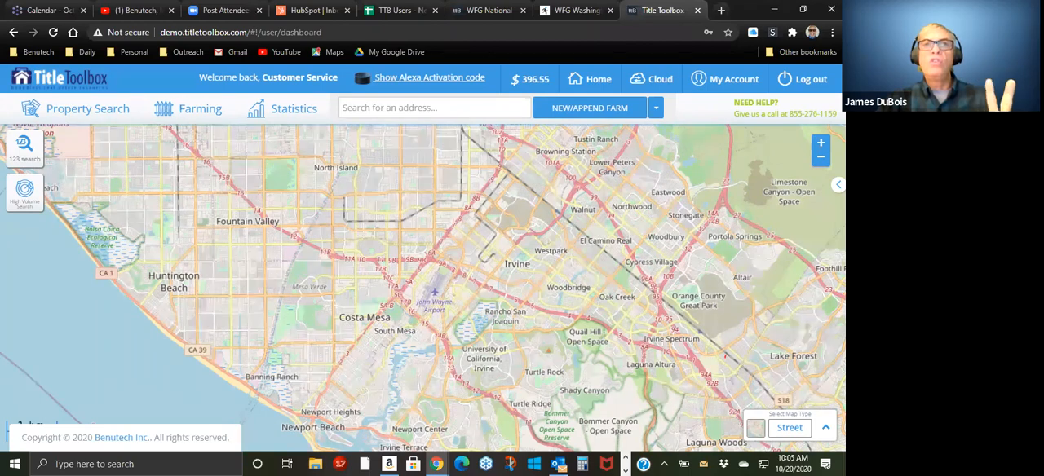
{"action": "mouse_move", "coordinate": [742, 196]}
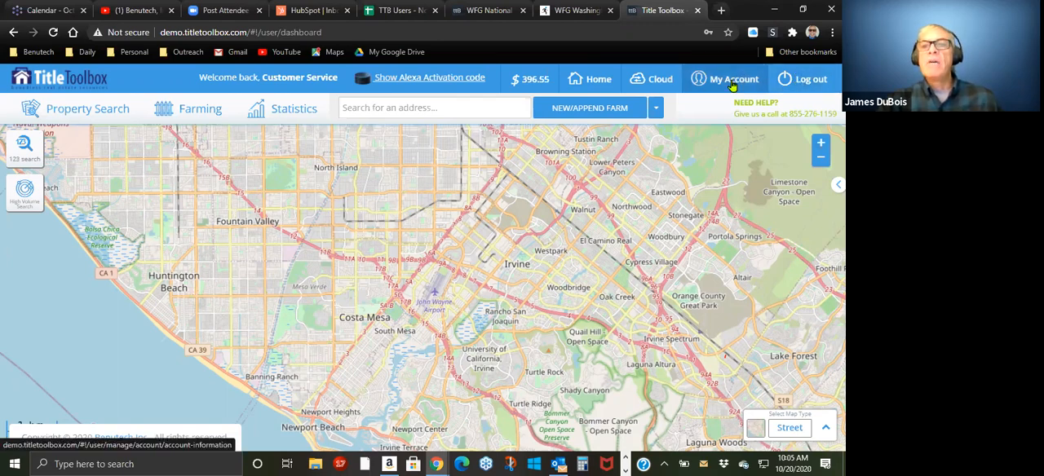
{"action": "left_click", "coordinate": [732, 78]}
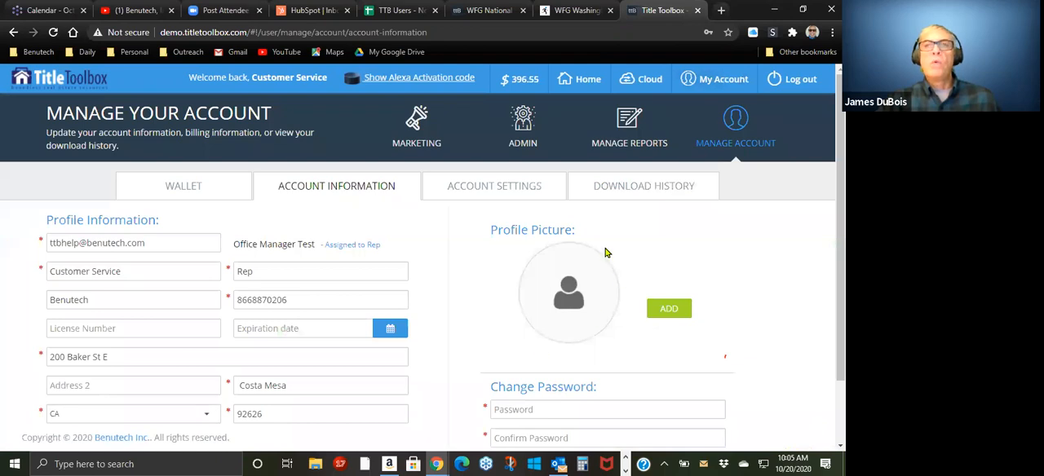
{"action": "mouse_move", "coordinate": [541, 275]}
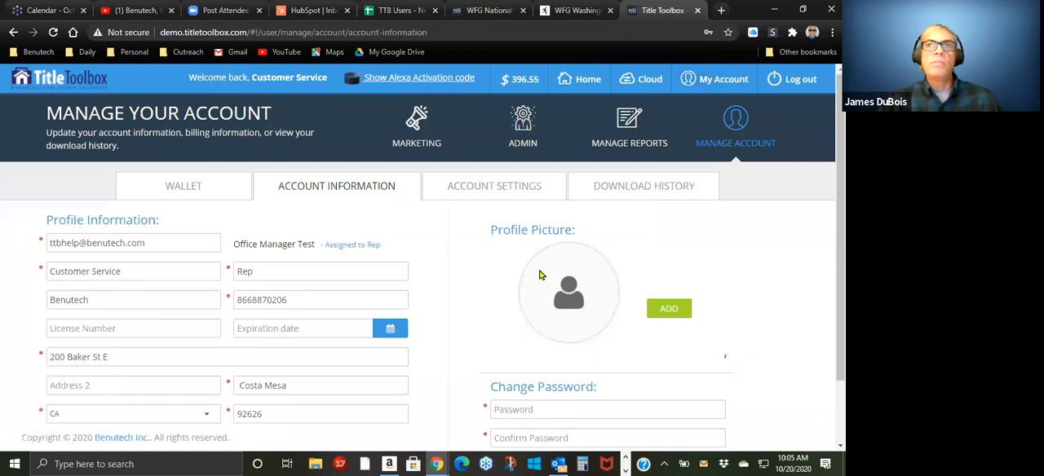
{"action": "mouse_move", "coordinate": [604, 310]}
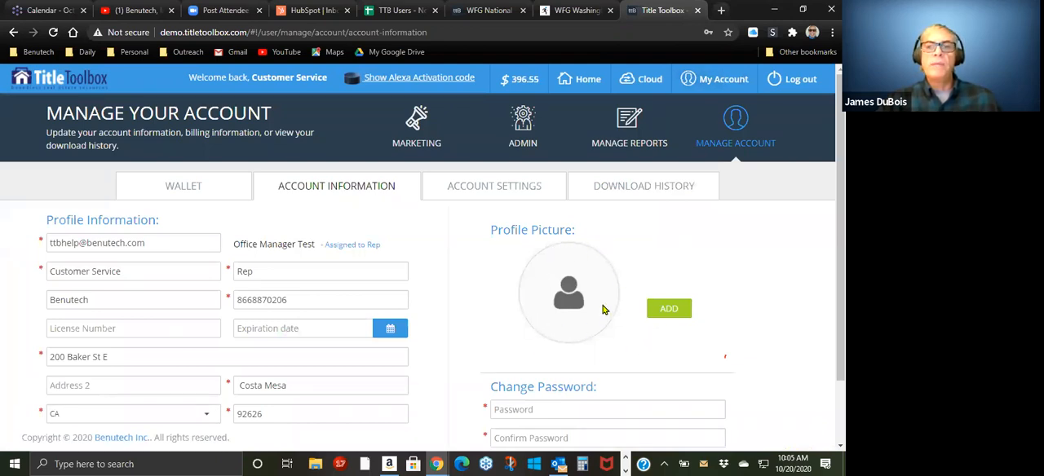
{"action": "mouse_move", "coordinate": [600, 309]}
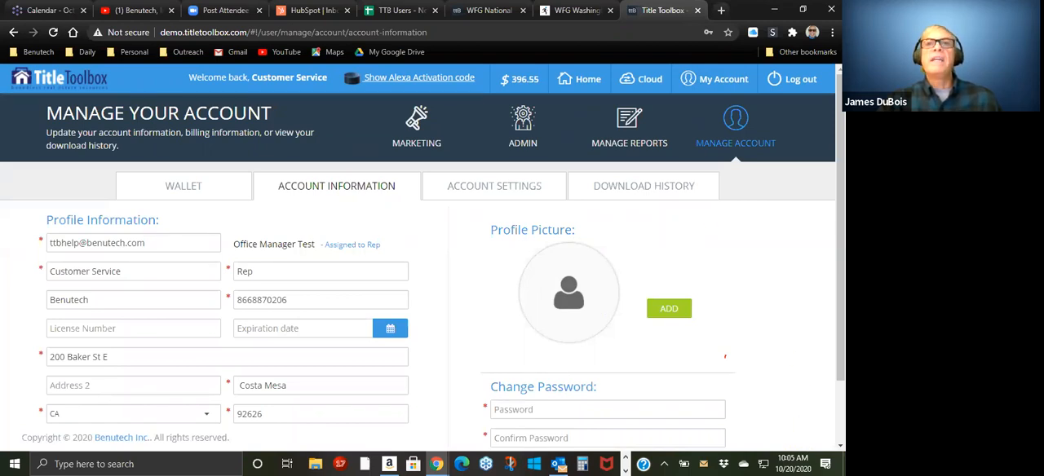
{"action": "mouse_move", "coordinate": [642, 202]}
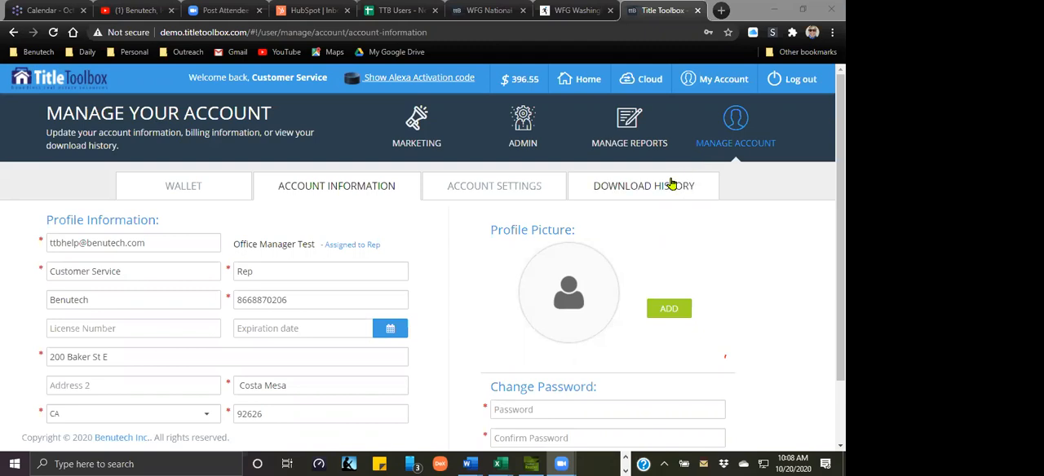
{"action": "mouse_move", "coordinate": [599, 89]}
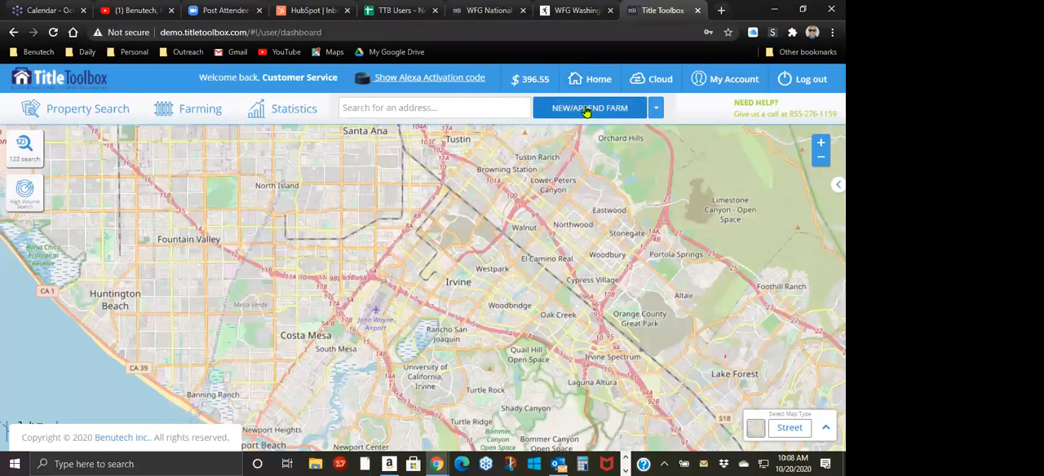
Step: Show the Farming menu's Farms list and scroll through the 513 saved farms
{"action": "left_click", "coordinate": [200, 108]}
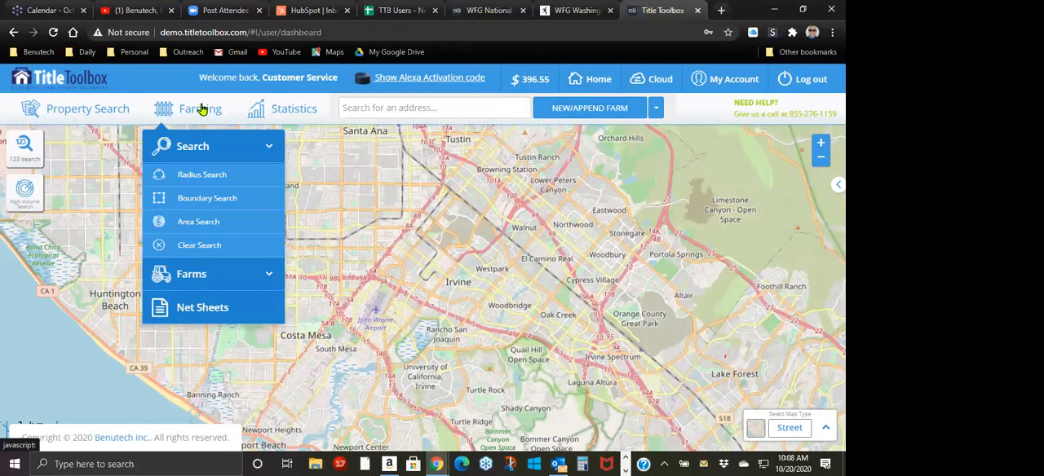
{"action": "mouse_move", "coordinate": [221, 274]}
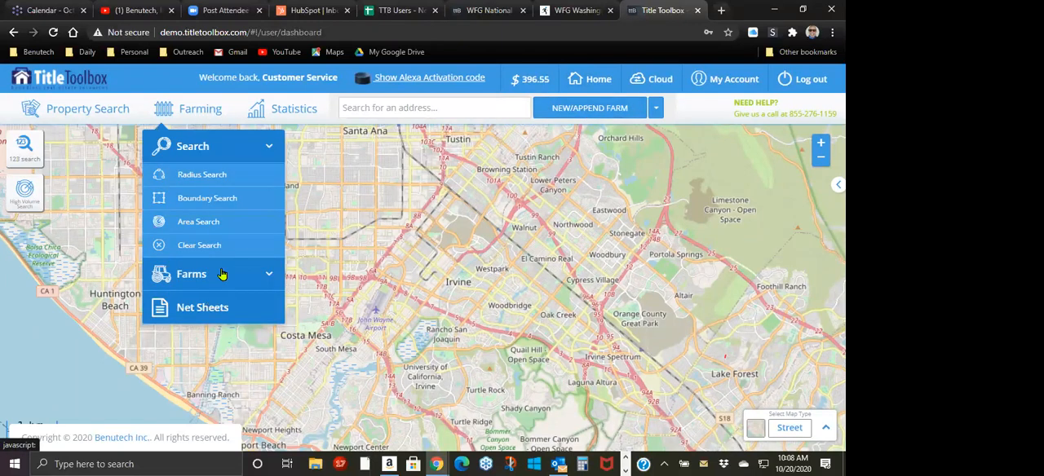
{"action": "left_click", "coordinate": [192, 274]}
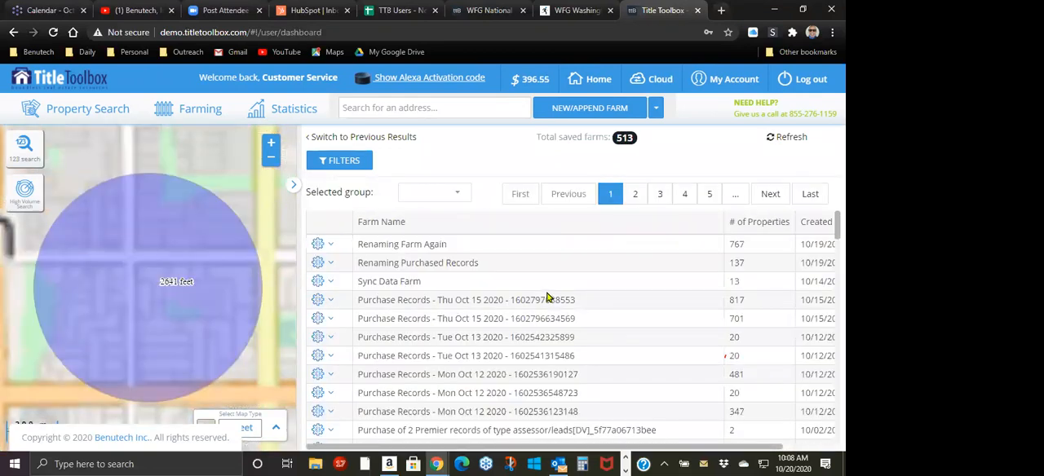
{"action": "scroll", "scroll_direction": "down", "scroll_amount": 3}
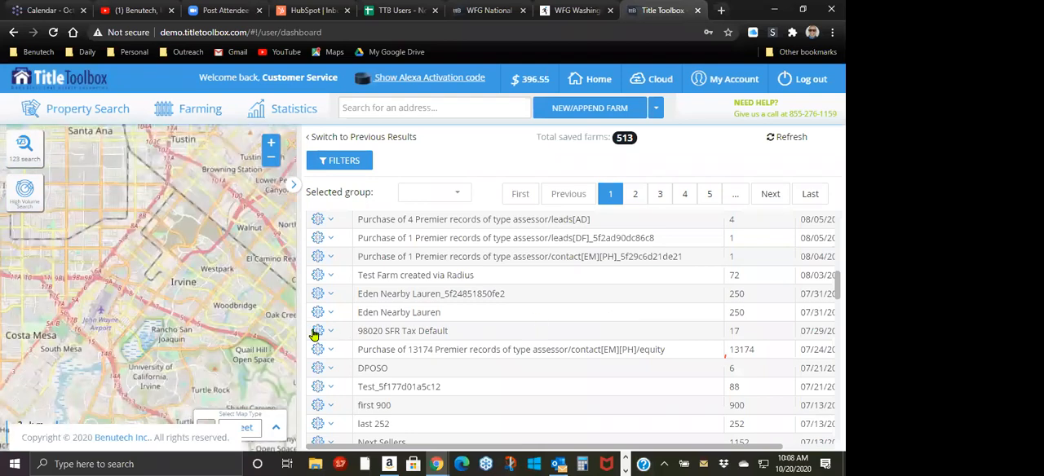
Step: Open the actions menu for the 98020 SFR Tax Default farm
{"action": "left_click", "coordinate": [324, 331]}
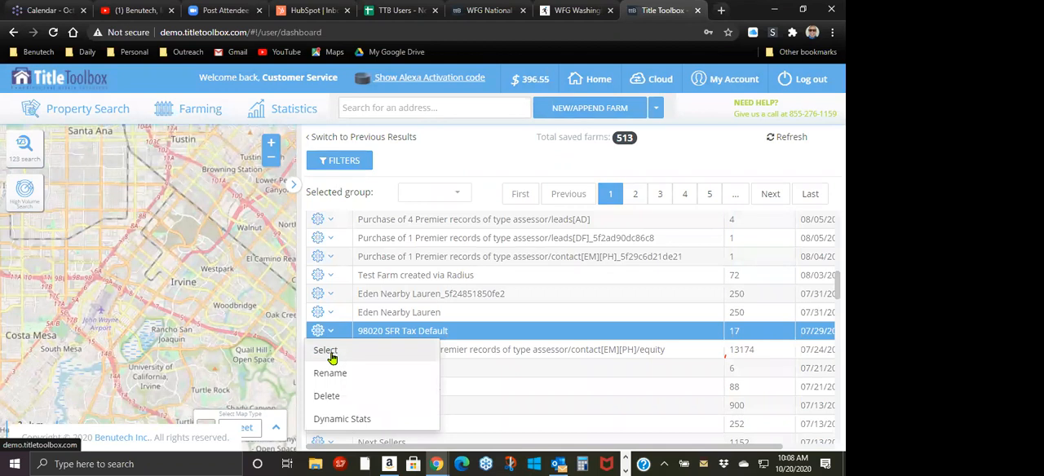
{"action": "mouse_move", "coordinate": [365, 326]}
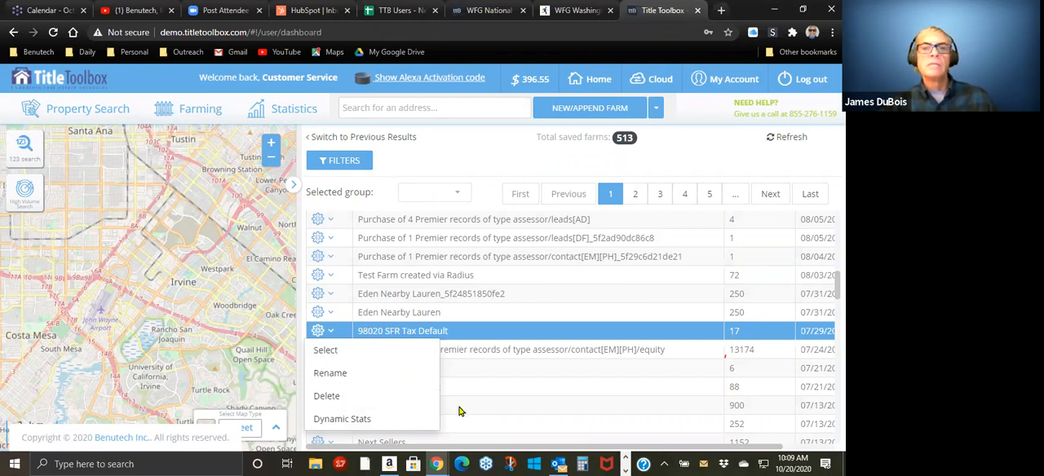
{"action": "mouse_move", "coordinate": [503, 380]}
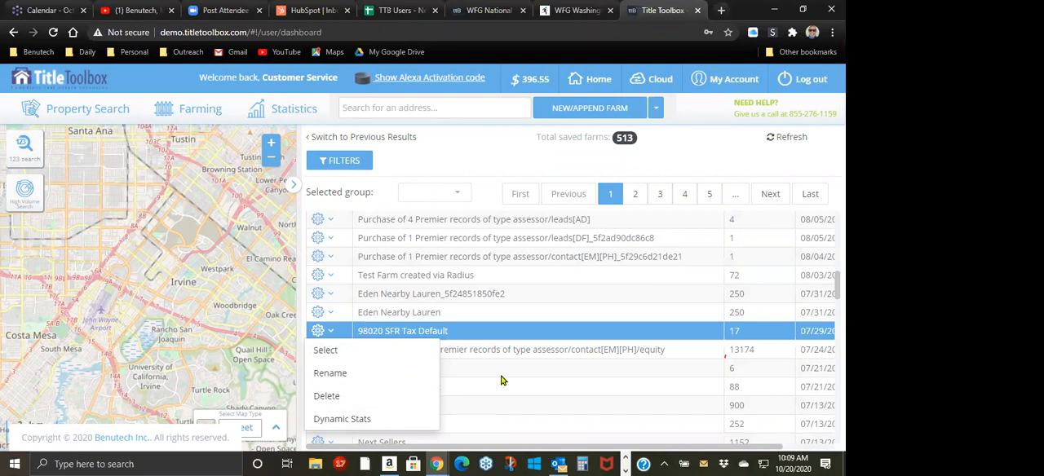
{"action": "mouse_move", "coordinate": [514, 370]}
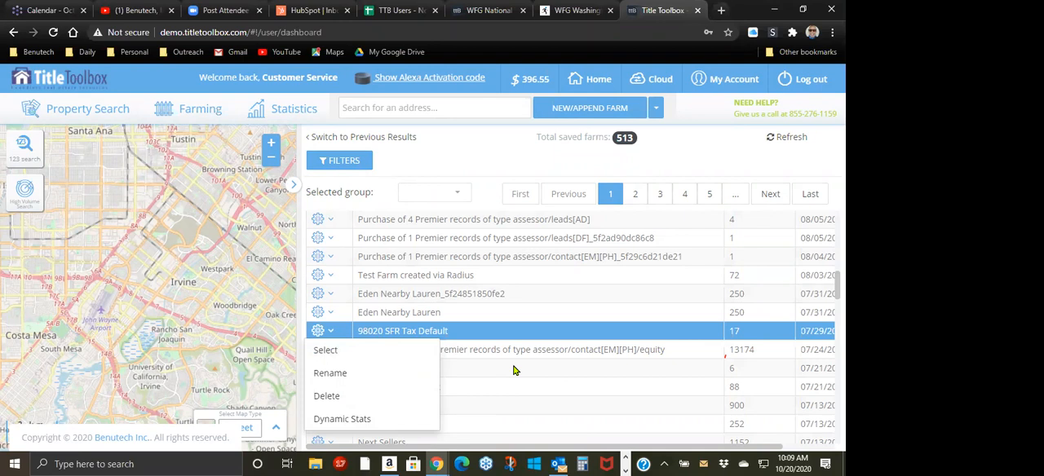
{"action": "mouse_move", "coordinate": [644, 287]}
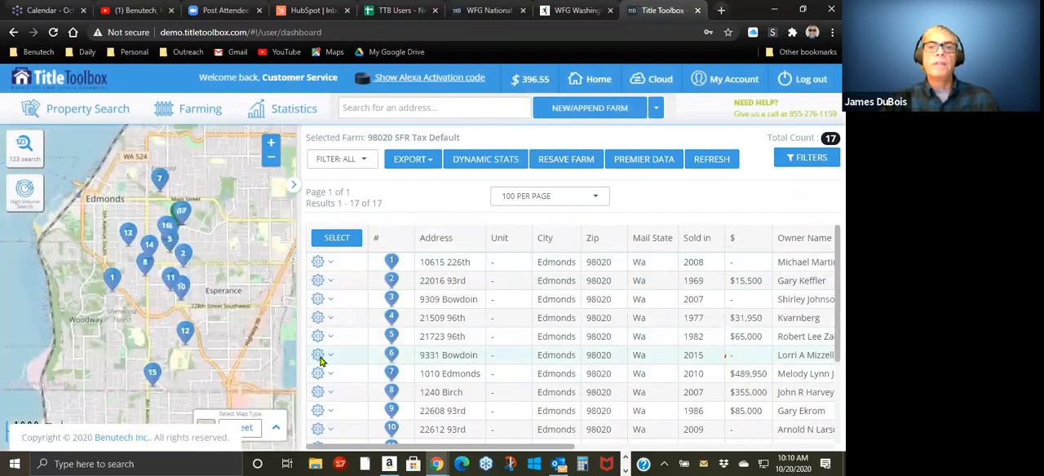
{"action": "left_click", "coordinate": [318, 354]}
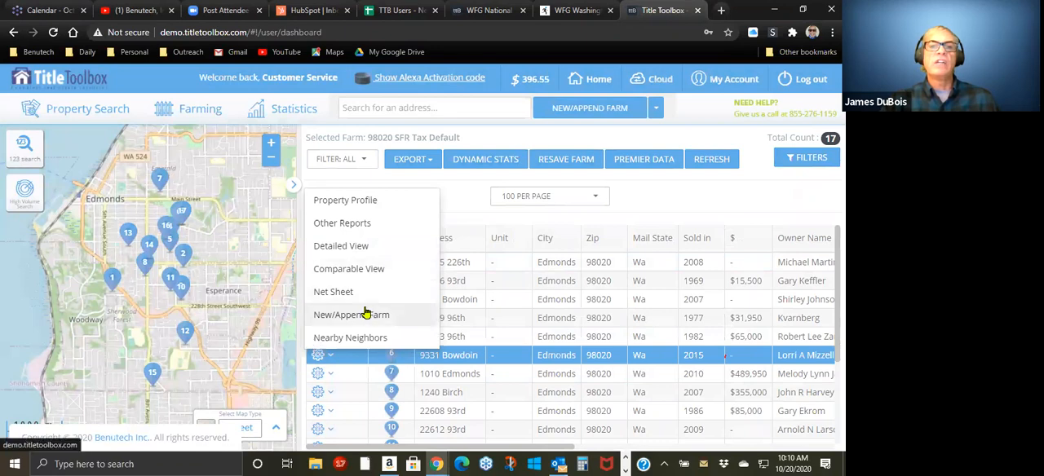
{"action": "left_click", "coordinate": [345, 200]}
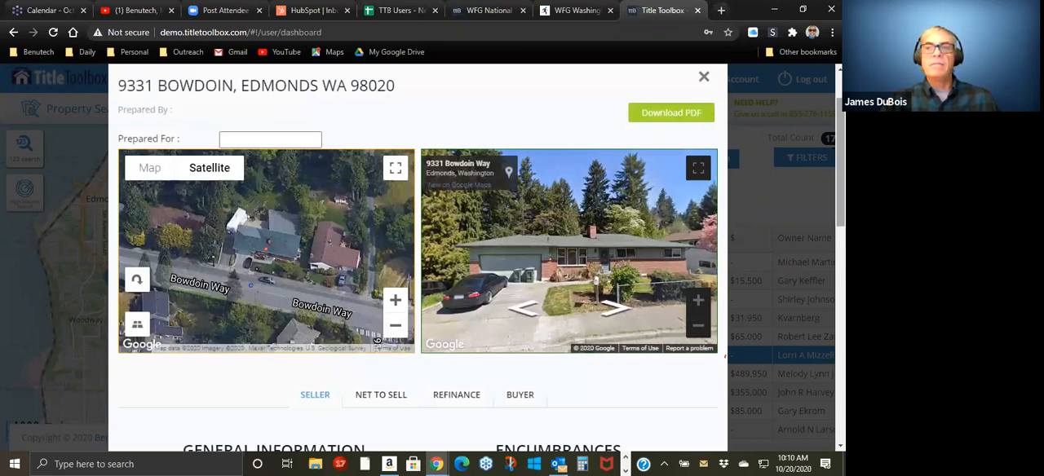
{"action": "scroll", "scroll_direction": "down", "scroll_amount": 3}
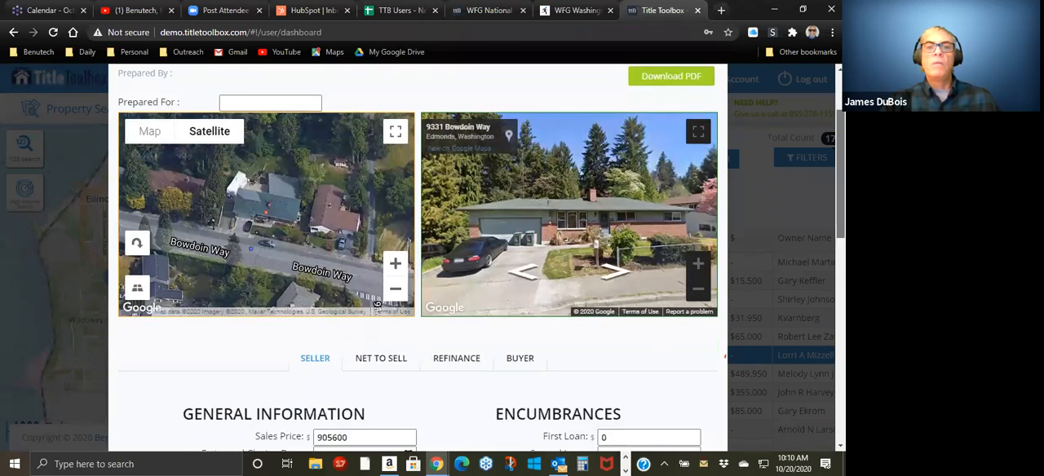
{"action": "scroll", "scroll_direction": "down", "scroll_amount": 3}
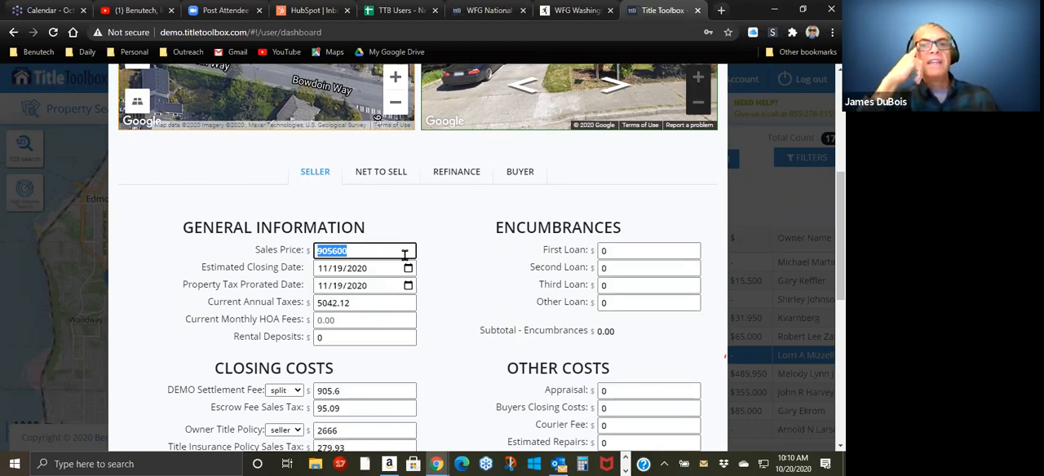
{"action": "mouse_move", "coordinate": [585, 219]}
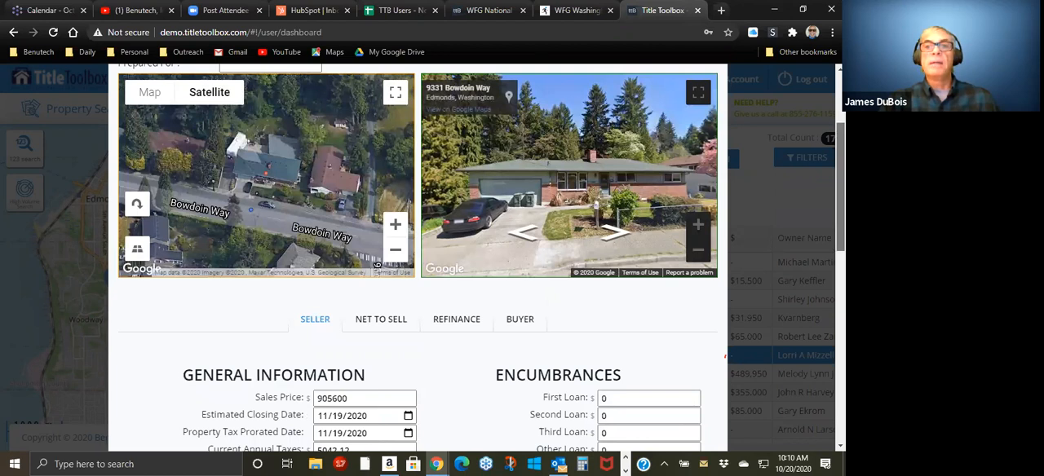
{"action": "scroll", "scroll_direction": "down", "scroll_amount": 3}
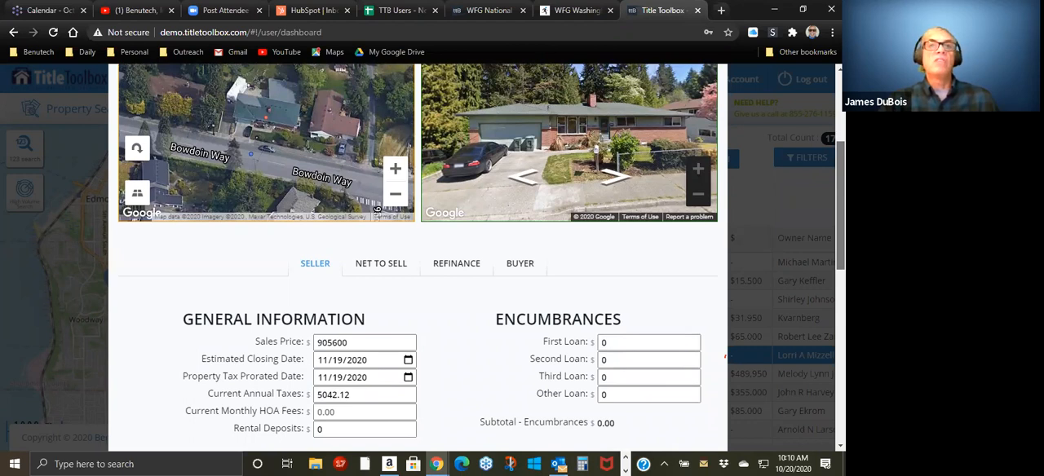
{"action": "scroll", "scroll_direction": "down", "scroll_amount": 3}
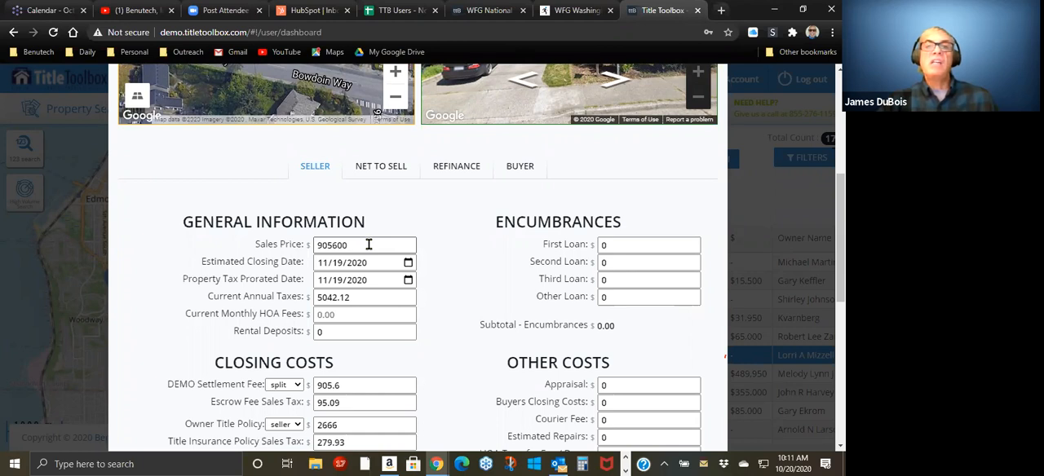
{"action": "mouse_move", "coordinate": [352, 249]}
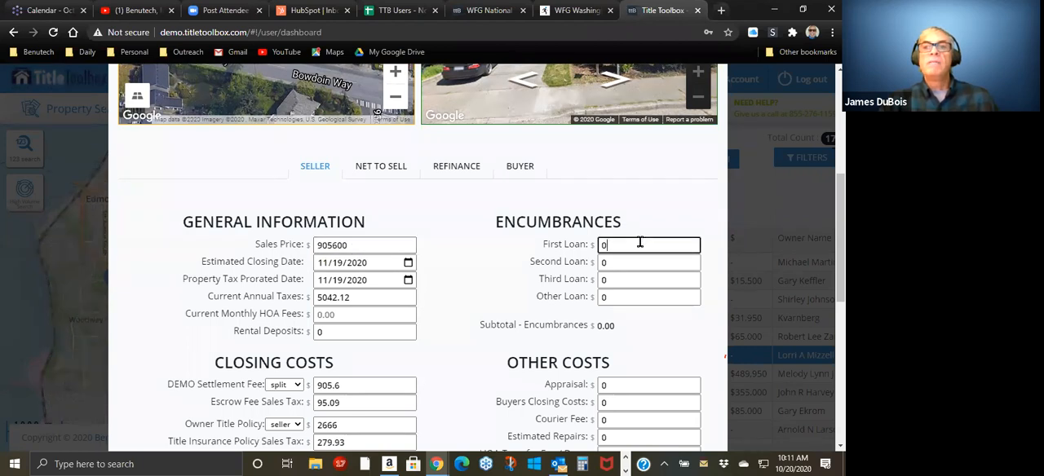
{"action": "mouse_move", "coordinate": [635, 312]}
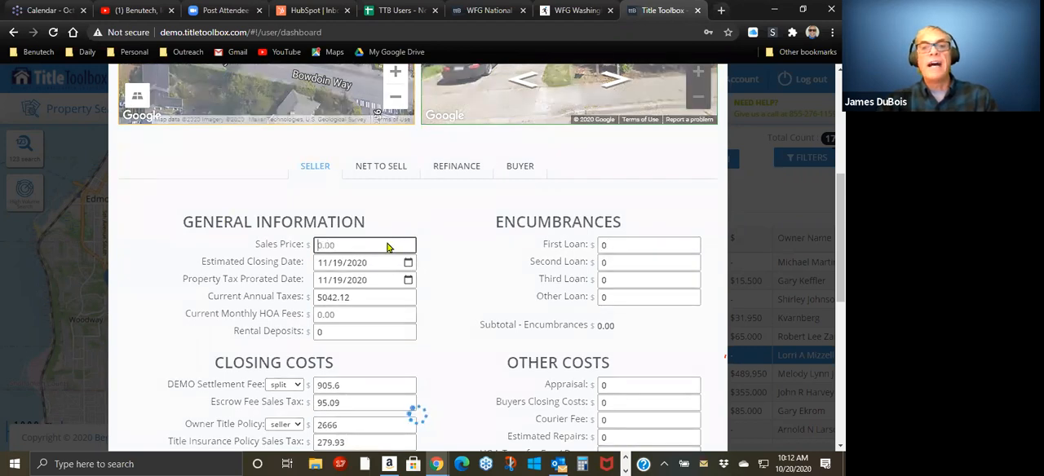
{"action": "type", "text": "875000"}
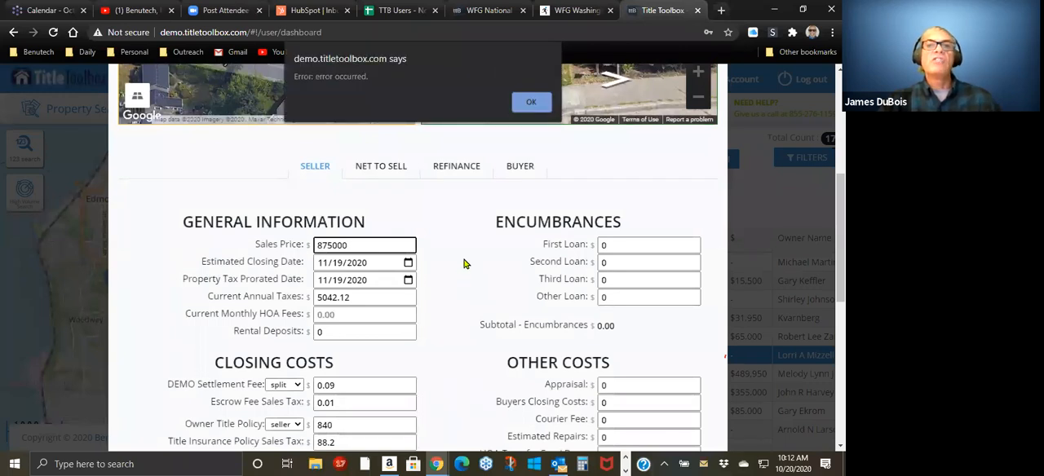
{"action": "left_click", "coordinate": [531, 101]}
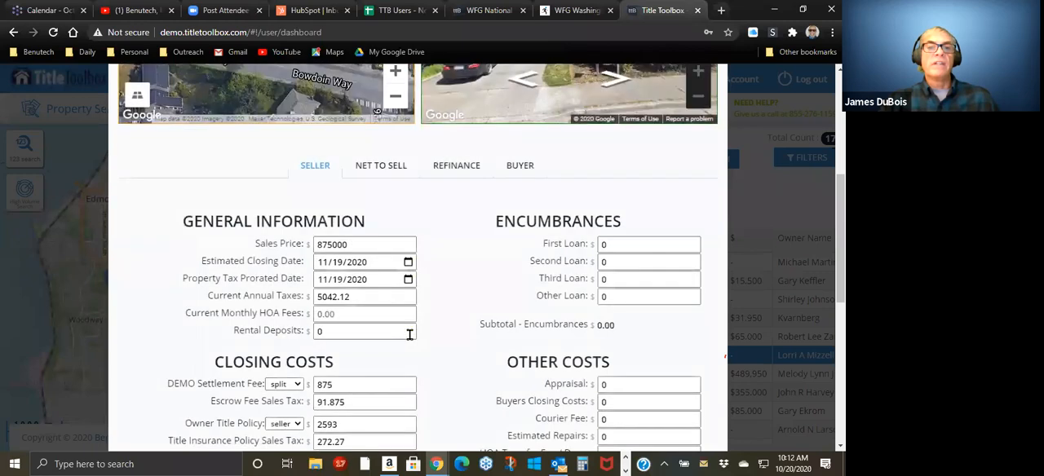
{"action": "scroll", "scroll_direction": "down", "scroll_amount": 3}
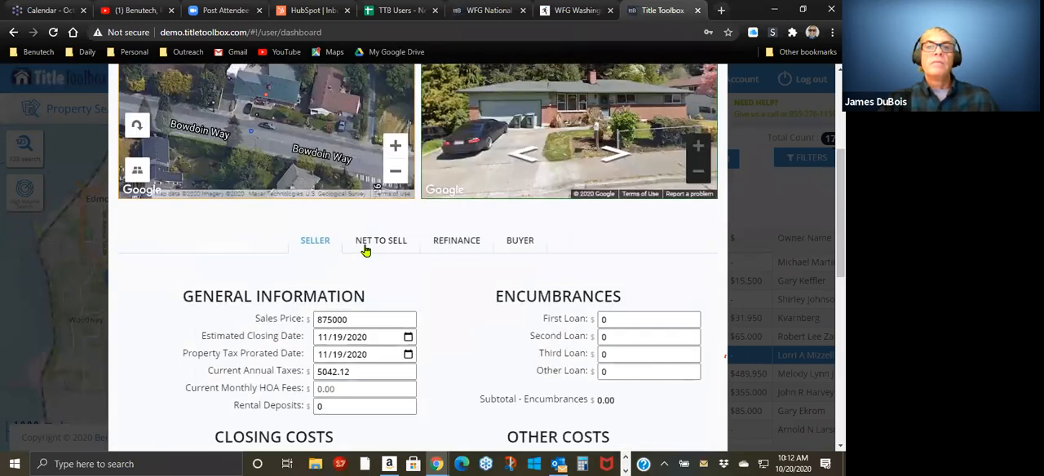
{"action": "left_click", "coordinate": [380, 240]}
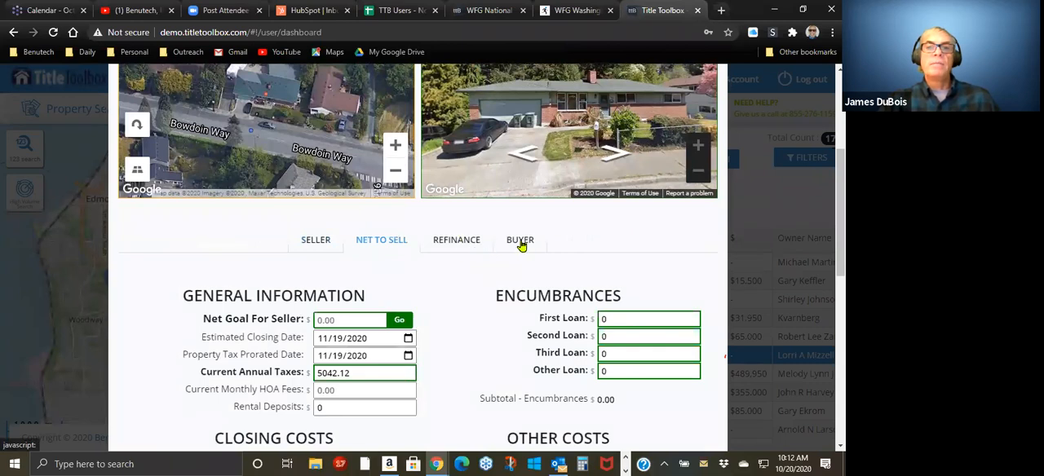
{"action": "left_click", "coordinate": [520, 239]}
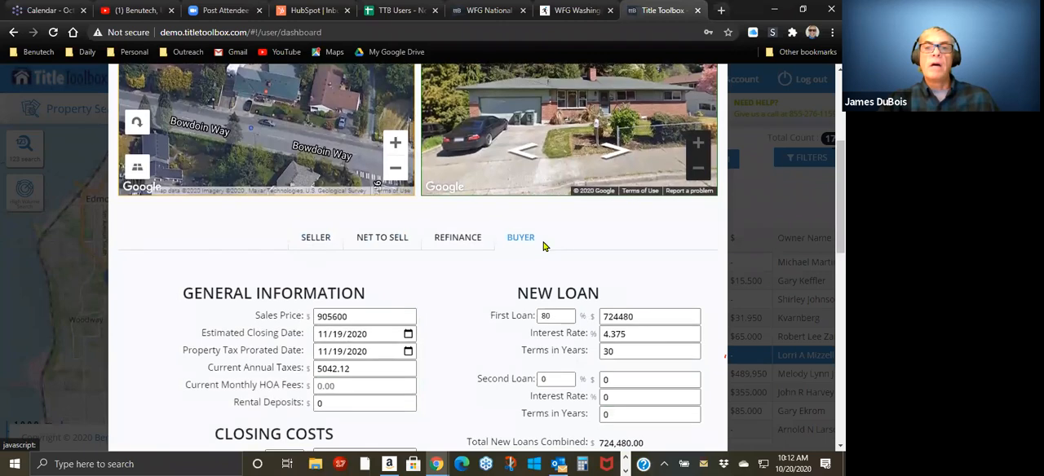
{"action": "scroll", "scroll_direction": "down", "scroll_amount": 3}
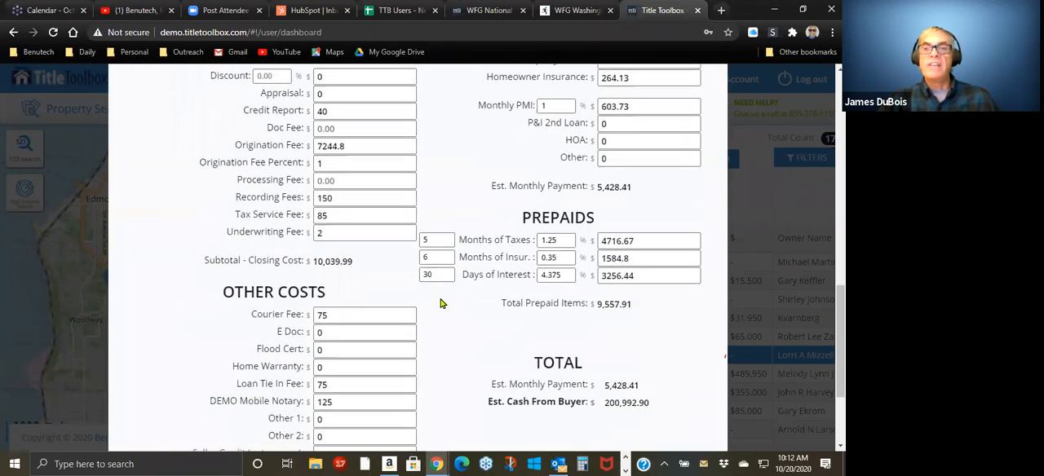
{"action": "scroll", "scroll_direction": "down", "scroll_amount": 3}
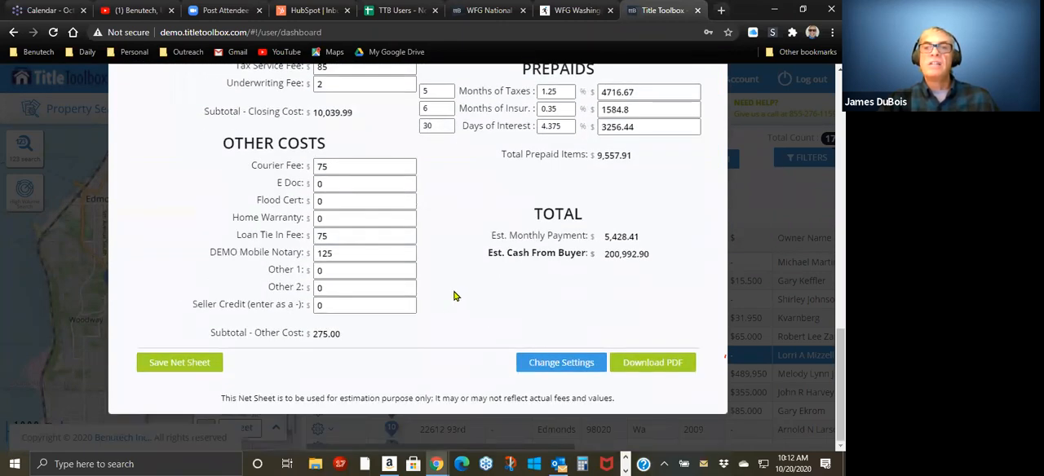
{"action": "mouse_move", "coordinate": [681, 273]}
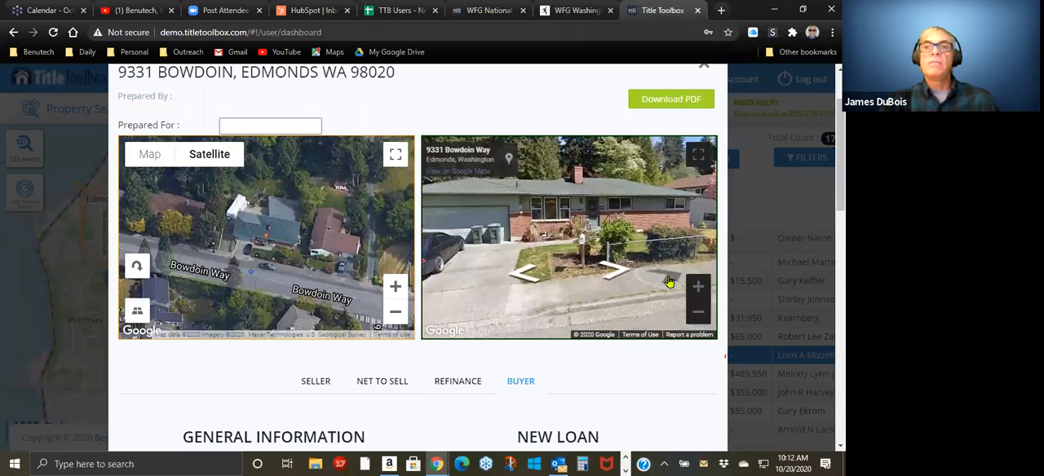
{"action": "mouse_move", "coordinate": [329, 405]}
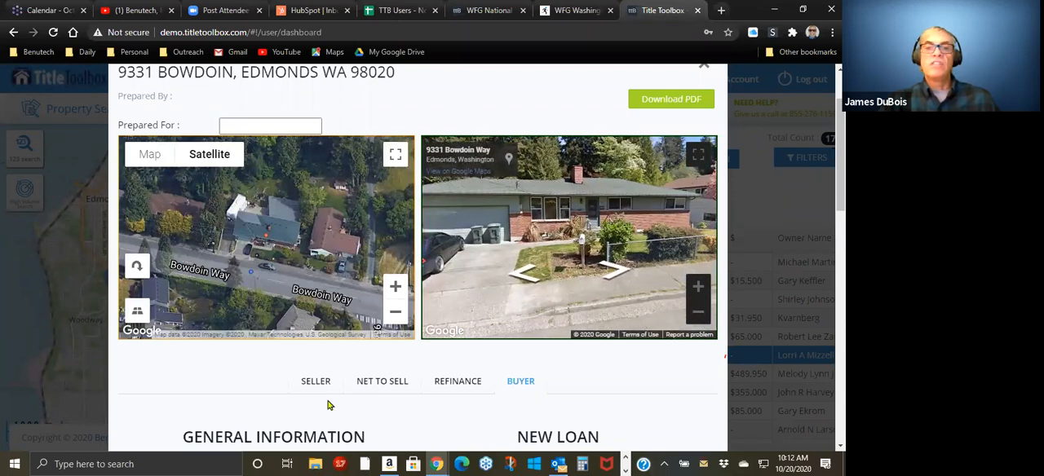
{"action": "left_click", "coordinate": [315, 381]}
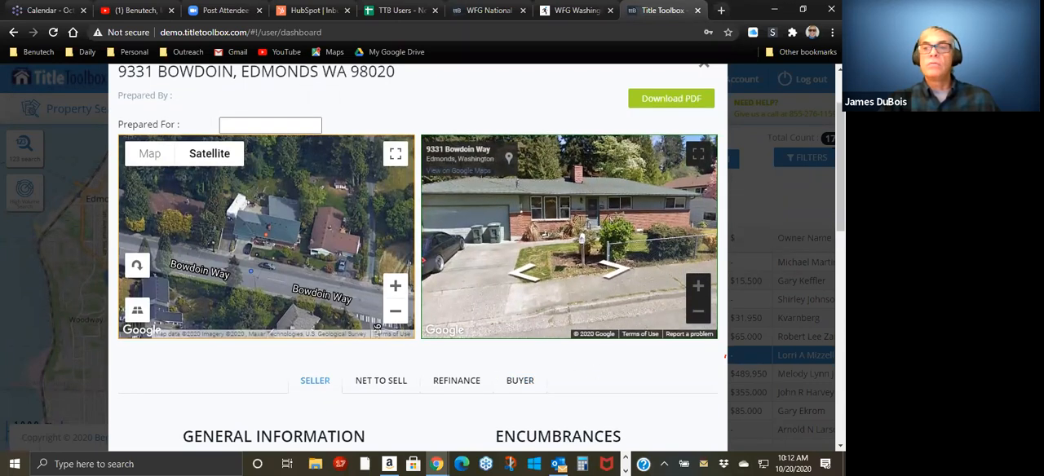
{"action": "scroll", "scroll_direction": "down", "scroll_amount": 3}
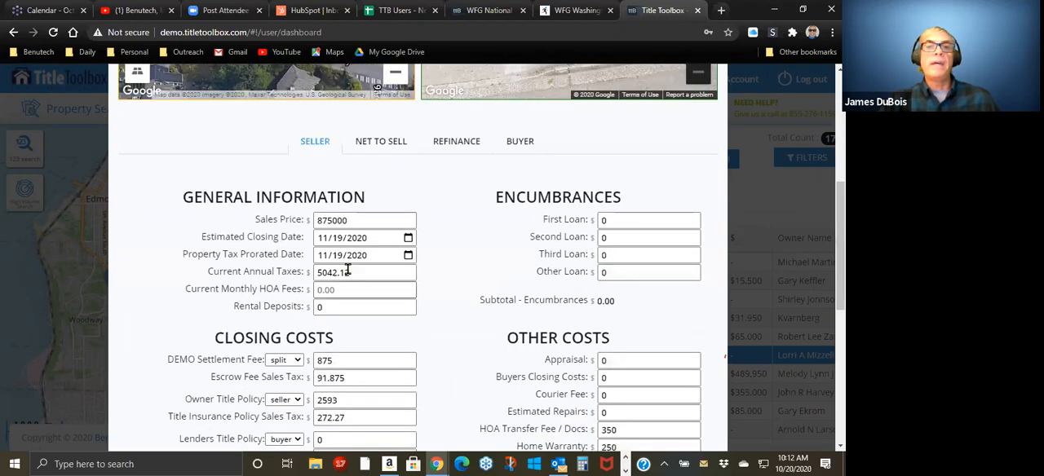
{"action": "left_click", "coordinate": [363, 220]}
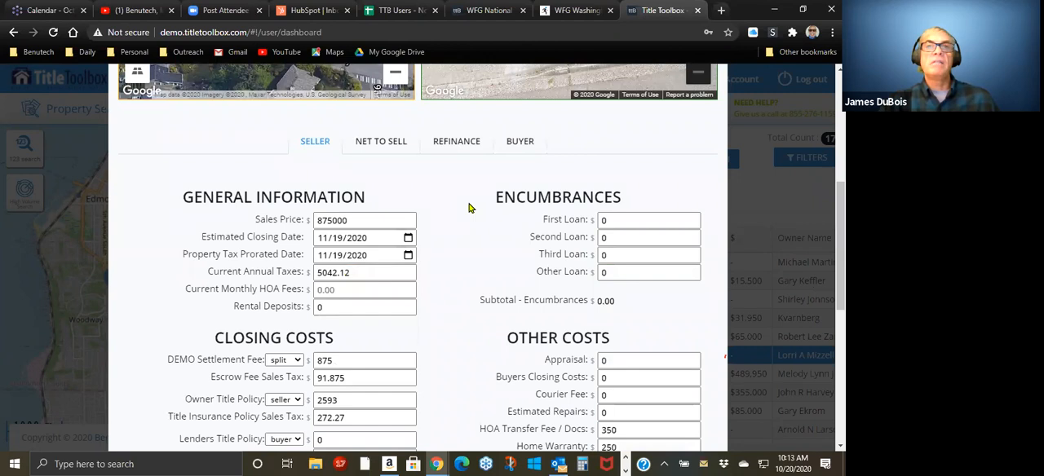
{"action": "mouse_move", "coordinate": [487, 214]}
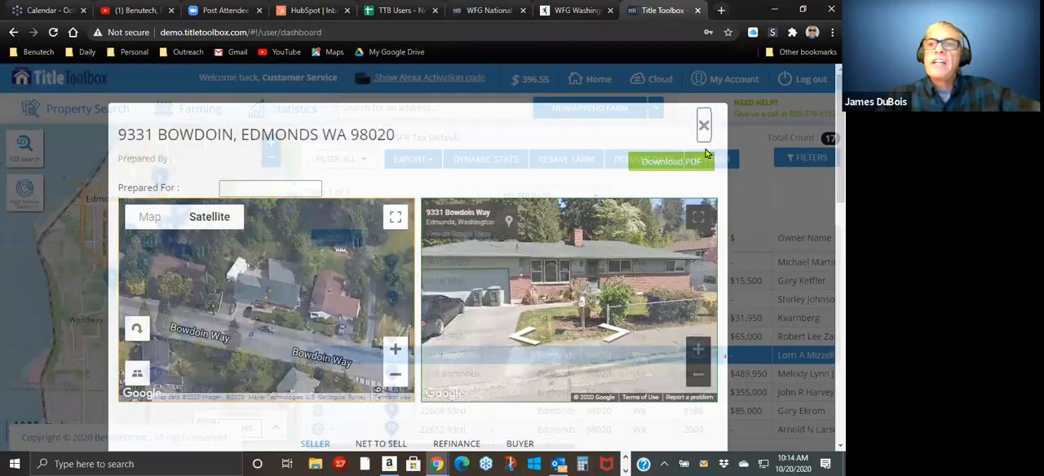
{"action": "left_click", "coordinate": [704, 125]}
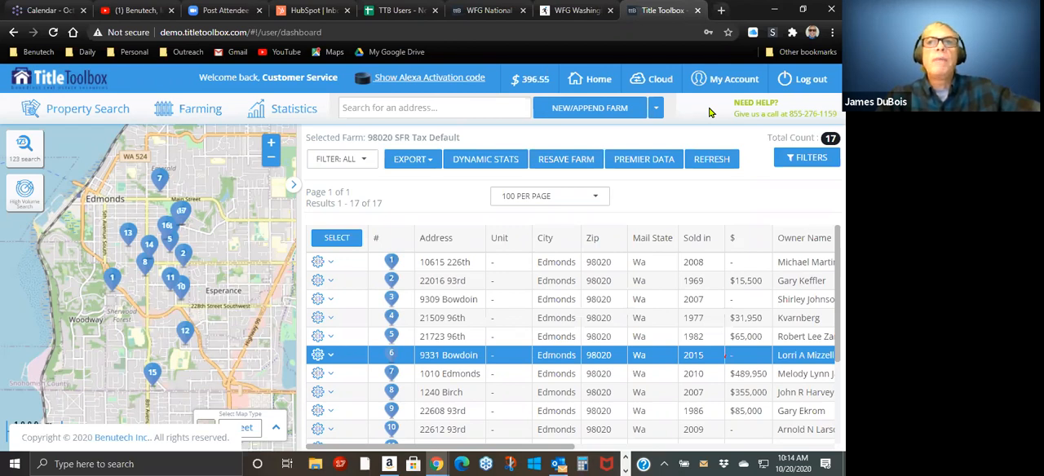
{"action": "mouse_move", "coordinate": [722, 84]}
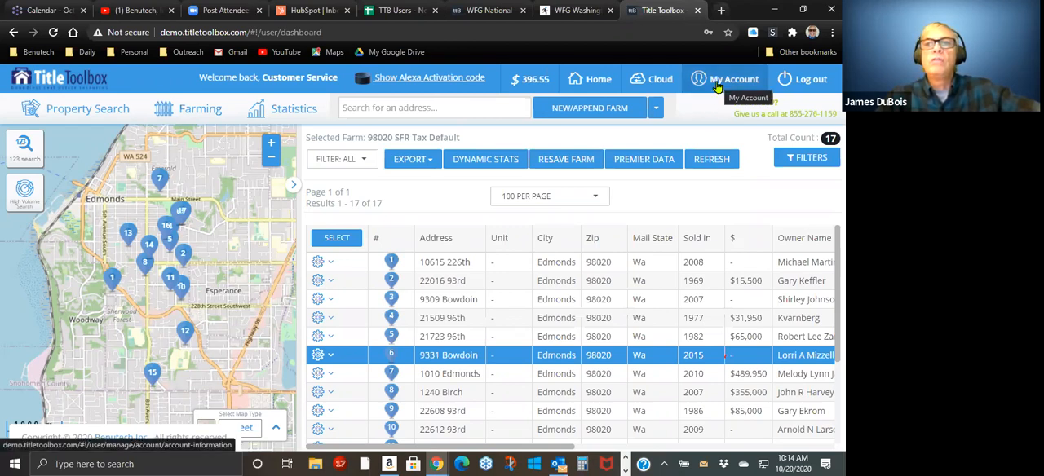
Step: Go to My Account's Admin user list and open the first user's action menu
{"action": "left_click", "coordinate": [734, 79]}
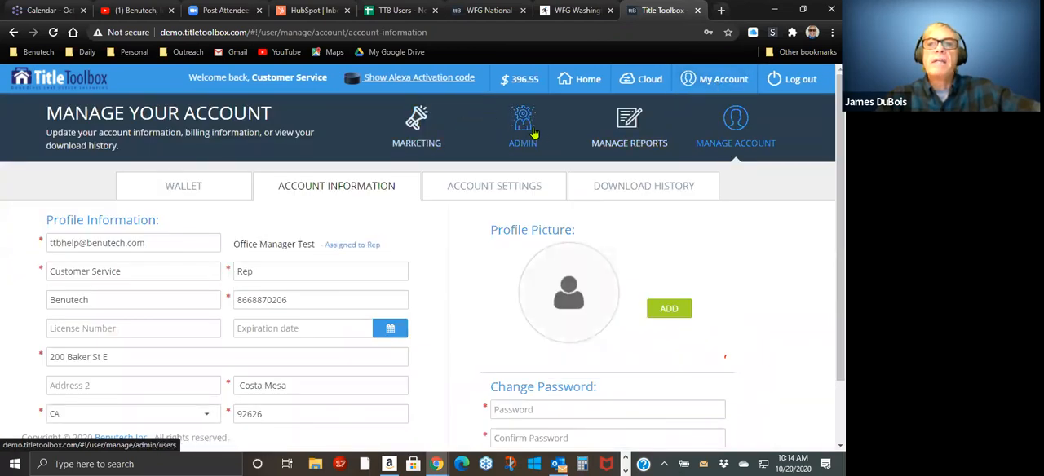
{"action": "left_click", "coordinate": [523, 126]}
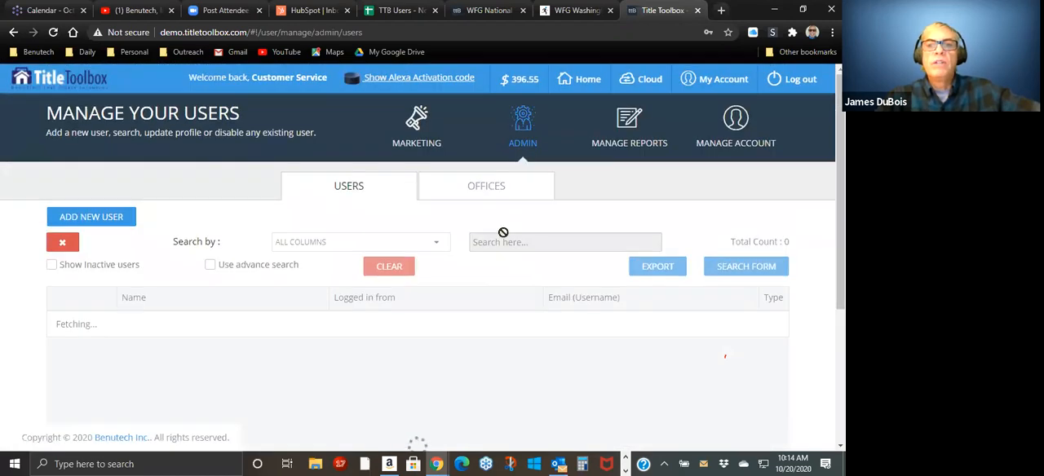
{"action": "scroll", "scroll_direction": "down", "scroll_amount": 3}
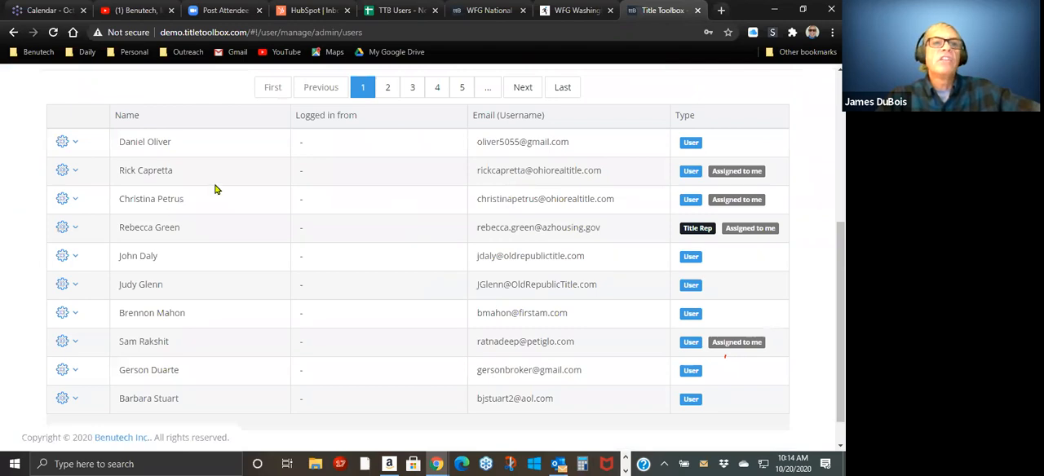
{"action": "mouse_move", "coordinate": [172, 150]}
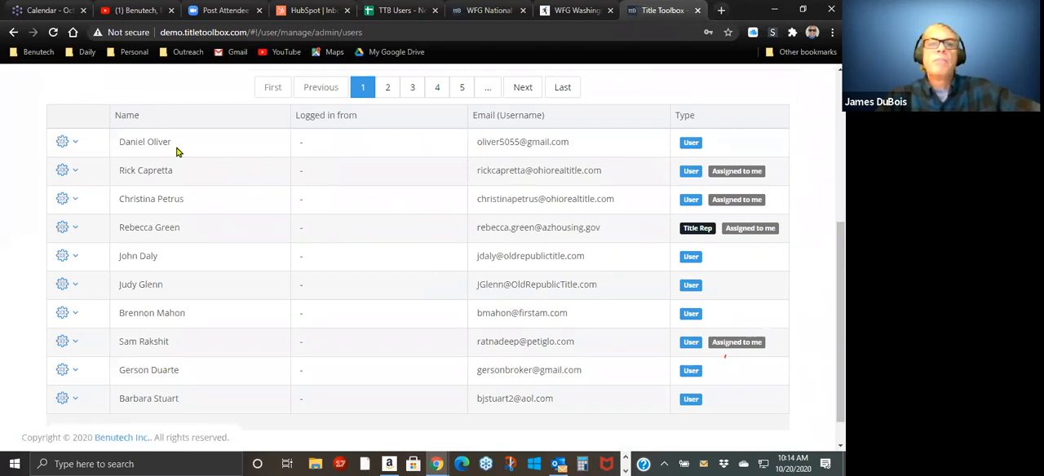
{"action": "left_click", "coordinate": [62, 141]}
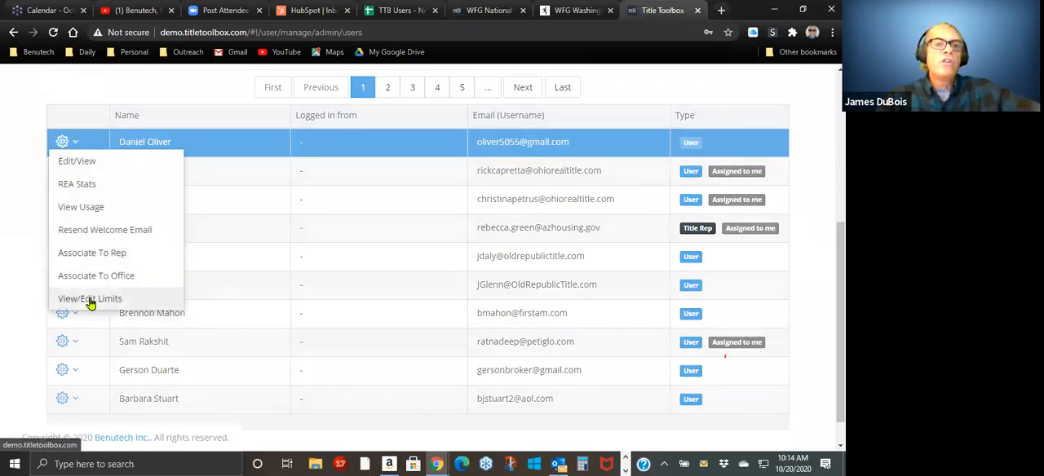
Step: Set the first user's Records per Export limit to 10000, then close User Limits
{"action": "left_click", "coordinate": [89, 298]}
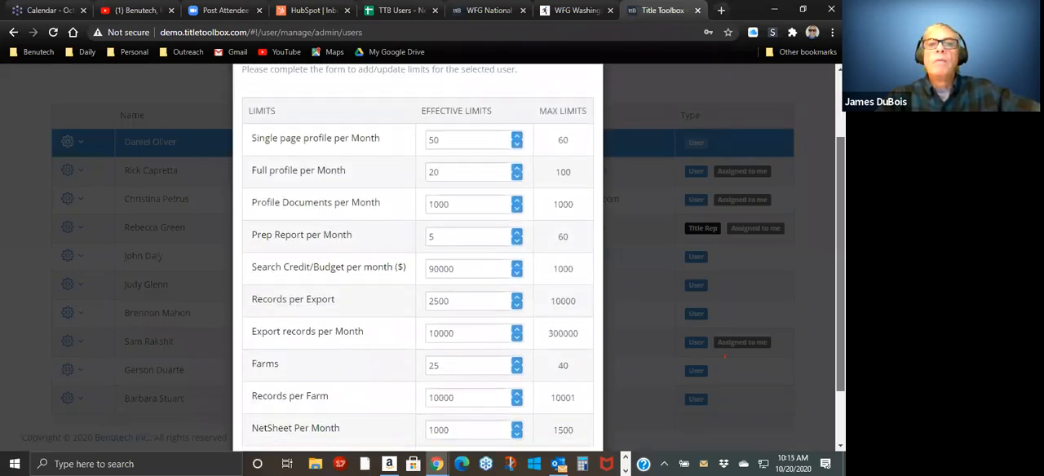
{"action": "scroll", "scroll_direction": "down", "scroll_amount": 3}
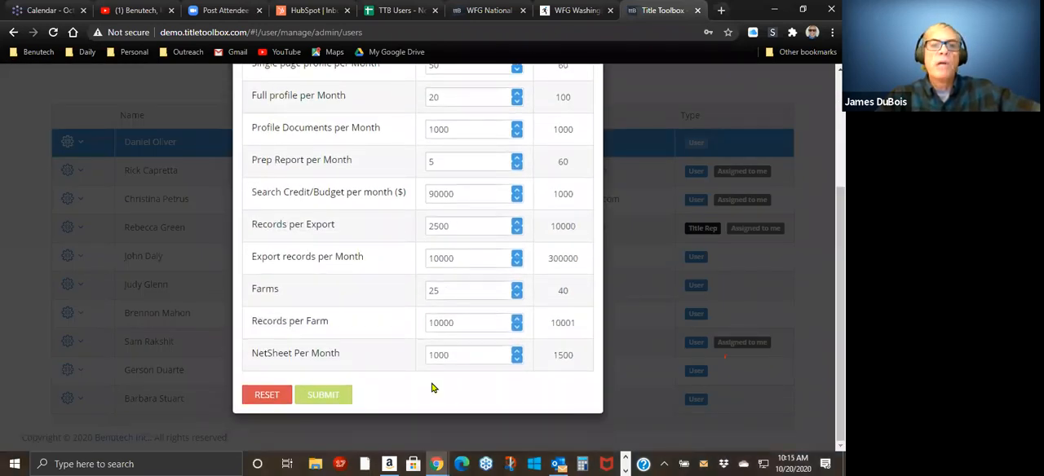
{"action": "mouse_move", "coordinate": [392, 354]}
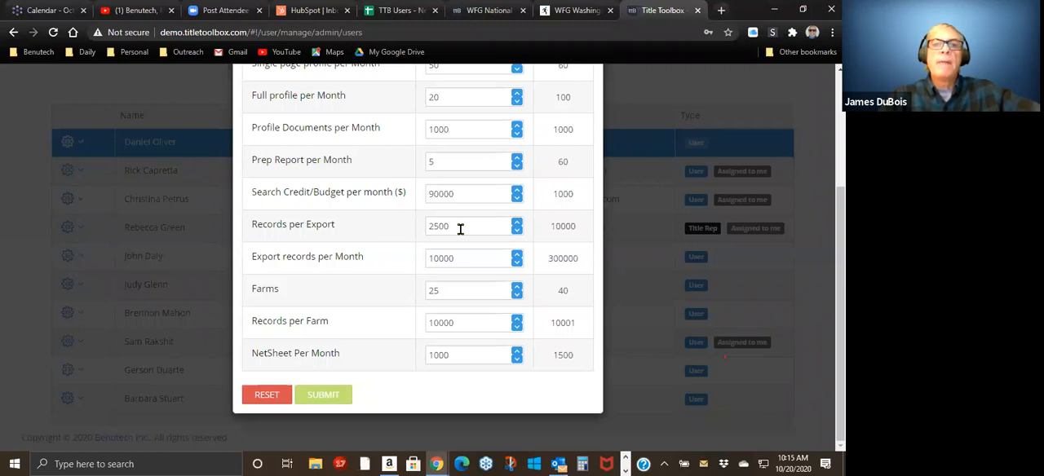
{"action": "mouse_move", "coordinate": [439, 241]}
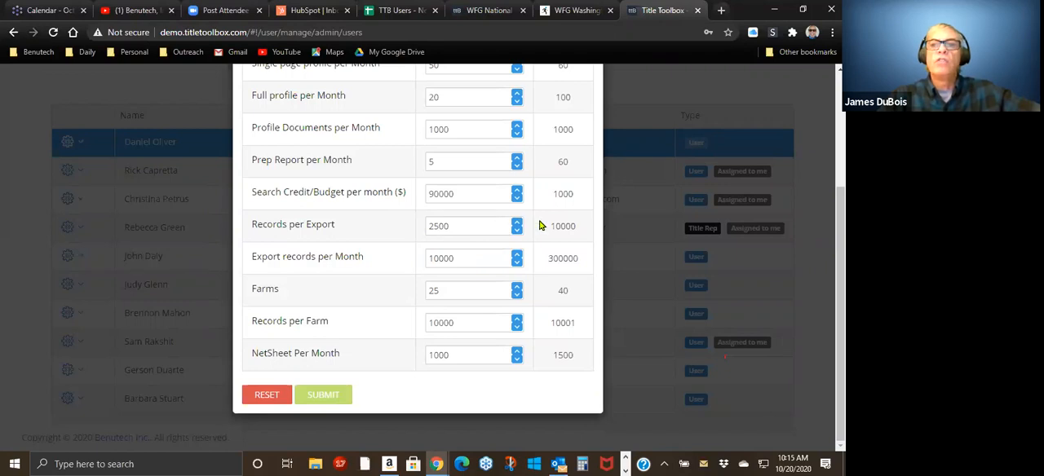
{"action": "left_click", "coordinate": [469, 226]}
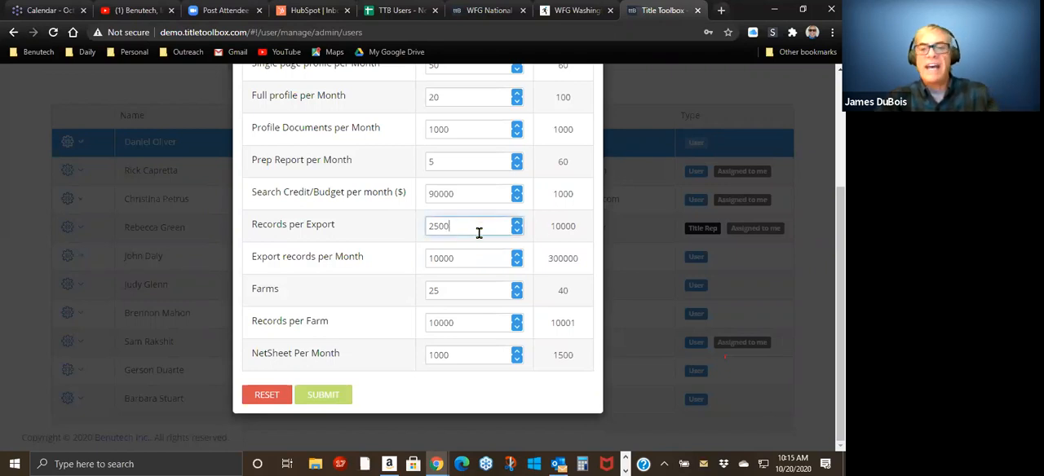
{"action": "type", "text": "1"}
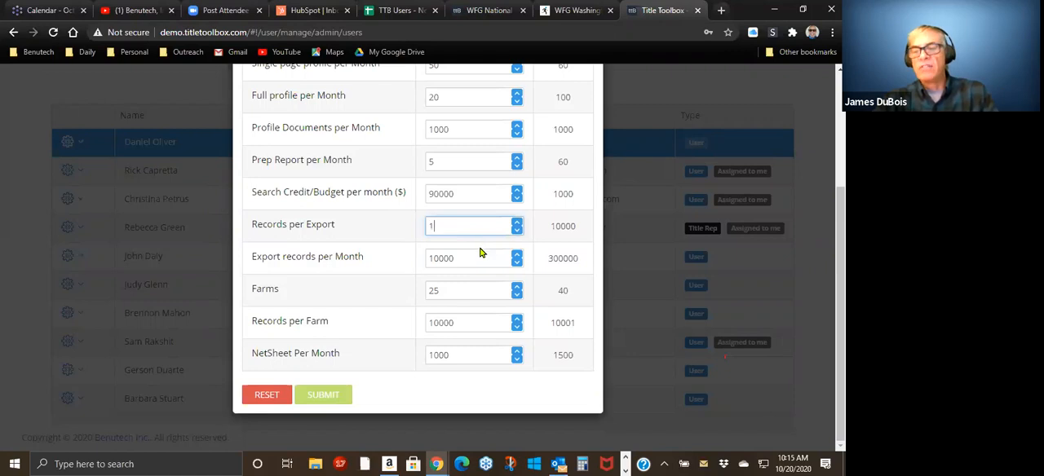
{"action": "type", "text": "10000"}
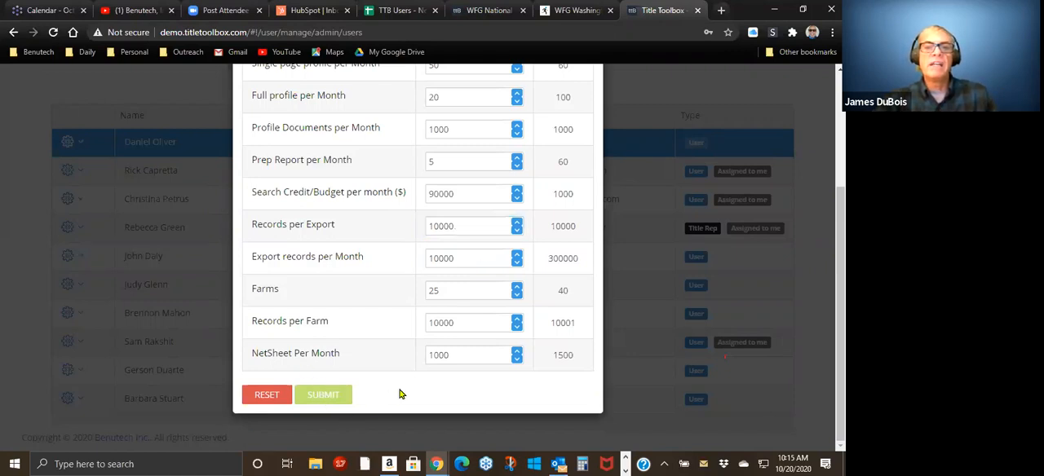
{"action": "mouse_move", "coordinate": [519, 398]}
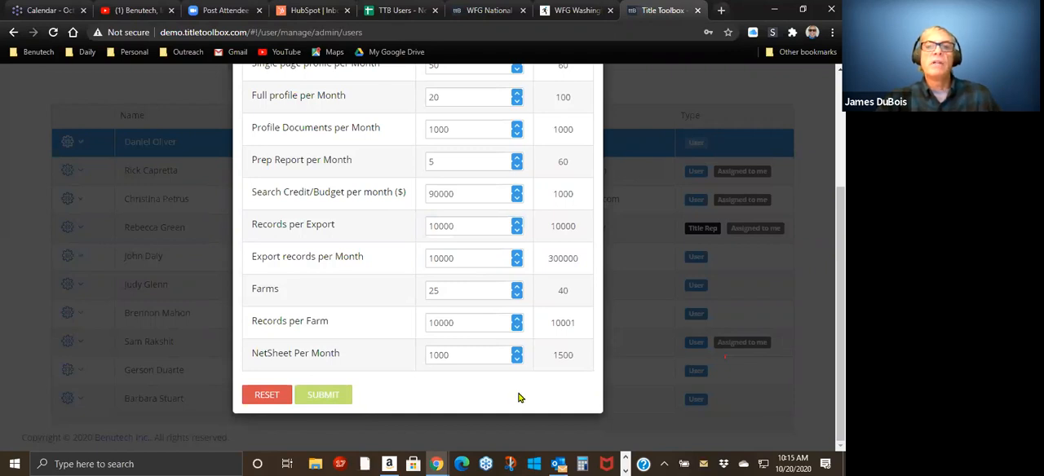
{"action": "mouse_move", "coordinate": [519, 397]}
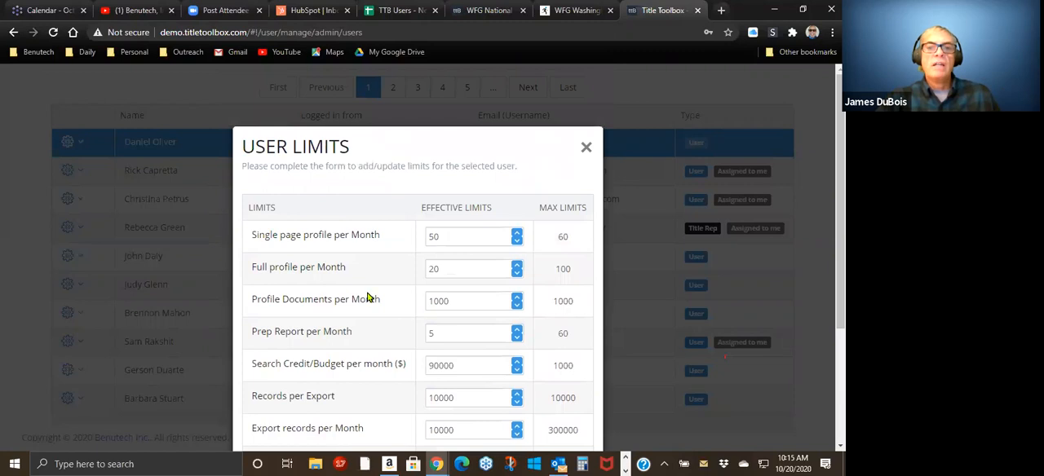
{"action": "mouse_move", "coordinate": [583, 161]}
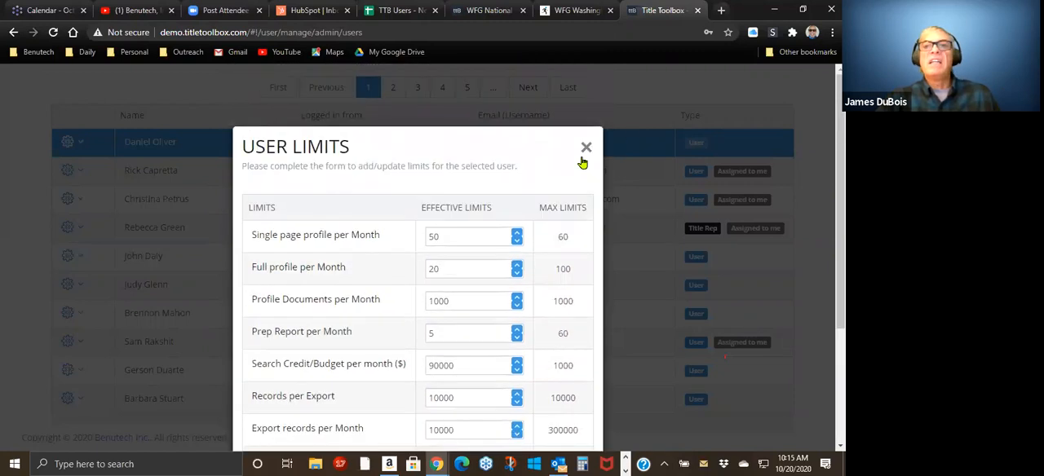
{"action": "left_click", "coordinate": [586, 147]}
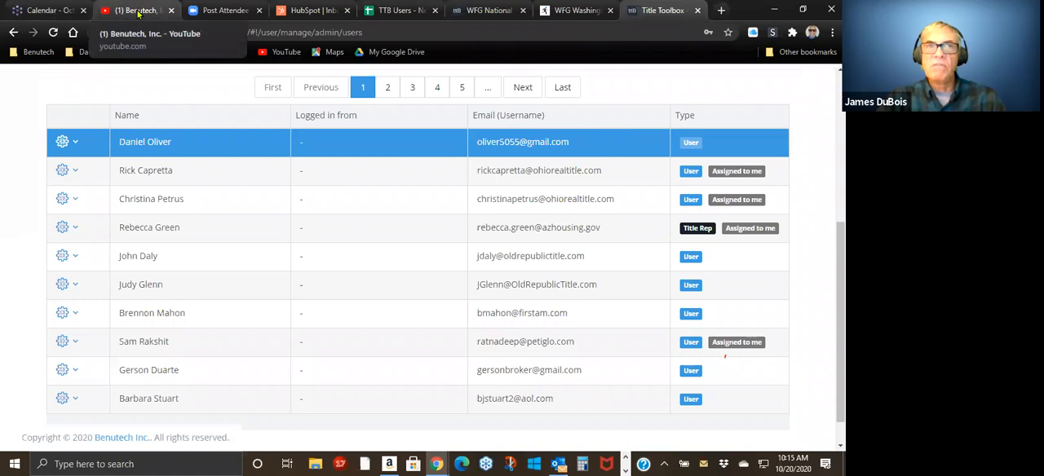
Step: Switch to YouTube and open the Benutech, Inc. channel from the benutech results
{"action": "left_click", "coordinate": [131, 15]}
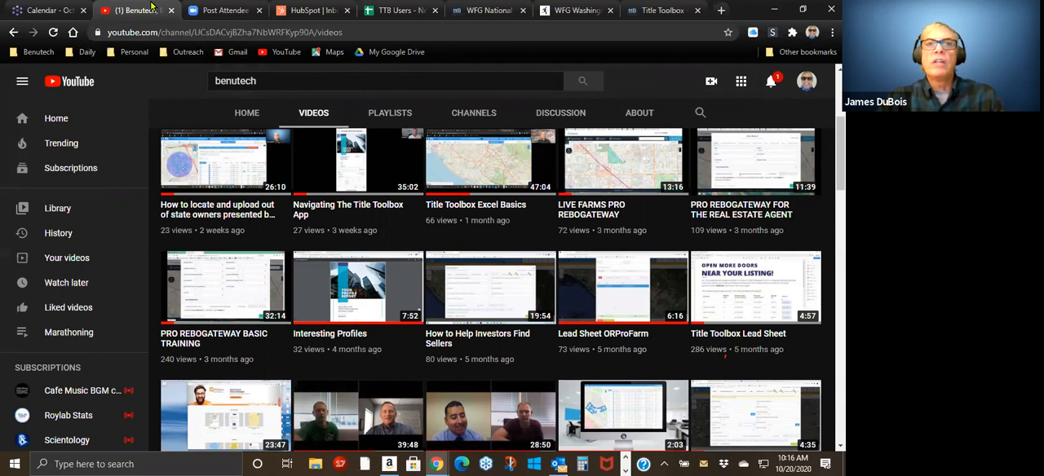
{"action": "left_click", "coordinate": [67, 257]}
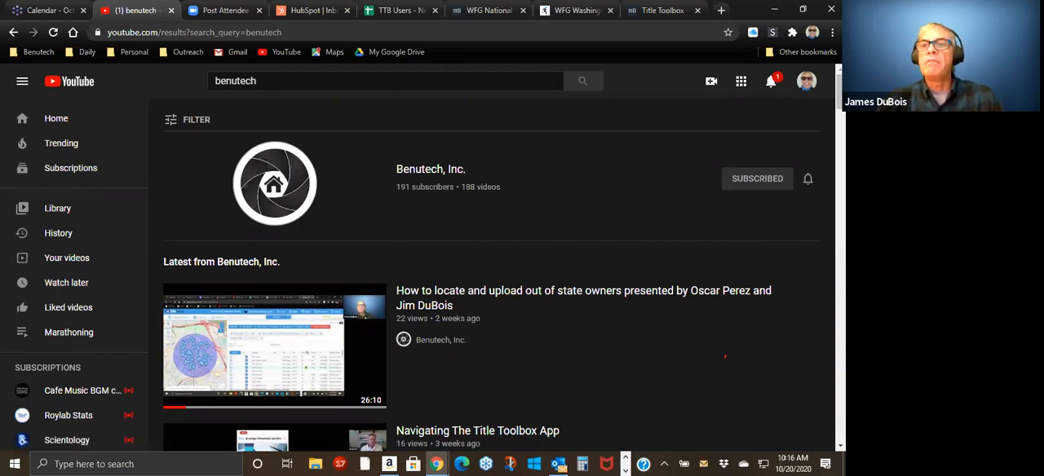
{"action": "scroll", "scroll_direction": "down", "scroll_amount": 3}
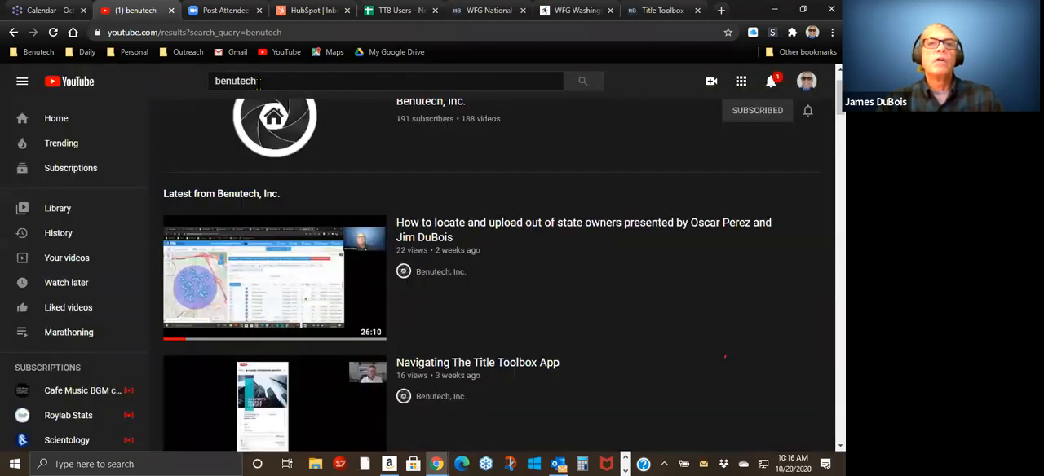
{"action": "left_click", "coordinate": [385, 81]}
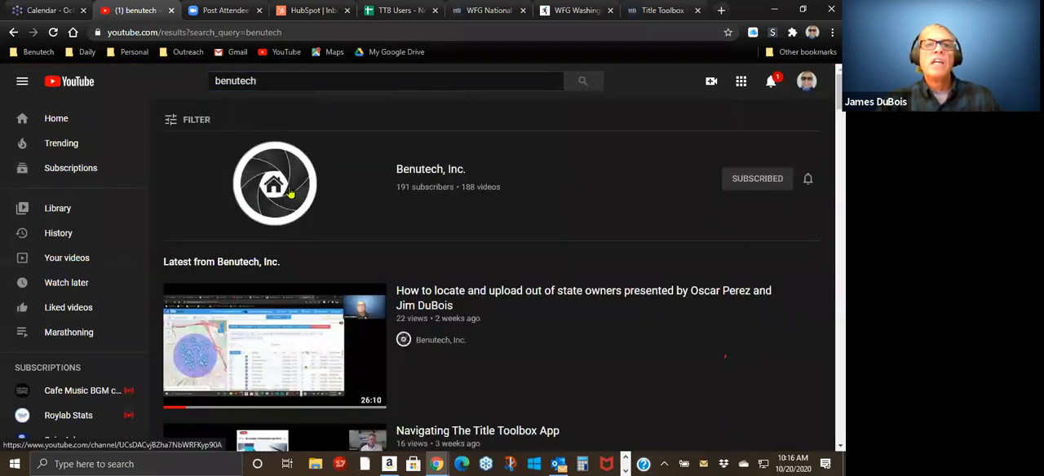
{"action": "mouse_move", "coordinate": [315, 153]}
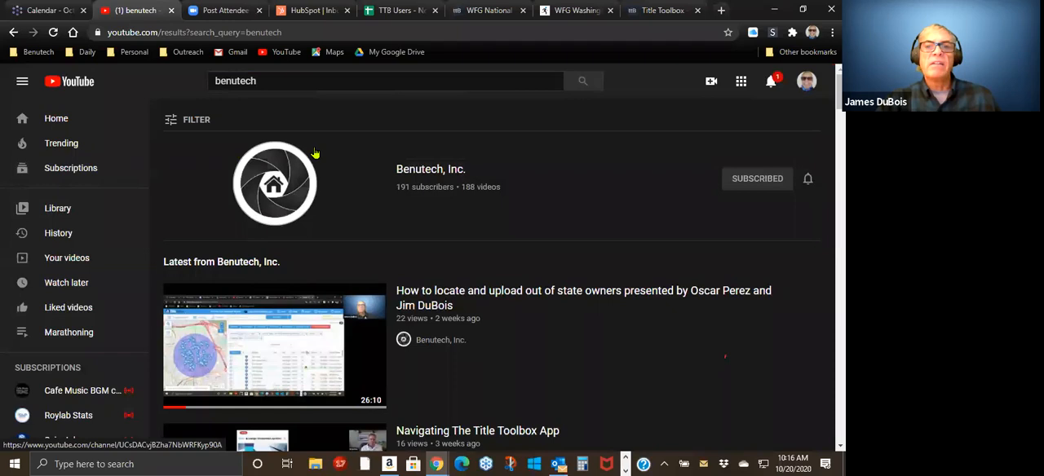
{"action": "left_click", "coordinate": [274, 186]}
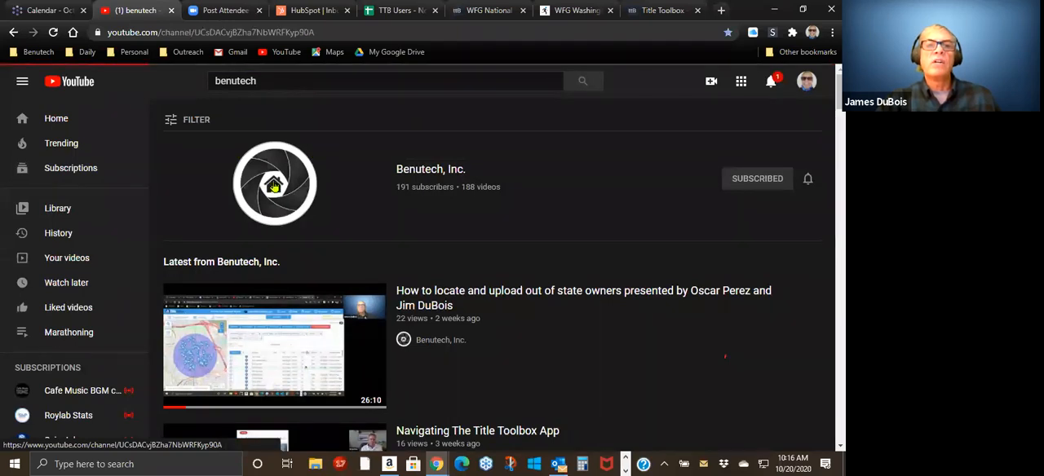
Step: Open the Benutech, Inc. channel page and scroll through its uploads
{"action": "left_click", "coordinate": [275, 183]}
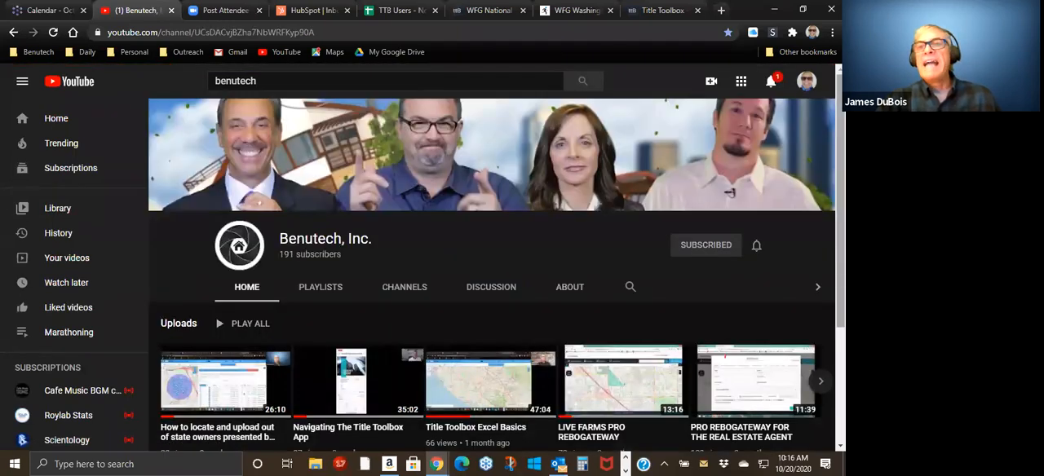
{"action": "scroll", "scroll_direction": "down", "scroll_amount": 3}
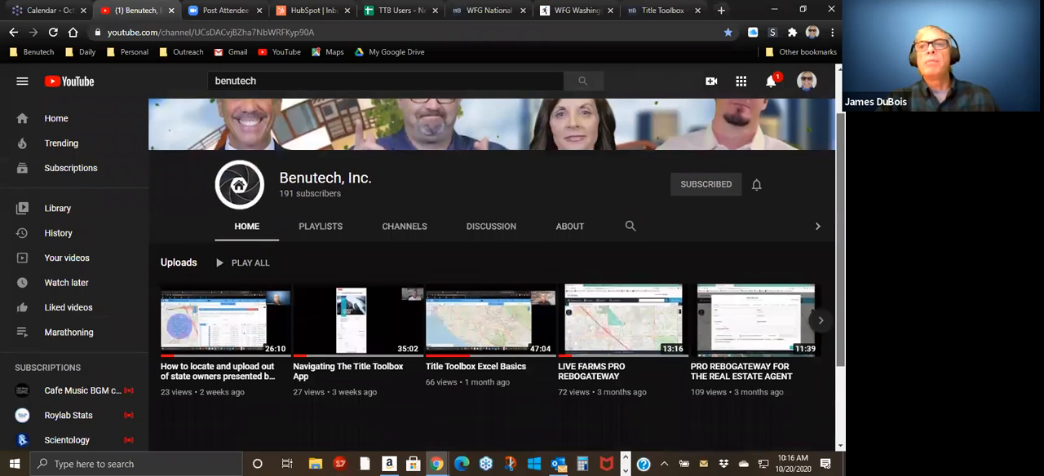
{"action": "scroll", "scroll_direction": "down", "scroll_amount": 3}
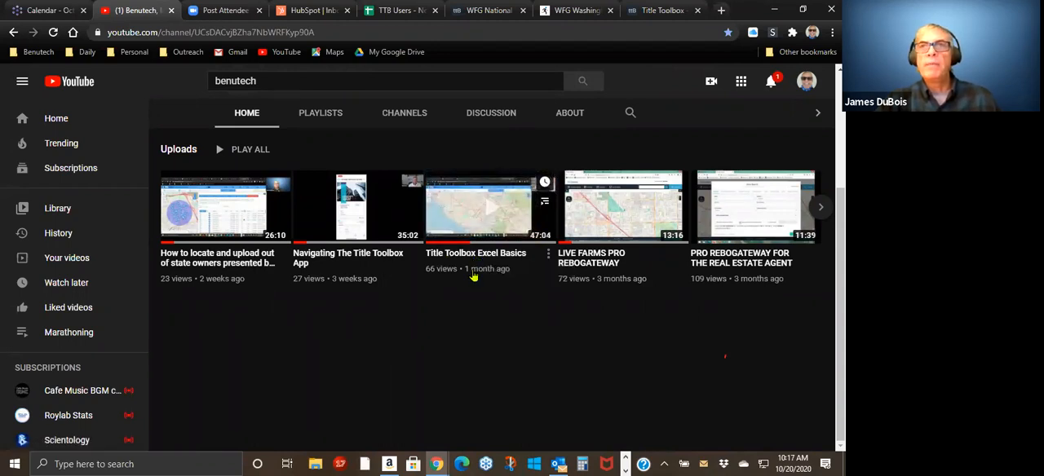
{"action": "mouse_move", "coordinate": [499, 262]}
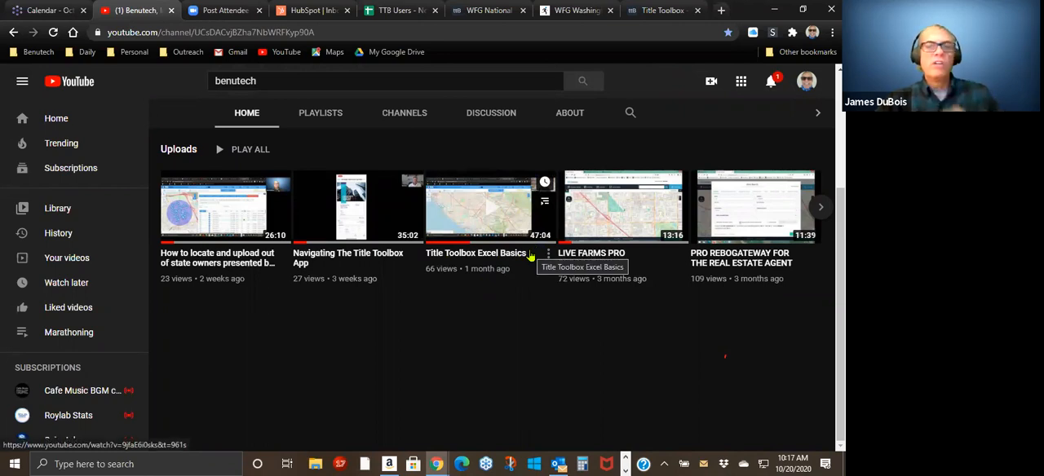
{"action": "mouse_move", "coordinate": [505, 214]}
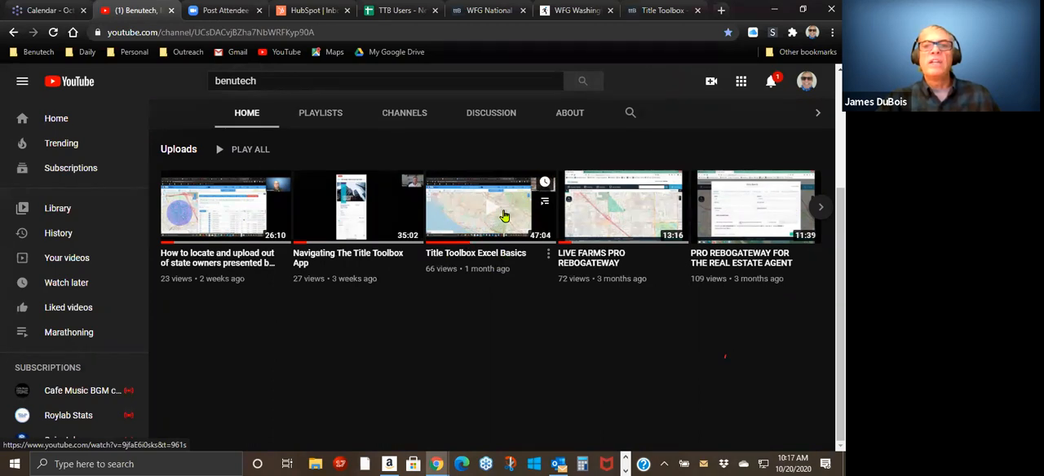
{"action": "mouse_move", "coordinate": [490, 205]}
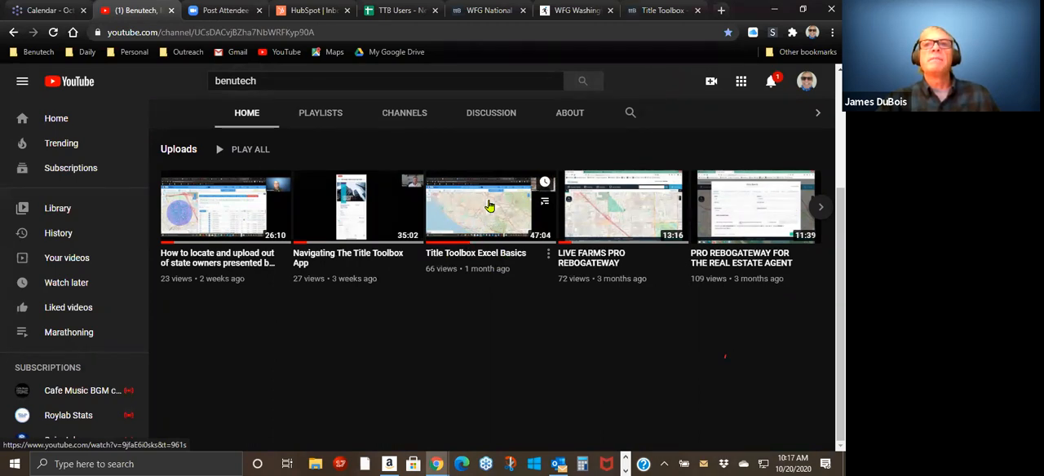
{"action": "mouse_move", "coordinate": [467, 269]}
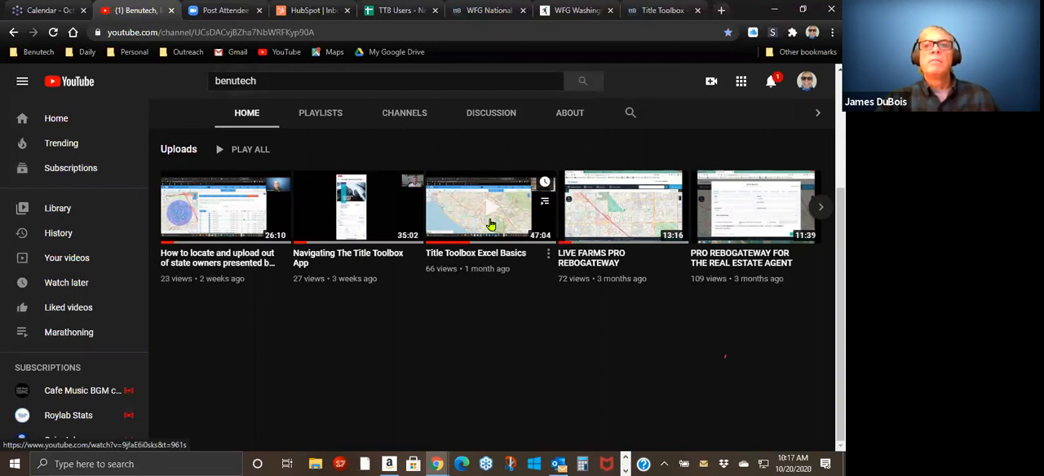
{"action": "mouse_move", "coordinate": [637, 45]}
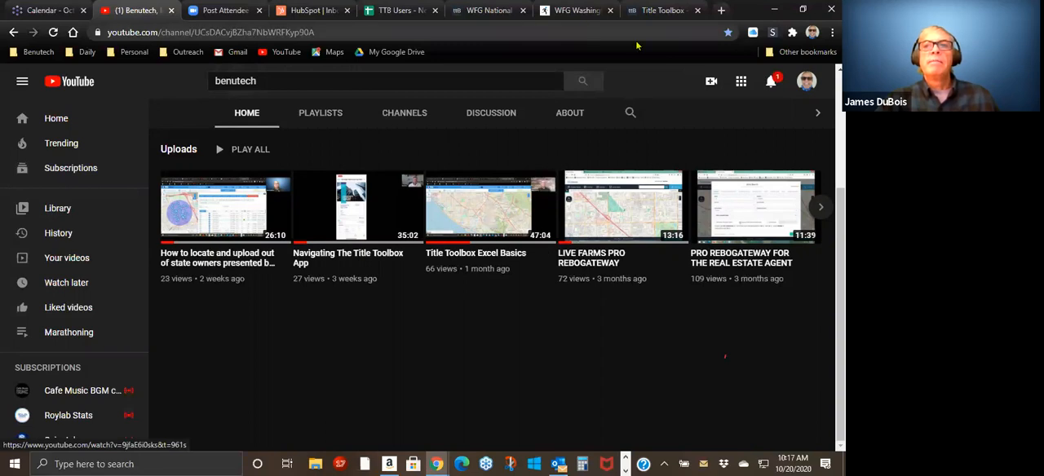
{"action": "mouse_move", "coordinate": [669, 10]}
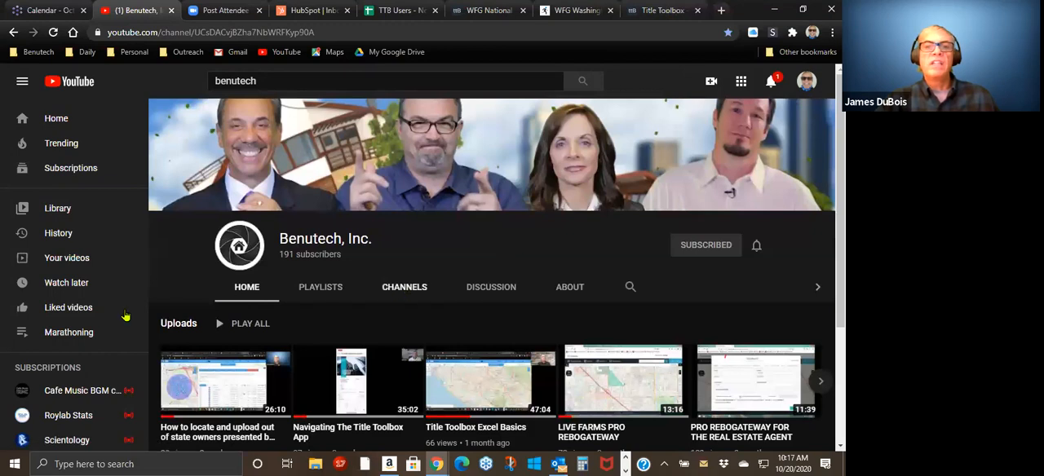
Step: View the channel's Home section, return to the channel, then switch back to Title Toolbox
{"action": "left_click", "coordinate": [246, 286]}
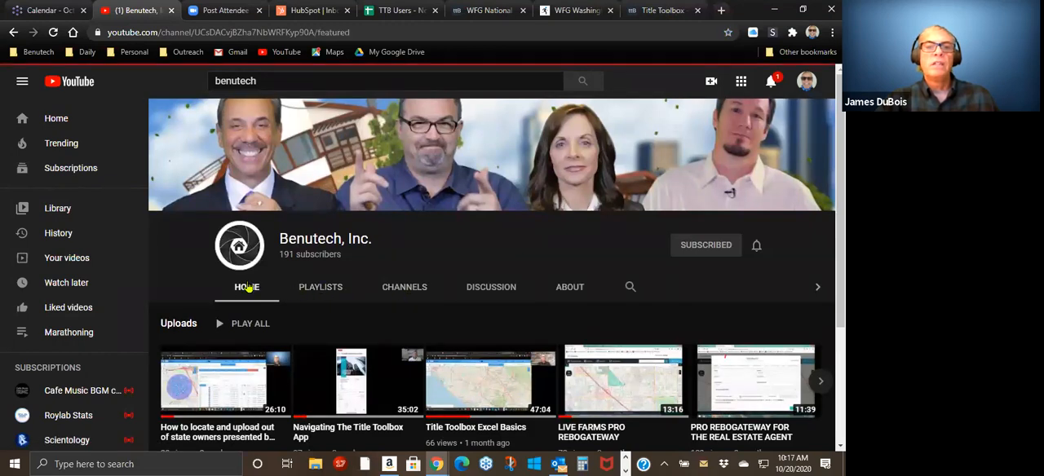
{"action": "mouse_move", "coordinate": [374, 327]}
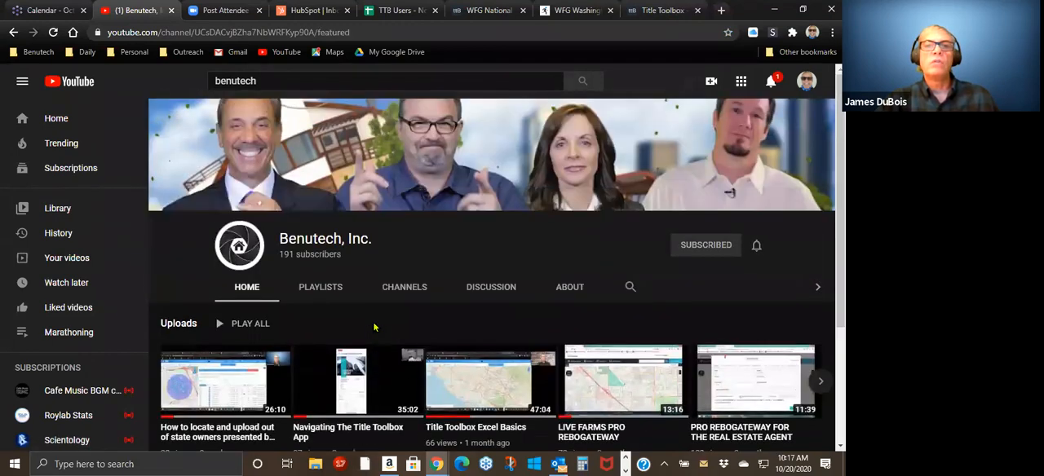
{"action": "mouse_move", "coordinate": [628, 307]}
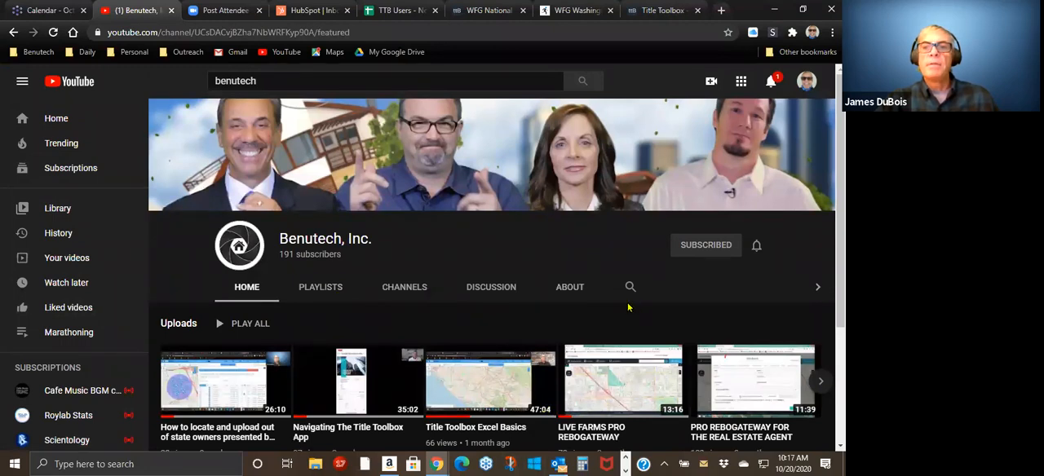
{"action": "scroll", "scroll_direction": "down", "scroll_amount": 3}
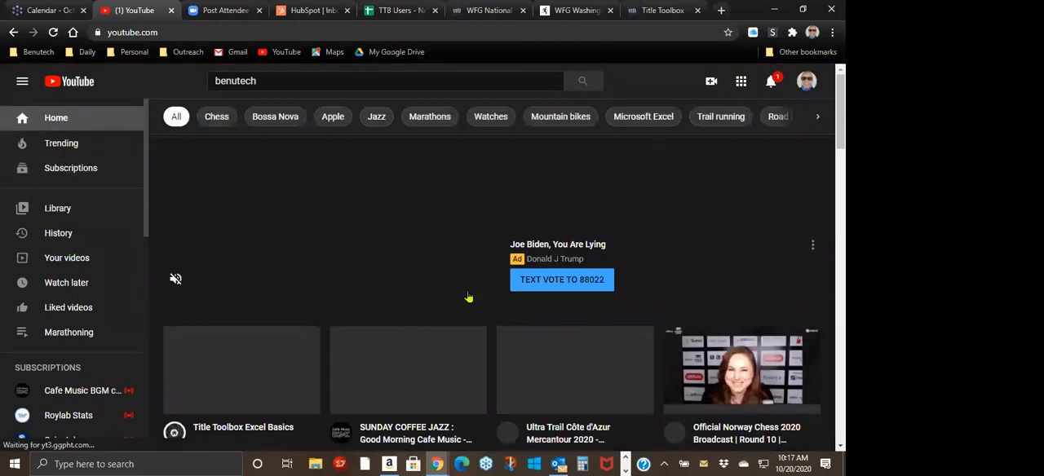
{"action": "left_click", "coordinate": [359, 80]}
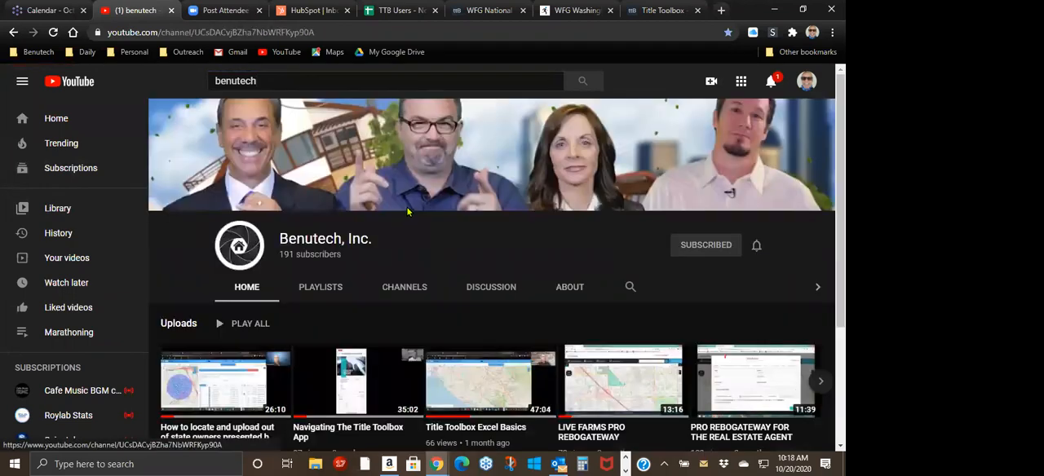
{"action": "scroll", "scroll_direction": "down", "scroll_amount": 3}
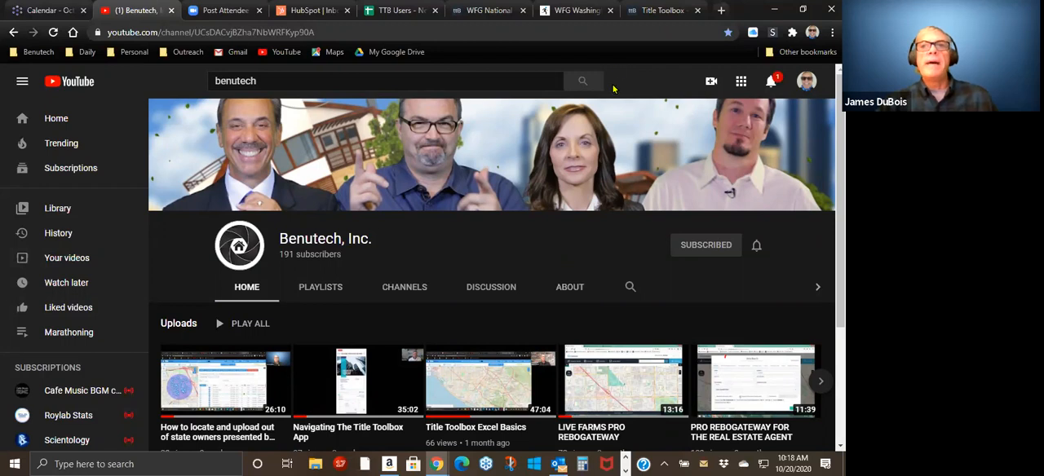
{"action": "left_click", "coordinate": [665, 9]}
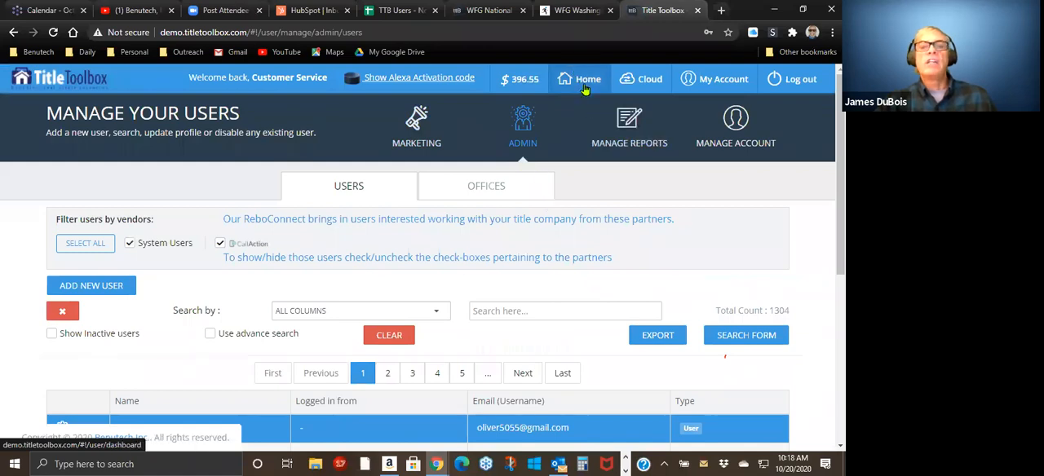
Step: Return to the Title Toolbox dashboard and show the 513 saved farms under Farming
{"action": "left_click", "coordinate": [585, 79]}
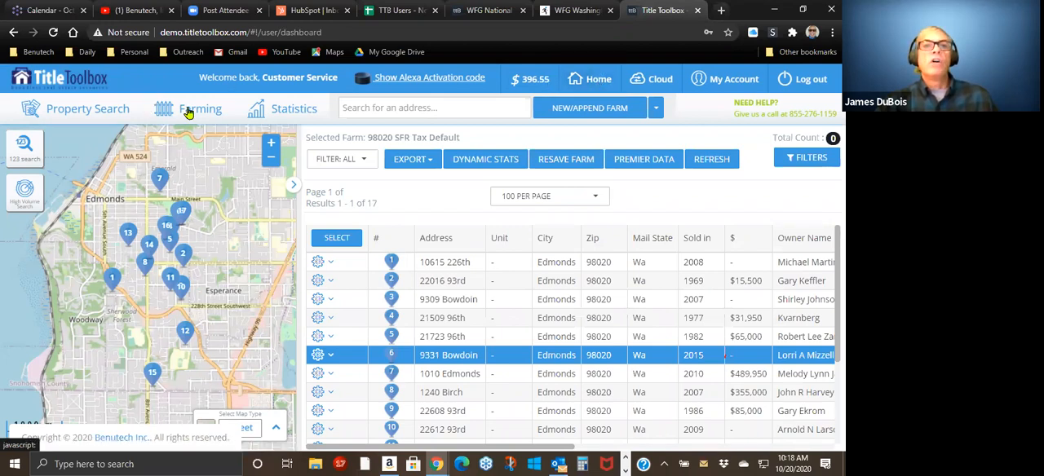
{"action": "left_click", "coordinate": [200, 109]}
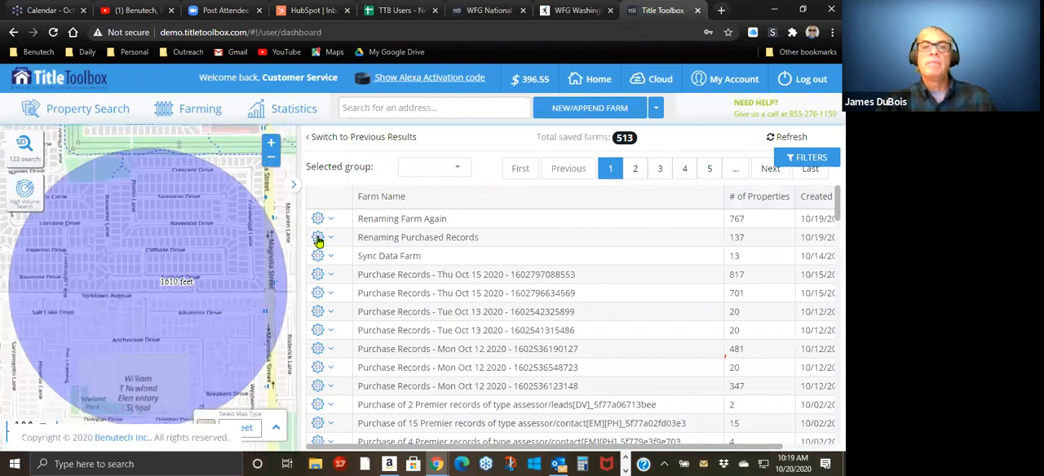
Step: Scroll the saved farms and load Eden Nearby Lauren with its 250 Littleton properties
{"action": "left_click", "coordinate": [330, 238]}
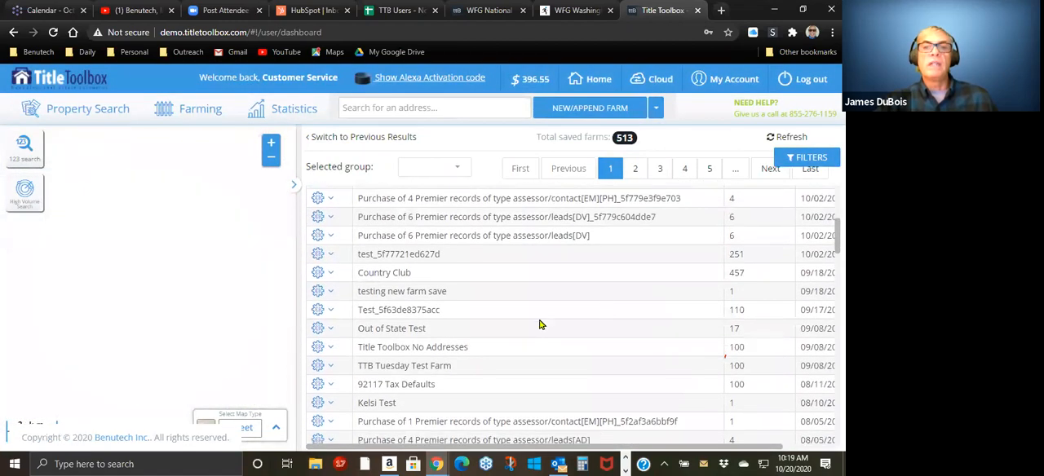
{"action": "scroll", "scroll_direction": "down", "scroll_amount": 3}
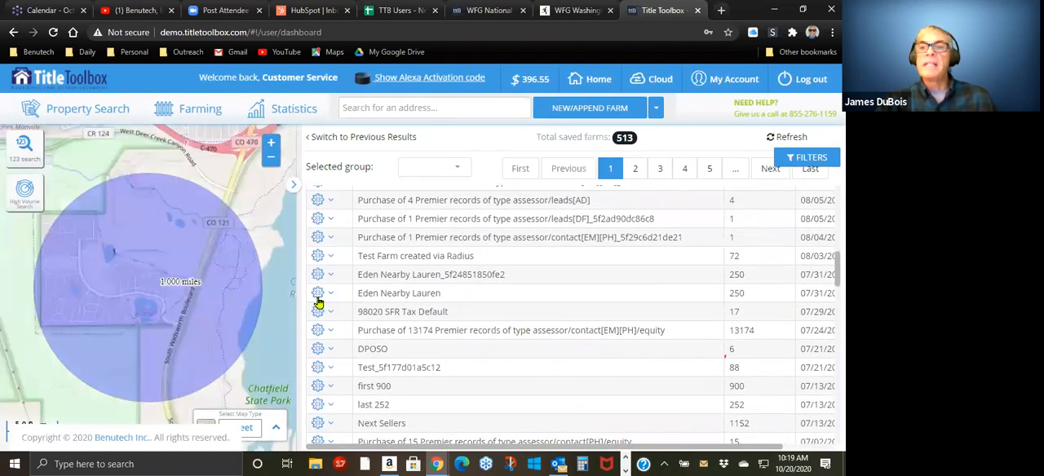
{"action": "left_click", "coordinate": [331, 292]}
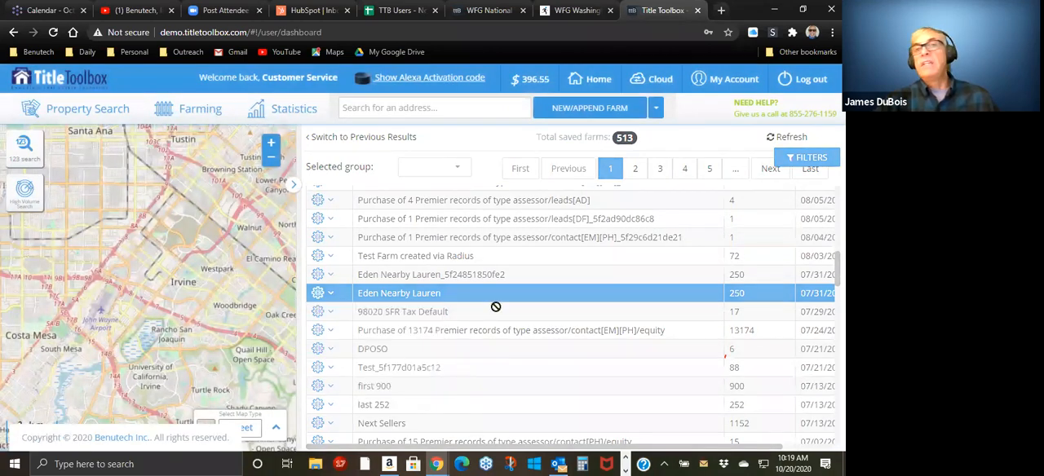
{"action": "mouse_move", "coordinate": [501, 298]}
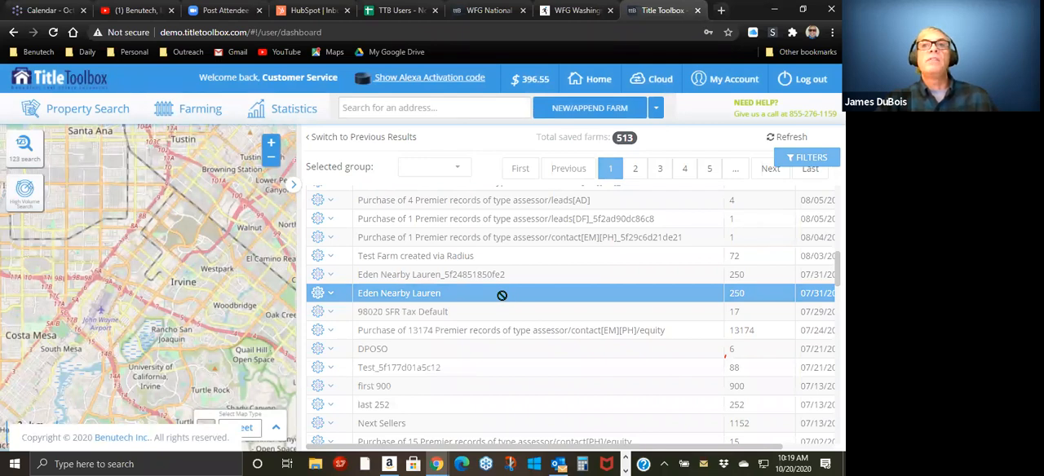
{"action": "left_click", "coordinate": [398, 292]}
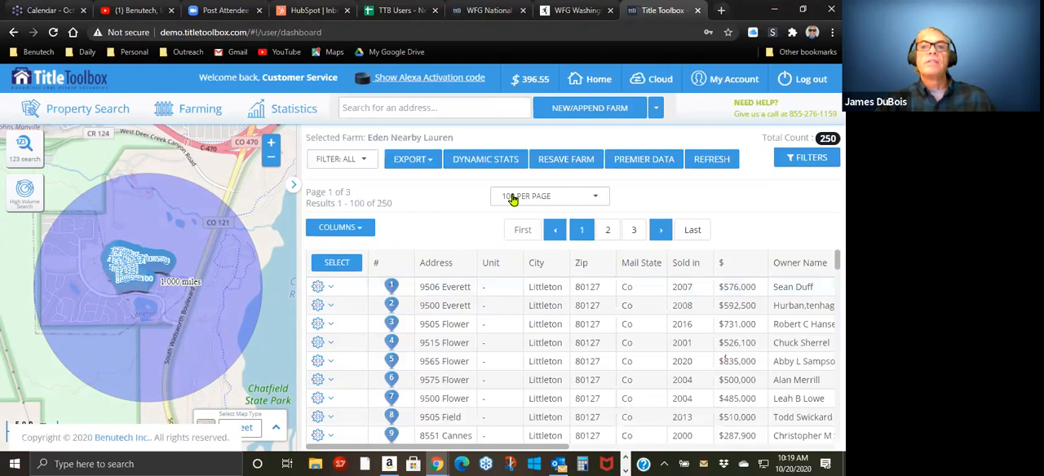
{"action": "mouse_move", "coordinate": [700, 101]}
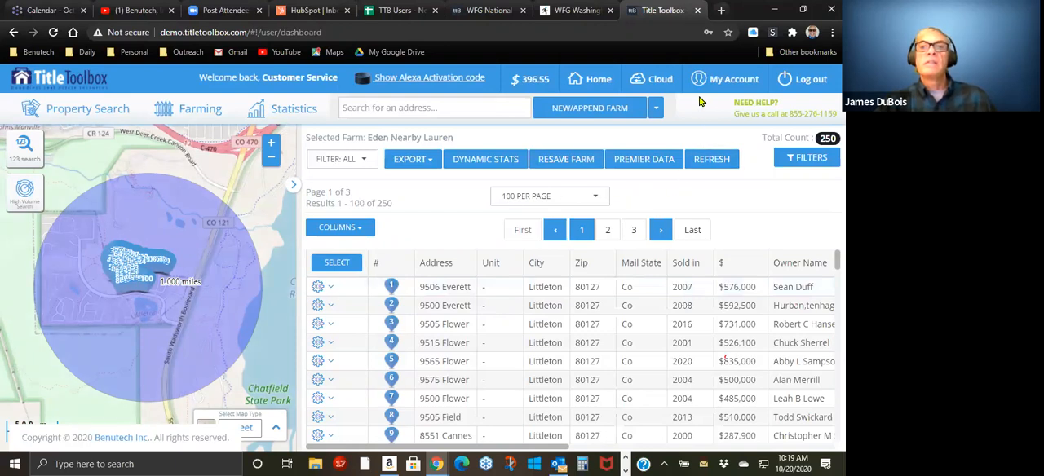
{"action": "mouse_move", "coordinate": [156, 120]}
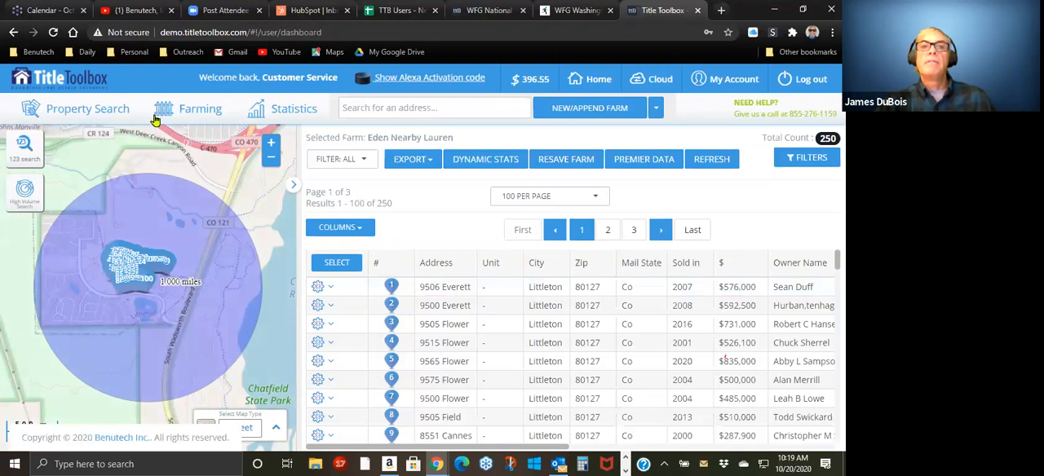
{"action": "left_click", "coordinate": [199, 108]}
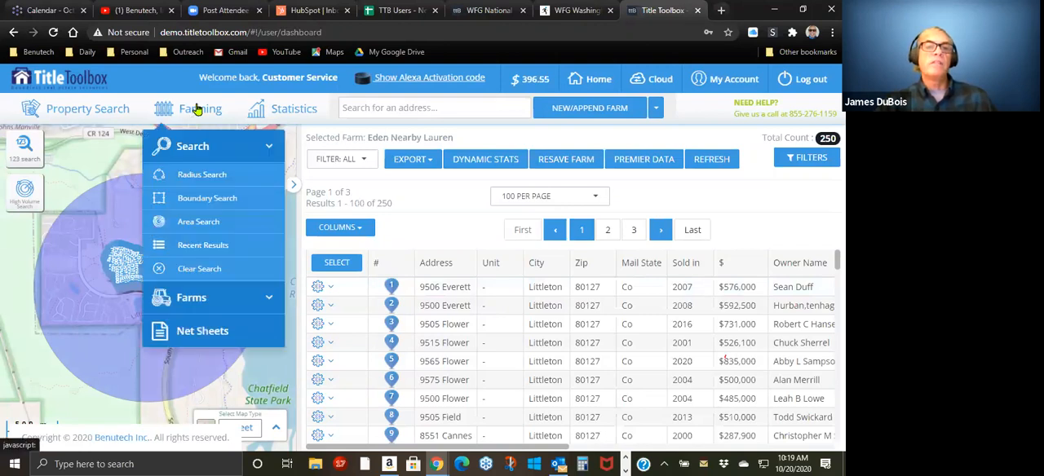
{"action": "mouse_move", "coordinate": [234, 220]}
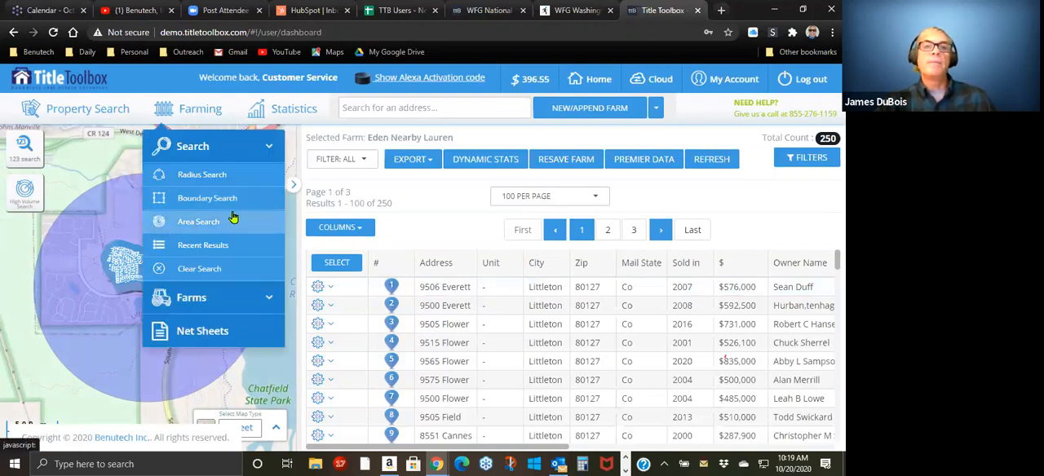
{"action": "left_click", "coordinate": [198, 221]}
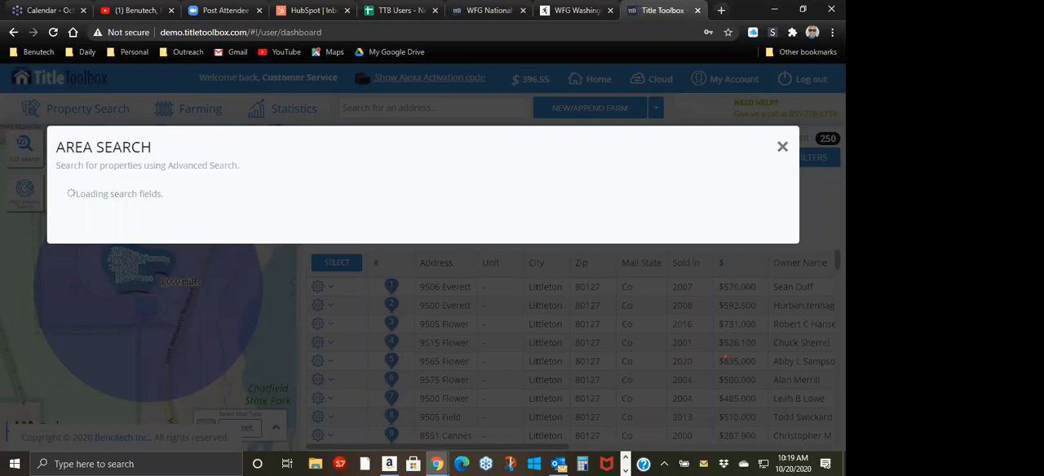
{"action": "mouse_move", "coordinate": [391, 161]}
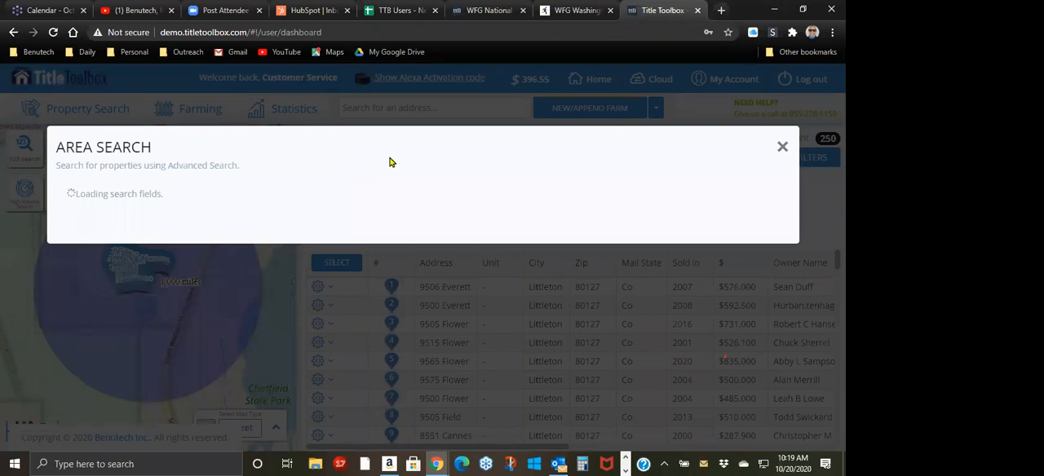
{"action": "mouse_move", "coordinate": [434, 160]}
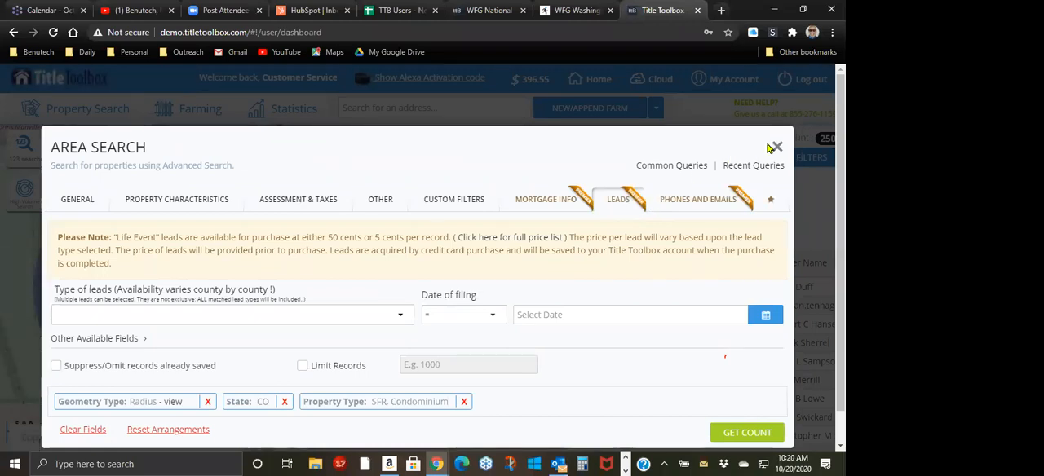
{"action": "left_click", "coordinate": [777, 147]}
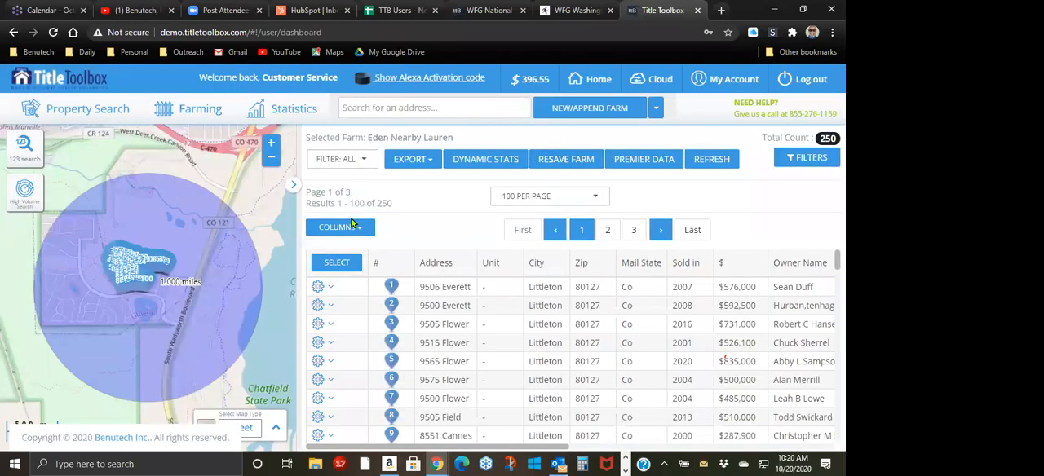
{"action": "mouse_move", "coordinate": [730, 169]}
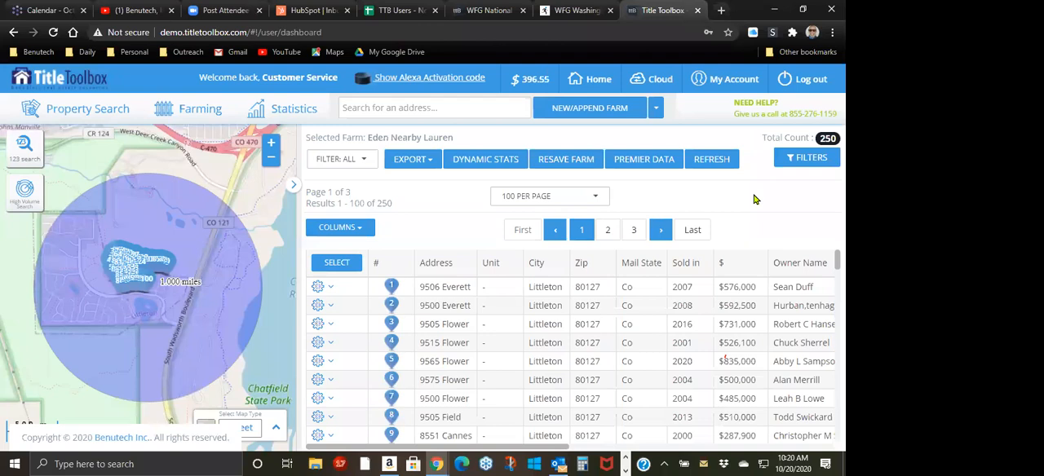
{"action": "mouse_move", "coordinate": [530, 81]}
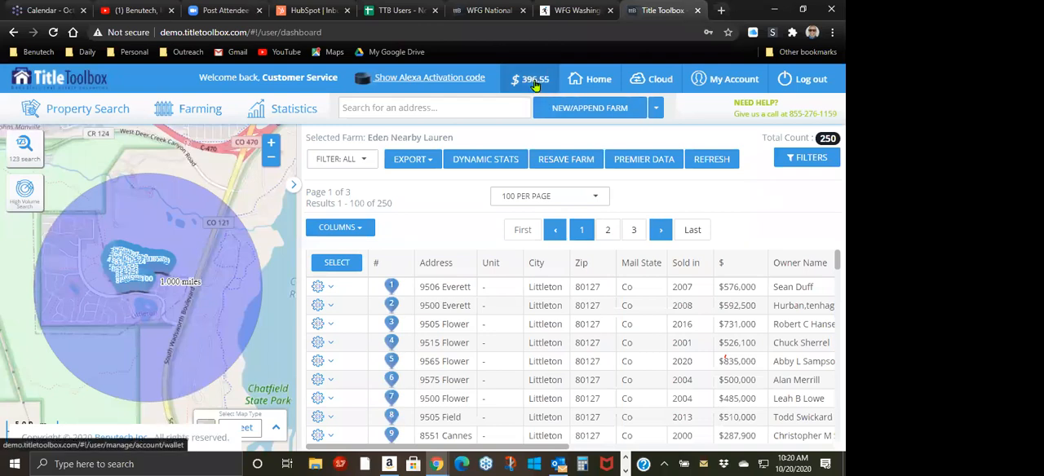
Step: Open the wallet page from the $396.55 balance and bring up the blank Buy Credit form
{"action": "left_click", "coordinate": [530, 78]}
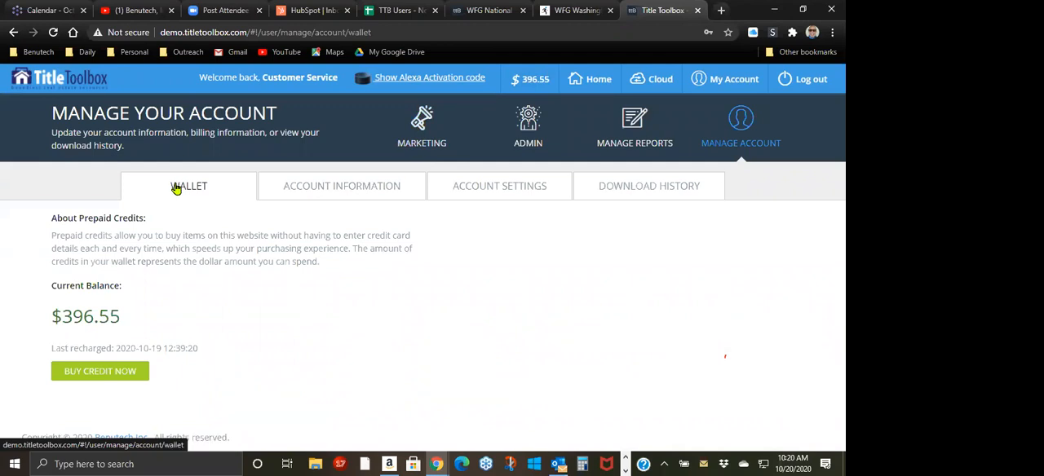
{"action": "mouse_move", "coordinate": [210, 337]}
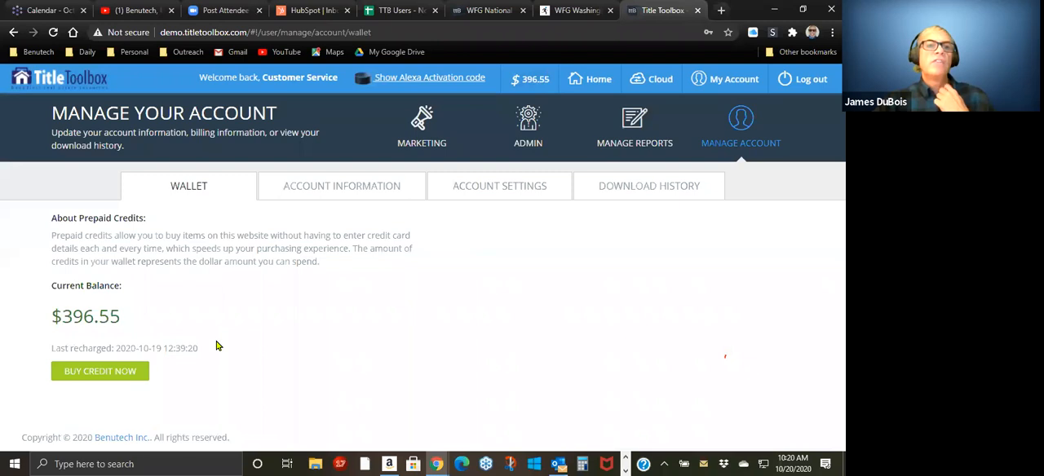
{"action": "mouse_move", "coordinate": [226, 350]}
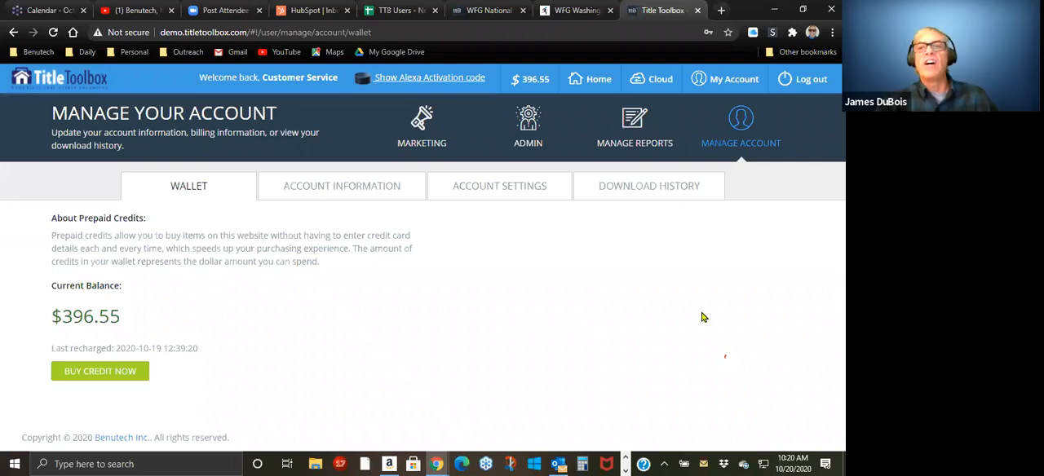
{"action": "mouse_move", "coordinate": [430, 321]}
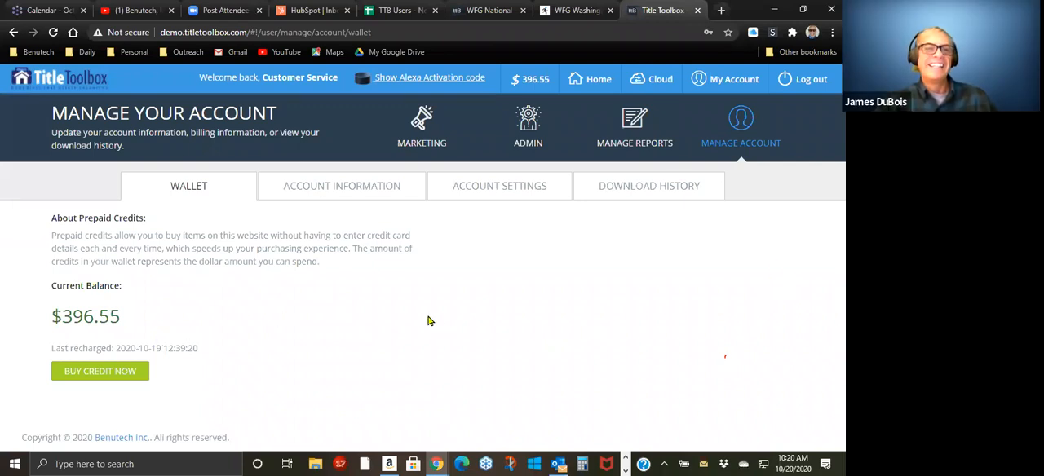
{"action": "mouse_move", "coordinate": [435, 309]}
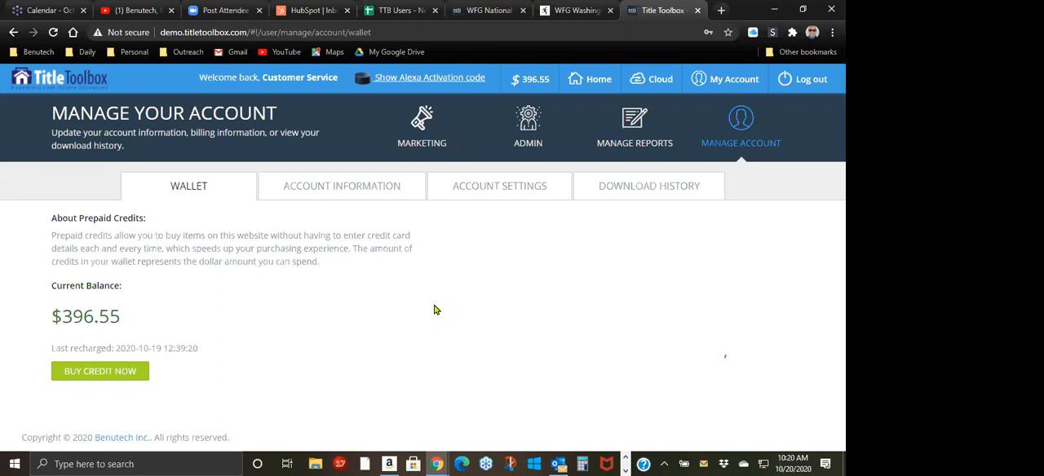
{"action": "mouse_move", "coordinate": [421, 272]}
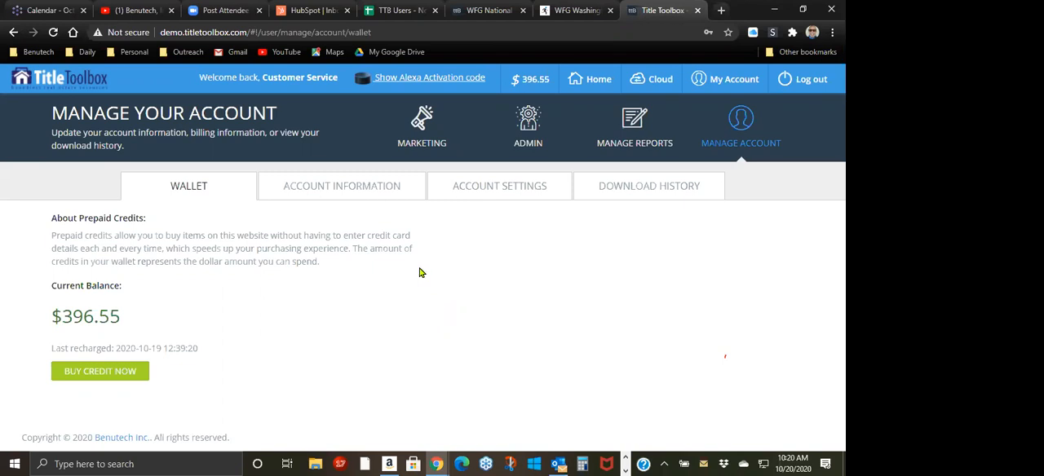
{"action": "left_click", "coordinate": [100, 371]}
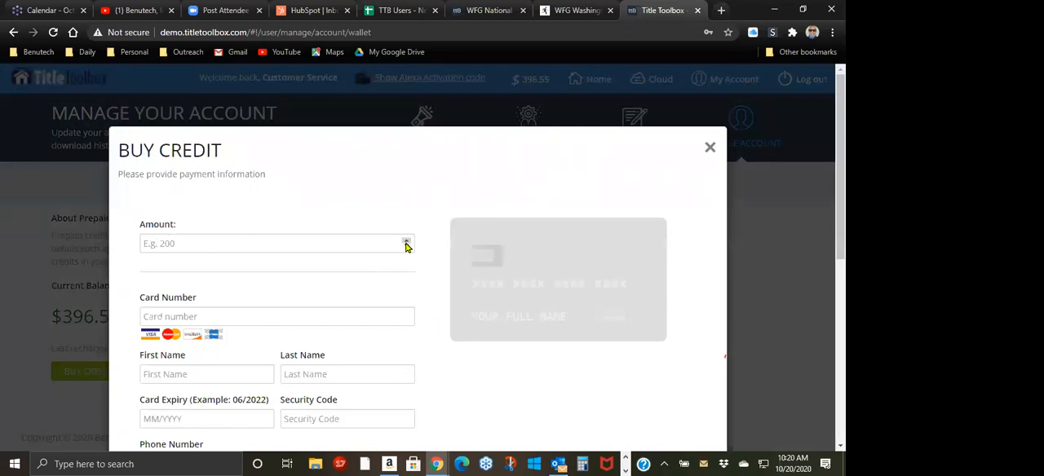
Step: Enter a demo amount in the Buy Credit form, then close it without purchasing
{"action": "type", "text": "50"}
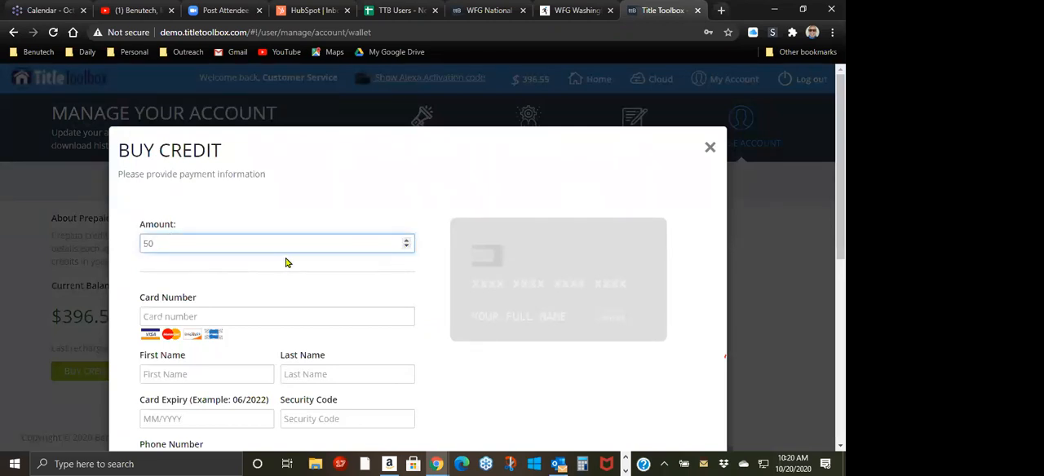
{"action": "left_click", "coordinate": [405, 239]}
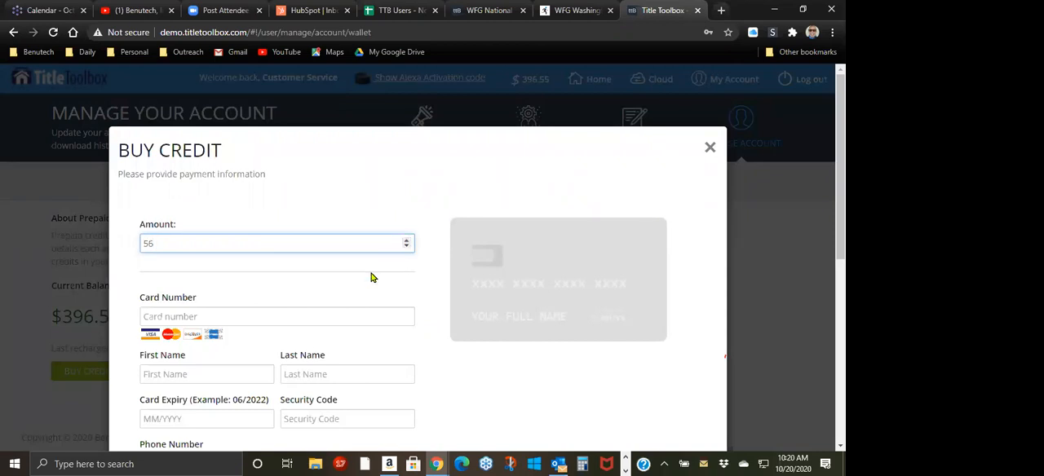
{"action": "scroll", "scroll_direction": "down", "scroll_amount": 3}
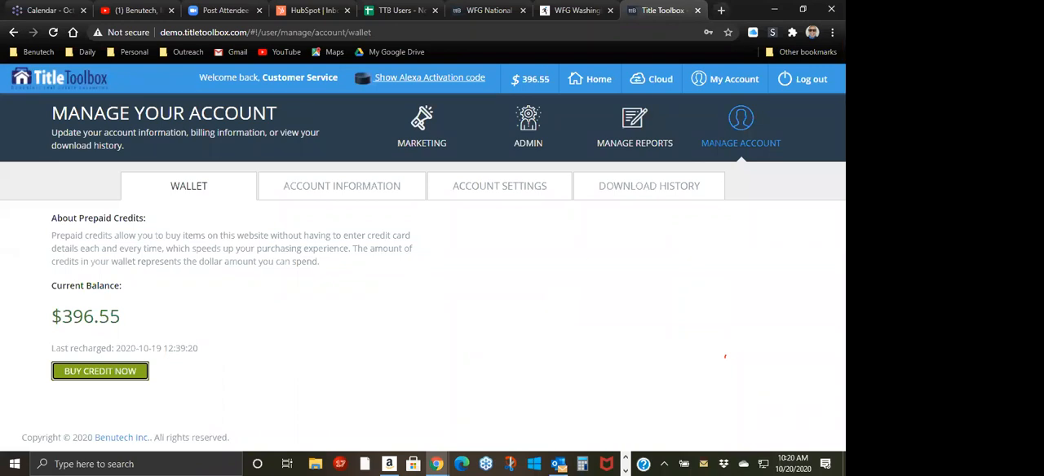
{"action": "mouse_move", "coordinate": [741, 344]}
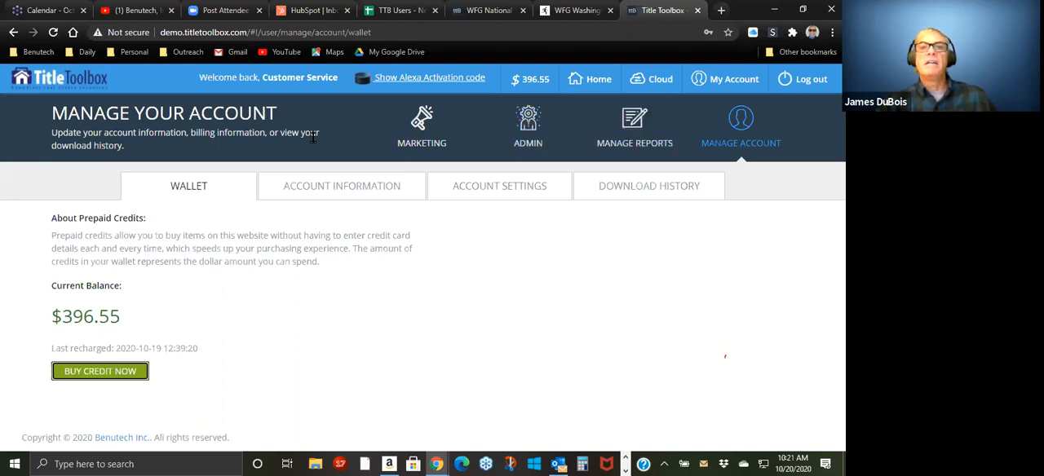
{"action": "mouse_move", "coordinate": [592, 79]}
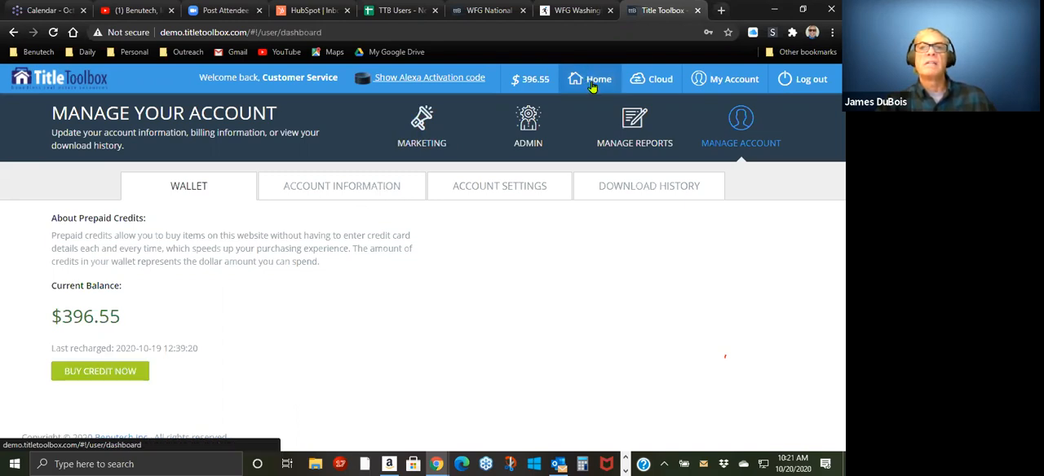
Step: Go Home, open Farming > Farms, and load the 79-property Julie Move Up Farm
{"action": "left_click", "coordinate": [591, 79]}
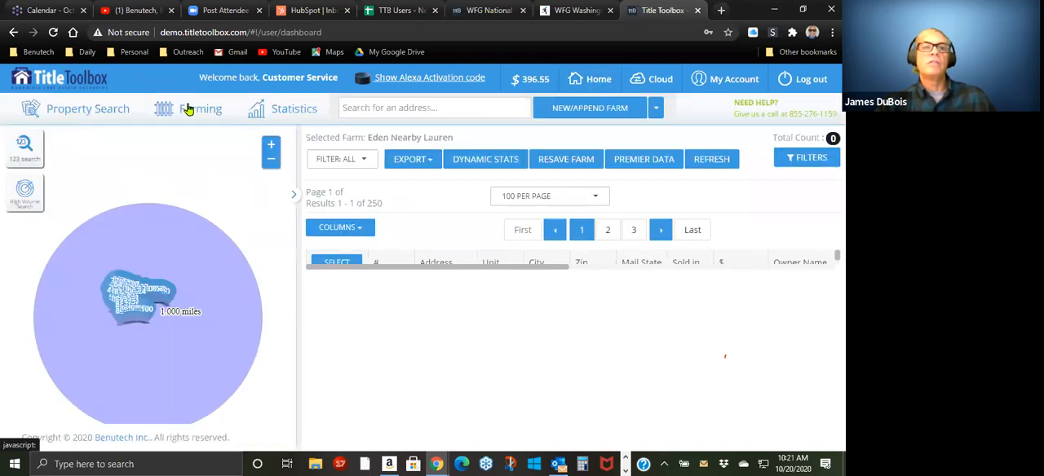
{"action": "left_click", "coordinate": [199, 109]}
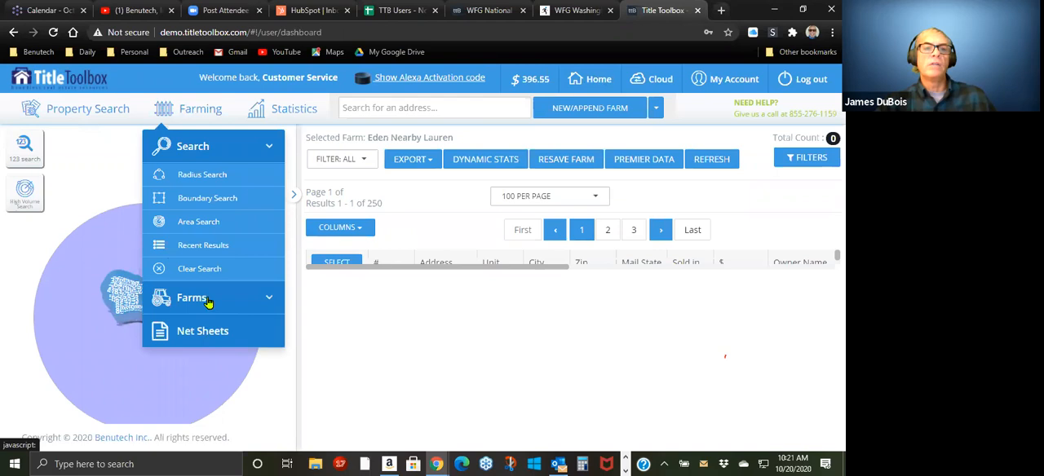
{"action": "left_click", "coordinate": [192, 298]}
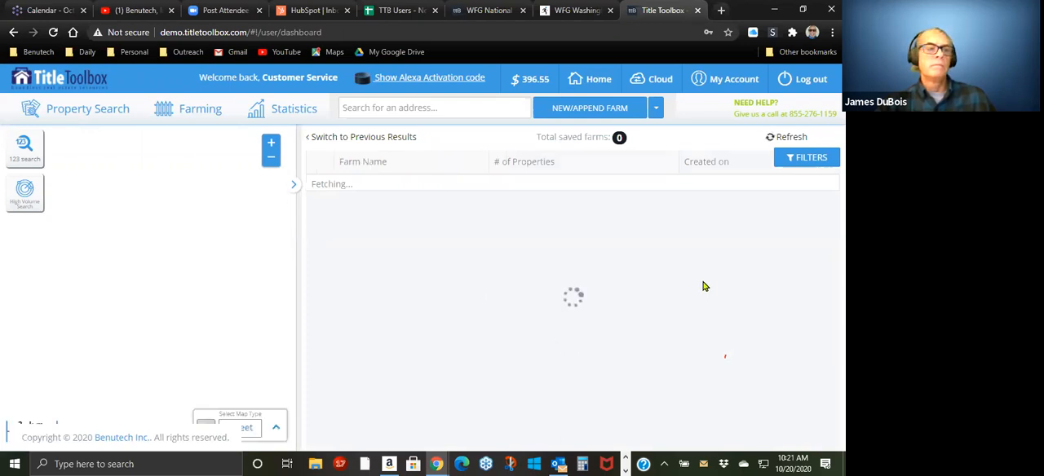
{"action": "mouse_move", "coordinate": [490, 296]}
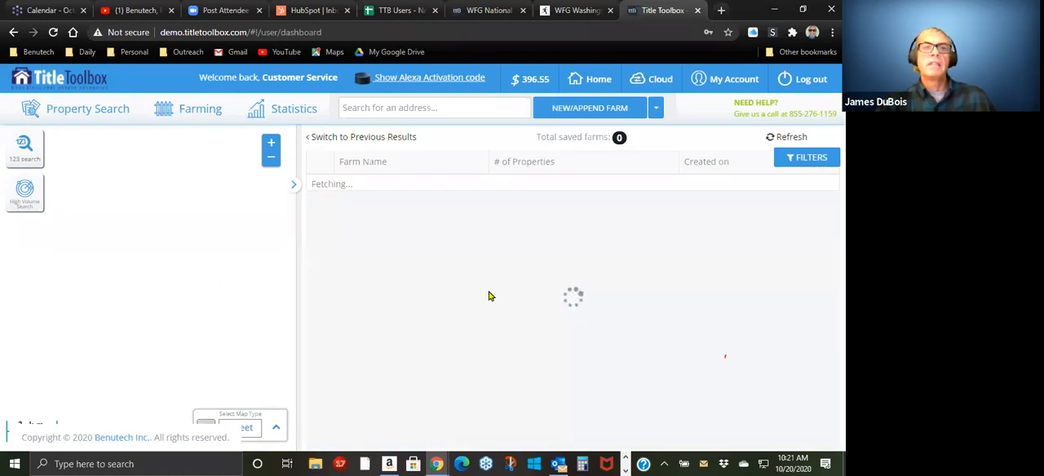
{"action": "mouse_move", "coordinate": [483, 296]}
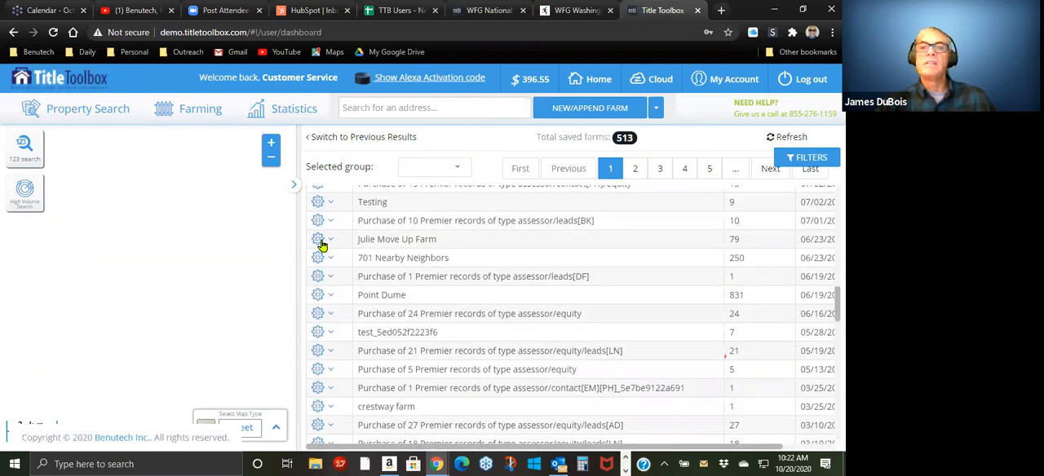
{"action": "left_click", "coordinate": [318, 239]}
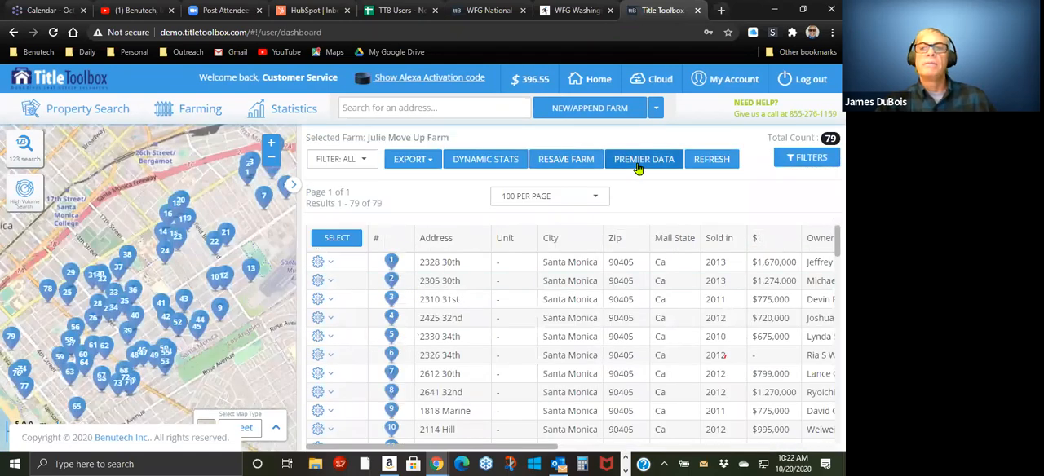
Step: Open Premier Data for Julie Move Up Farm and choose Affidavit of Death as lead type
{"action": "left_click", "coordinate": [643, 159]}
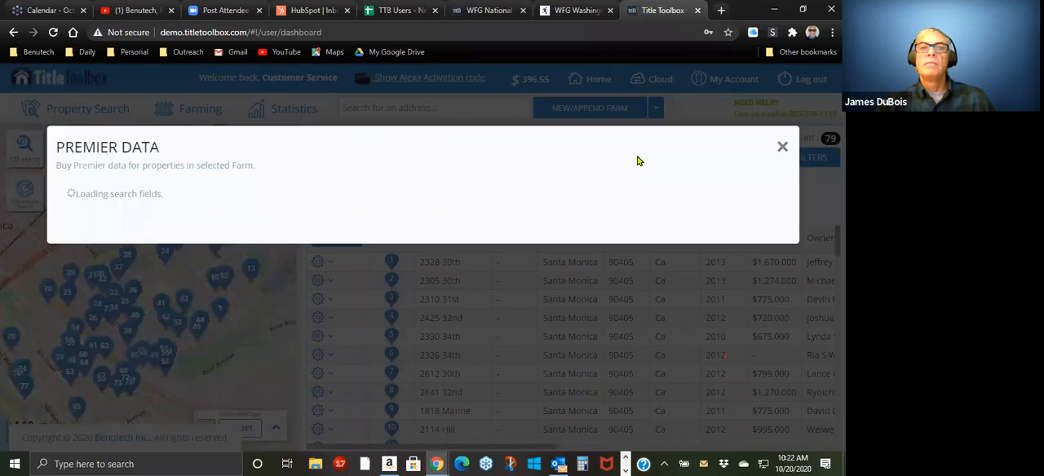
{"action": "mouse_move", "coordinate": [571, 211]}
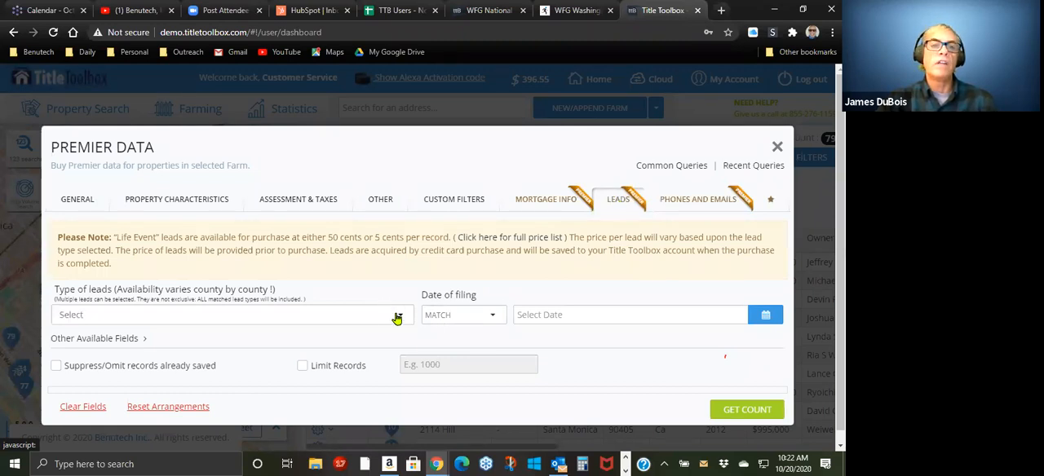
{"action": "left_click", "coordinate": [231, 314]}
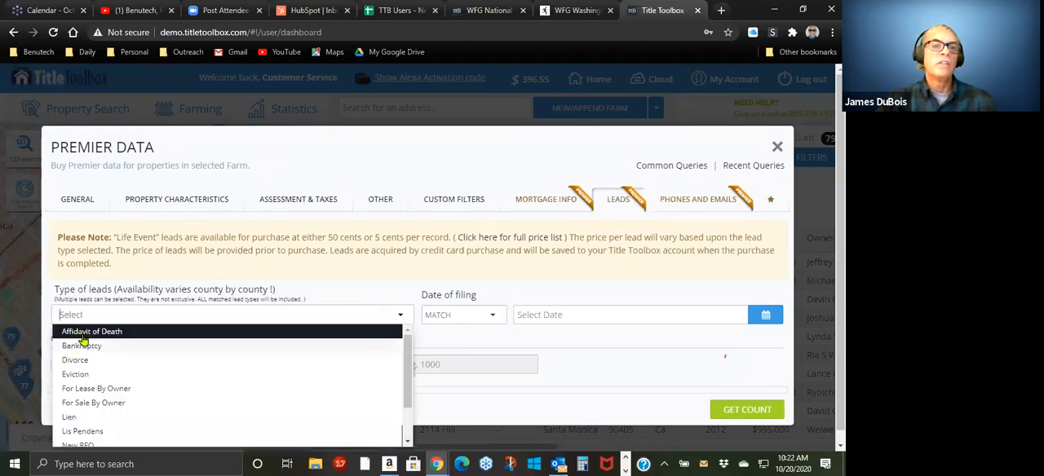
{"action": "left_click", "coordinate": [91, 331]}
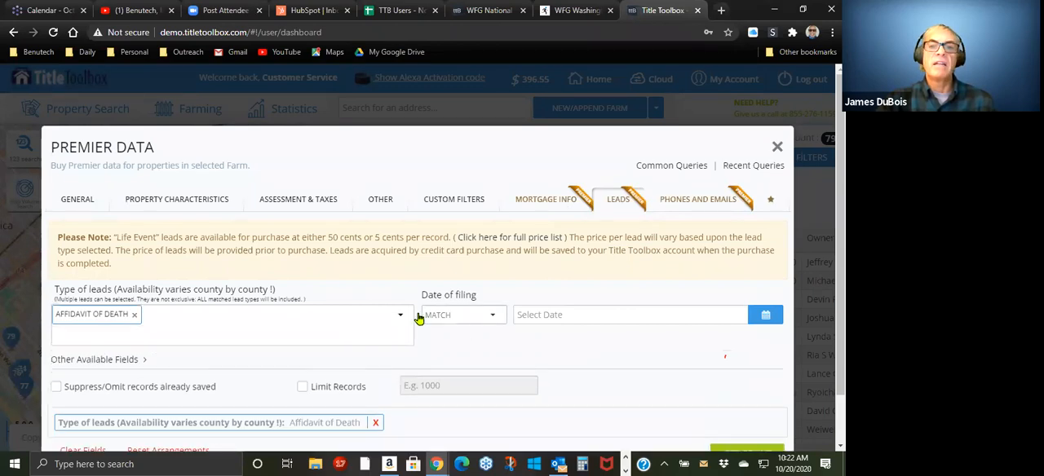
{"action": "mouse_move", "coordinate": [419, 318]}
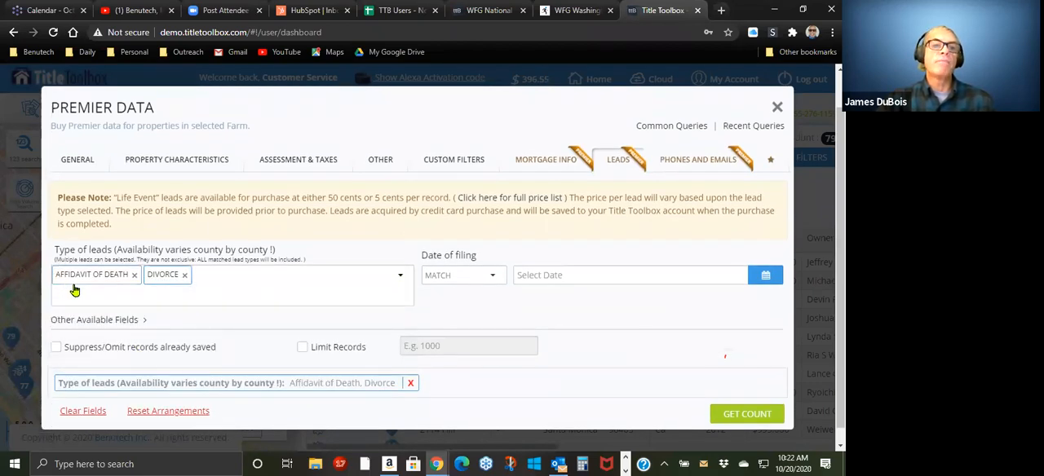
{"action": "mouse_move", "coordinate": [128, 286]}
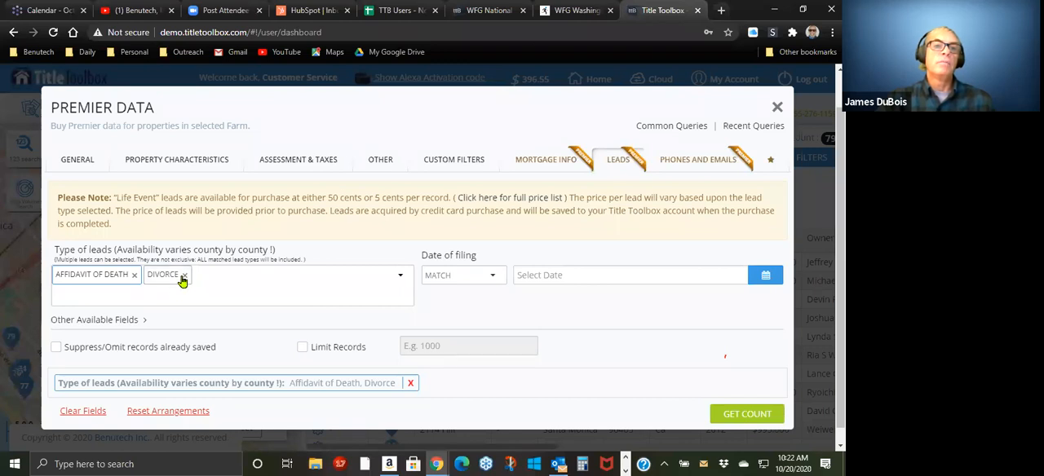
Step: Filter Affidavit of Death leads to filings in the last 12 months and get the count (zero)
{"action": "left_click", "coordinate": [184, 275]}
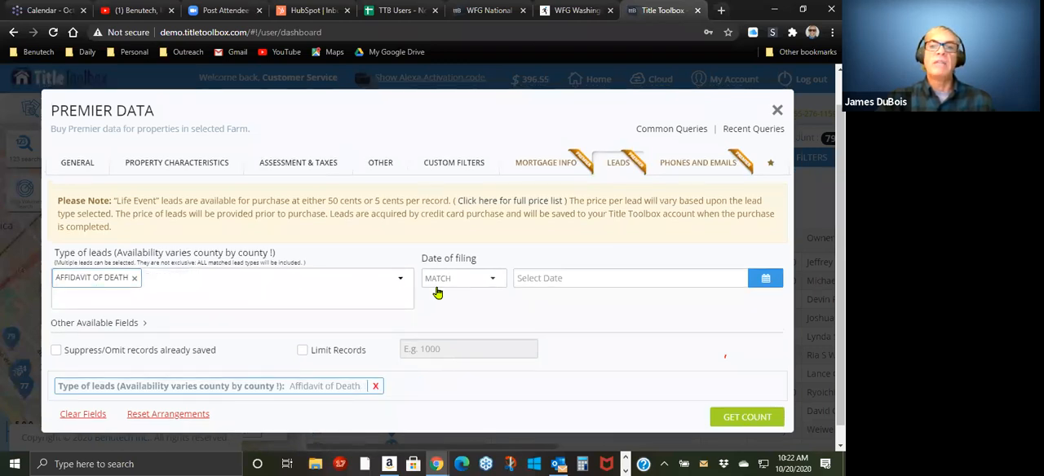
{"action": "left_click", "coordinate": [462, 278]}
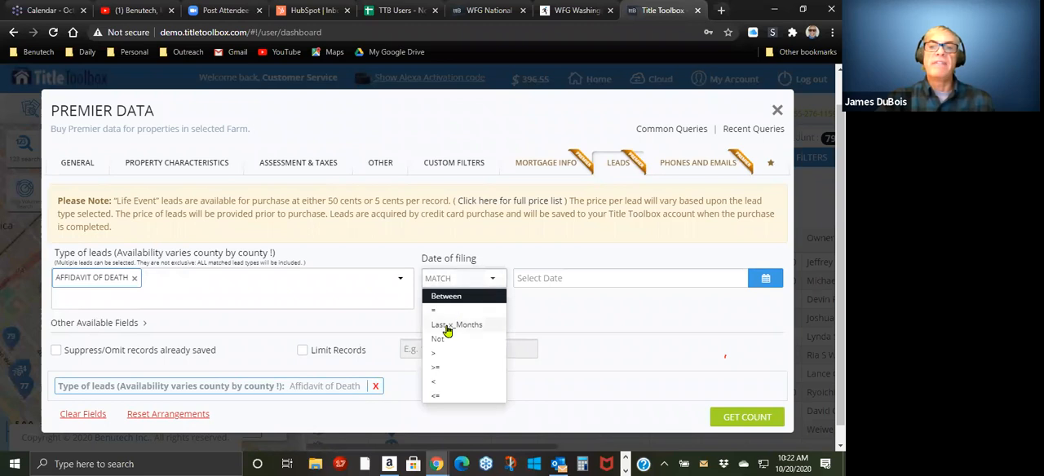
{"action": "mouse_move", "coordinate": [593, 278]}
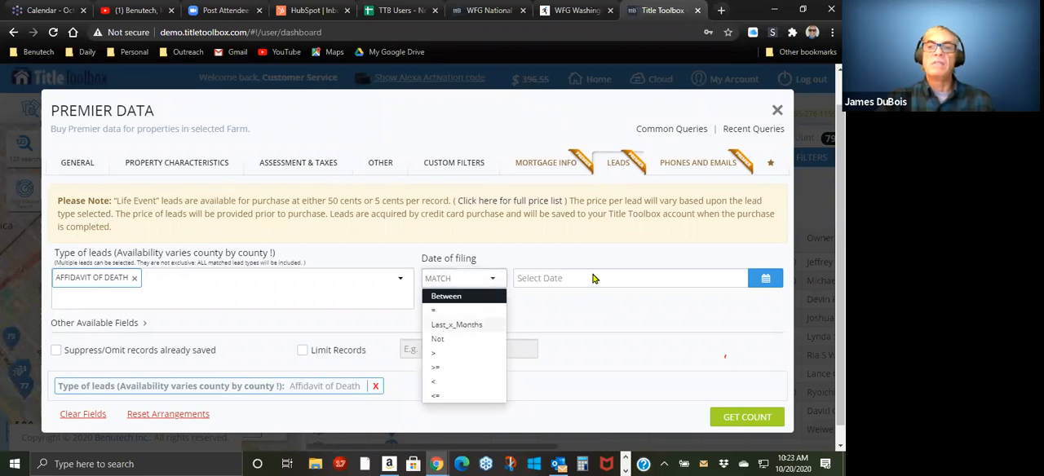
{"action": "left_click", "coordinate": [457, 324]}
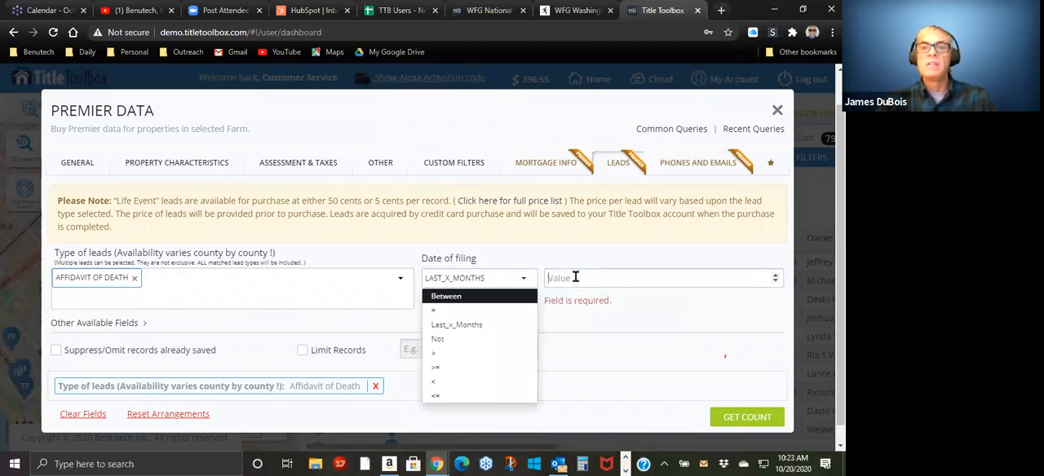
{"action": "type", "text": "12"}
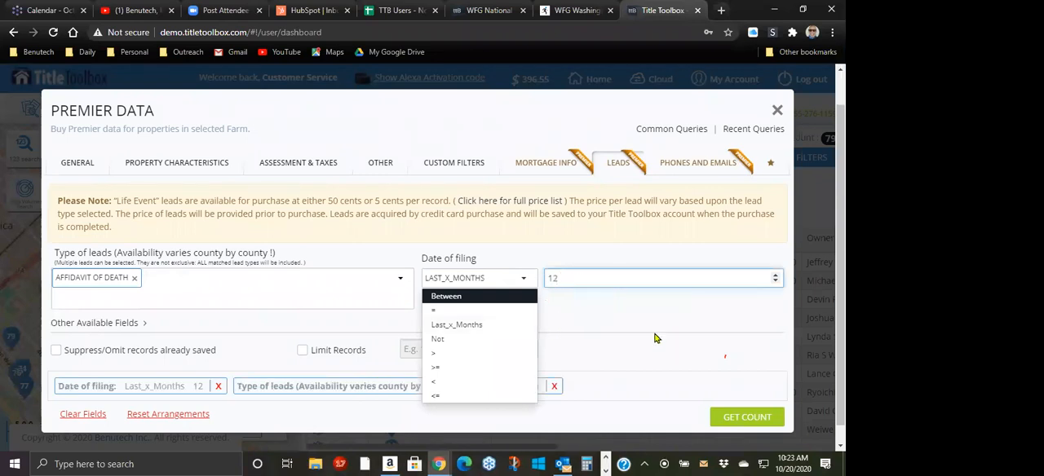
{"action": "left_click", "coordinate": [457, 324]}
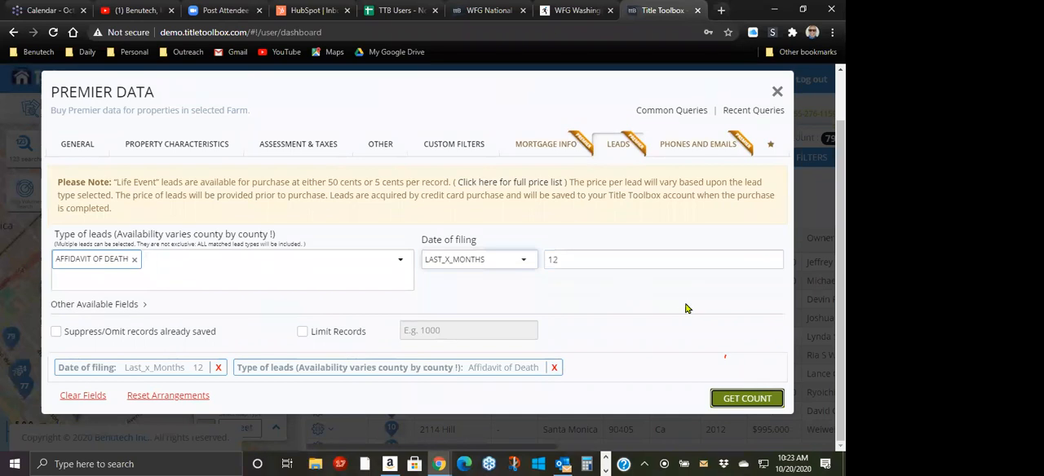
{"action": "left_click", "coordinate": [746, 398]}
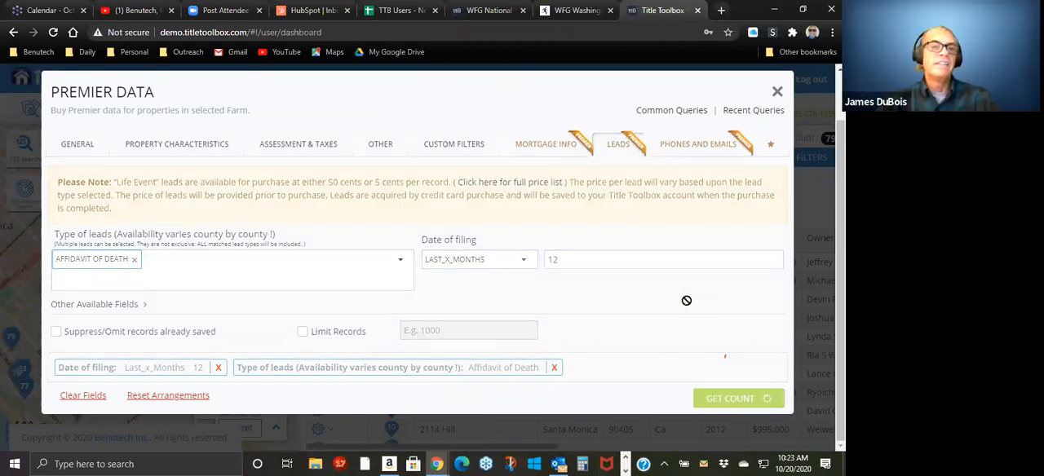
{"action": "left_click", "coordinate": [737, 398]}
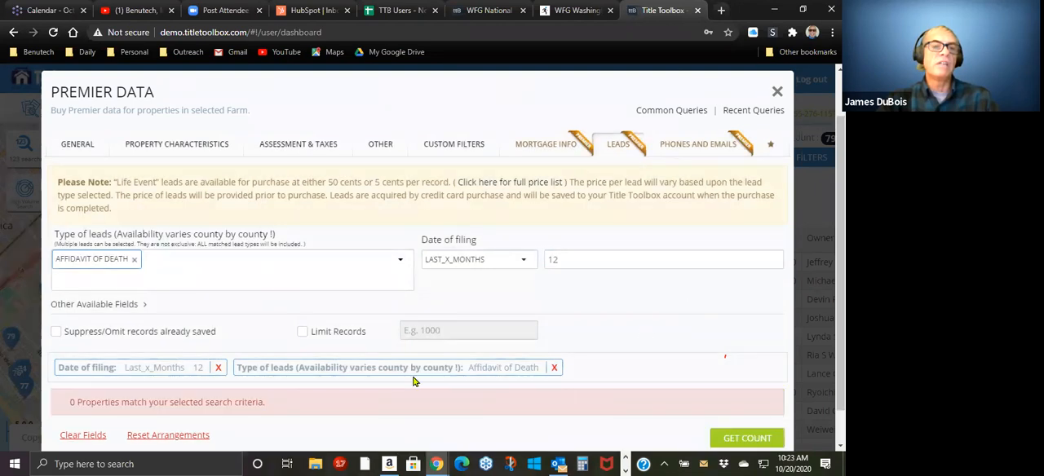
{"action": "mouse_move", "coordinate": [252, 398]}
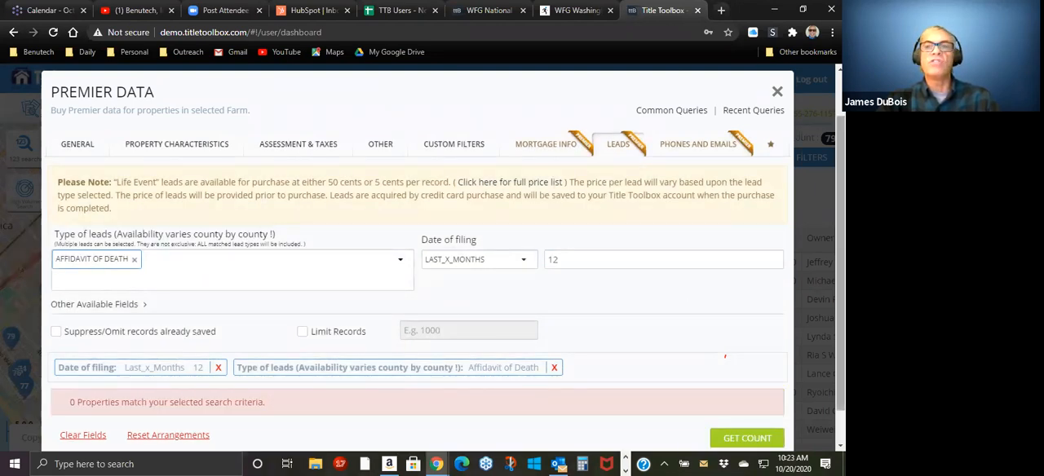
{"action": "mouse_move", "coordinate": [776, 91]}
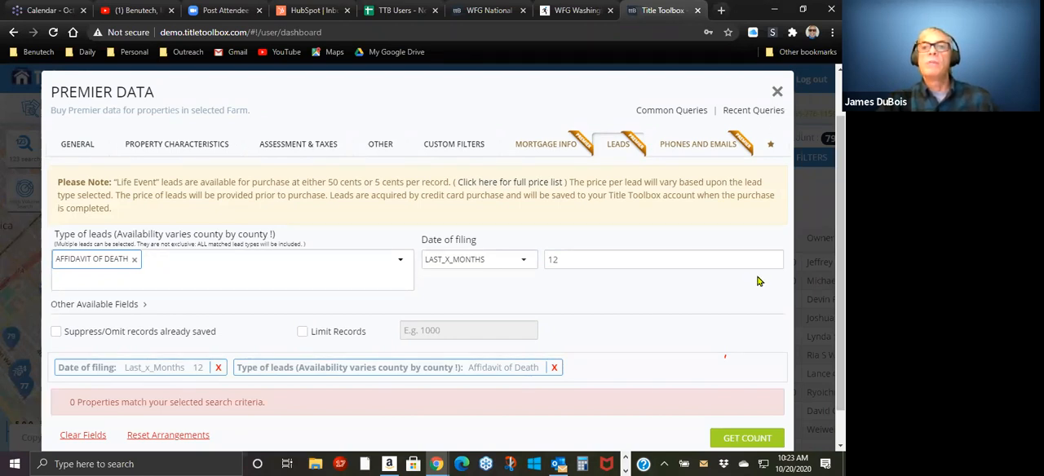
{"action": "mouse_move", "coordinate": [778, 93]}
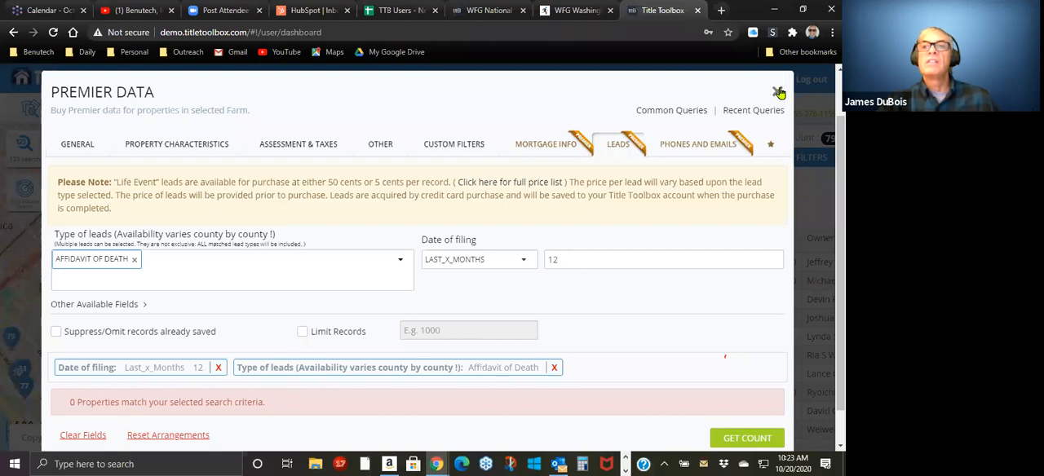
Step: Close the Premier Data form and hide the farm results to show the full map
{"action": "left_click", "coordinate": [775, 90]}
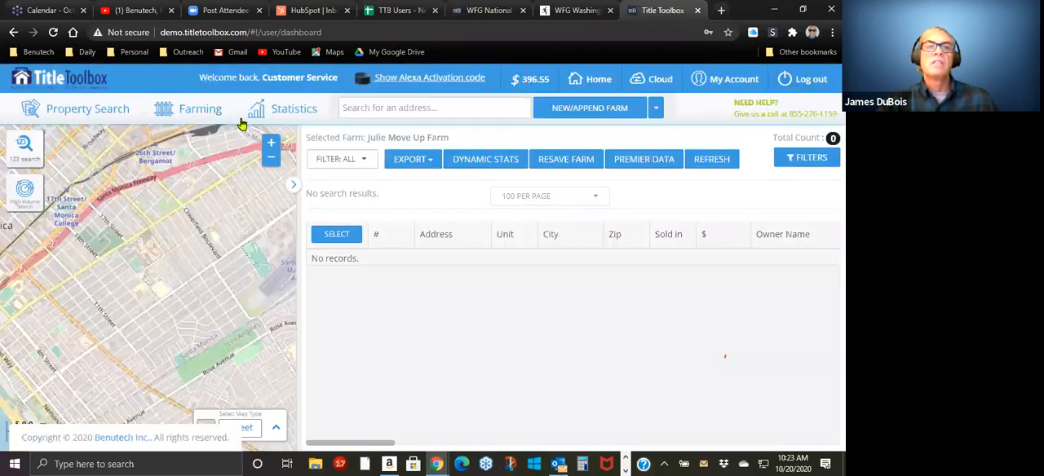
{"action": "left_click", "coordinate": [198, 108]}
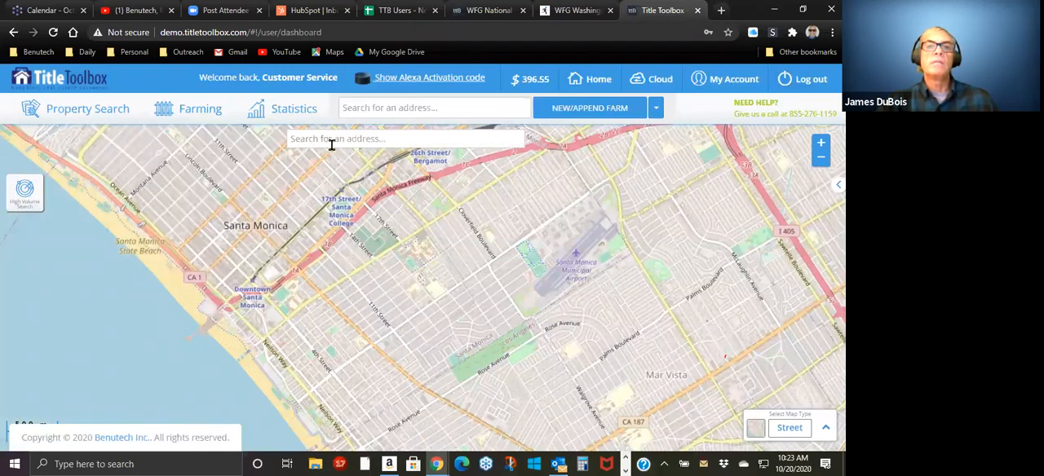
{"action": "type", "text": "13"}
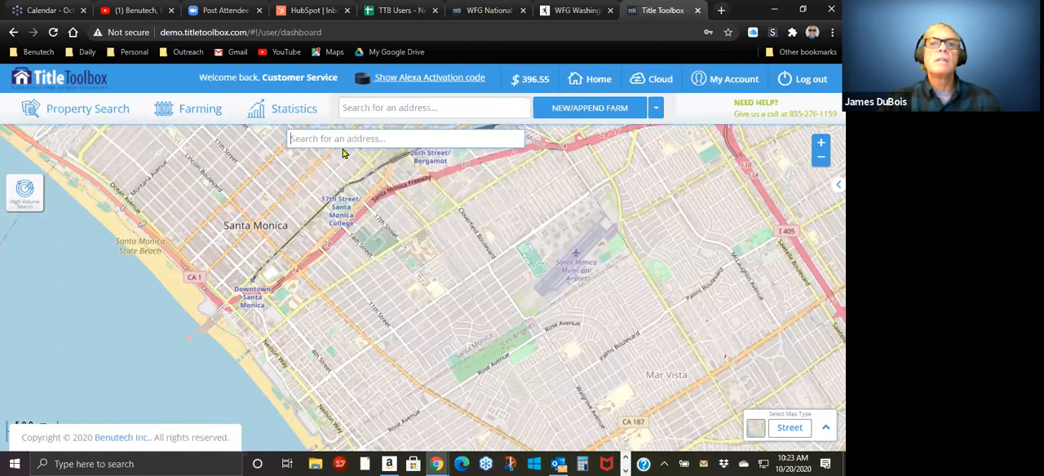
{"action": "type", "text": "13"}
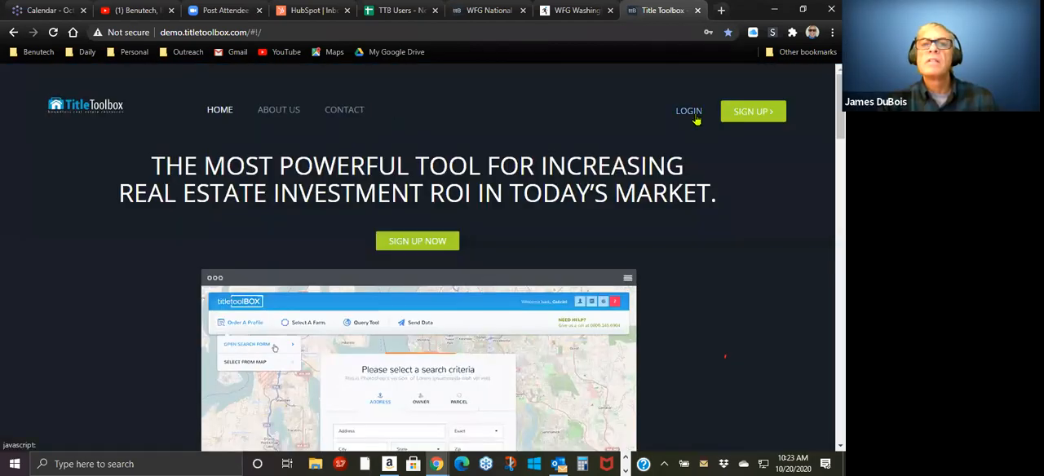
Step: Sign back in with the saved credentials to return to the dashboard
{"action": "left_click", "coordinate": [689, 111]}
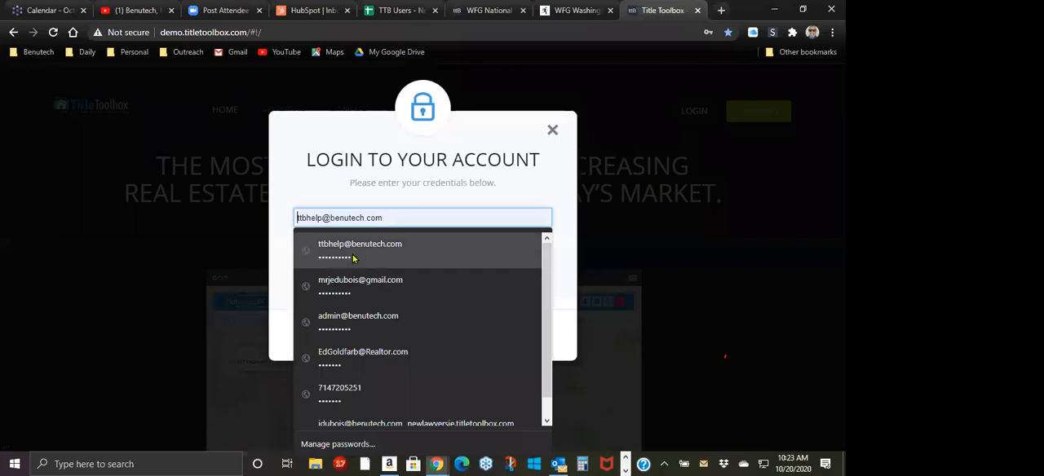
{"action": "left_click", "coordinate": [360, 251]}
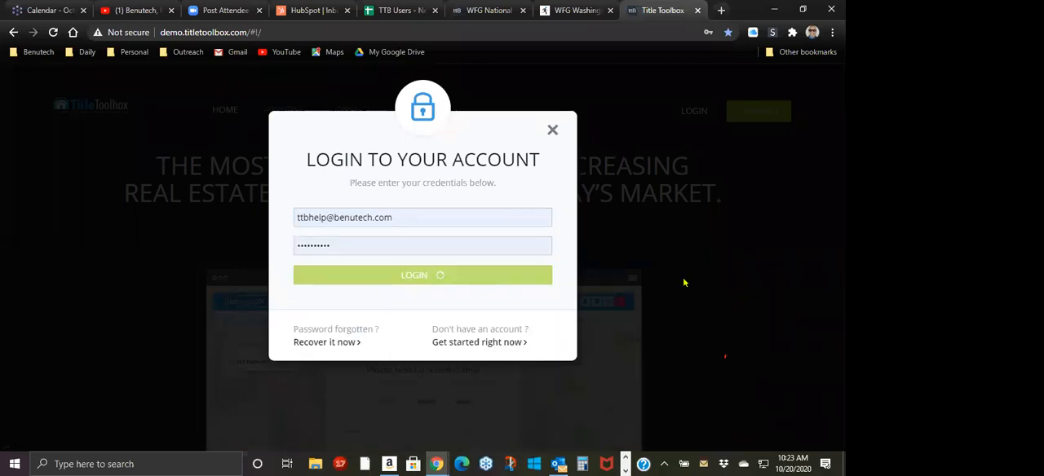
{"action": "left_click", "coordinate": [422, 275]}
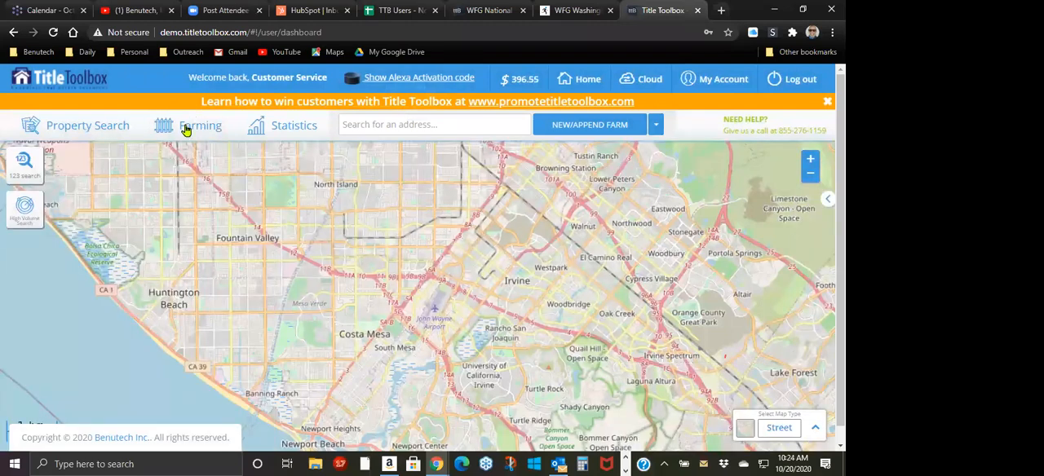
{"action": "left_click", "coordinate": [199, 125]}
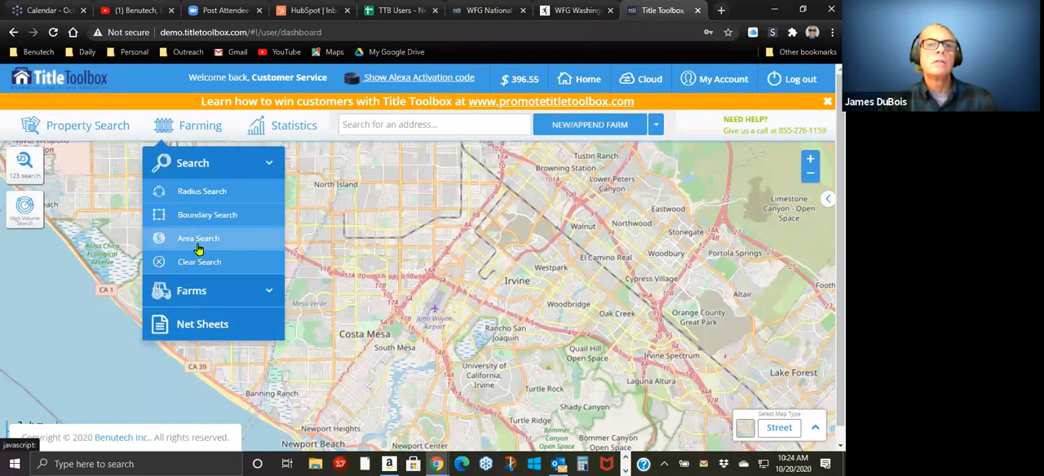
{"action": "left_click", "coordinate": [199, 238]}
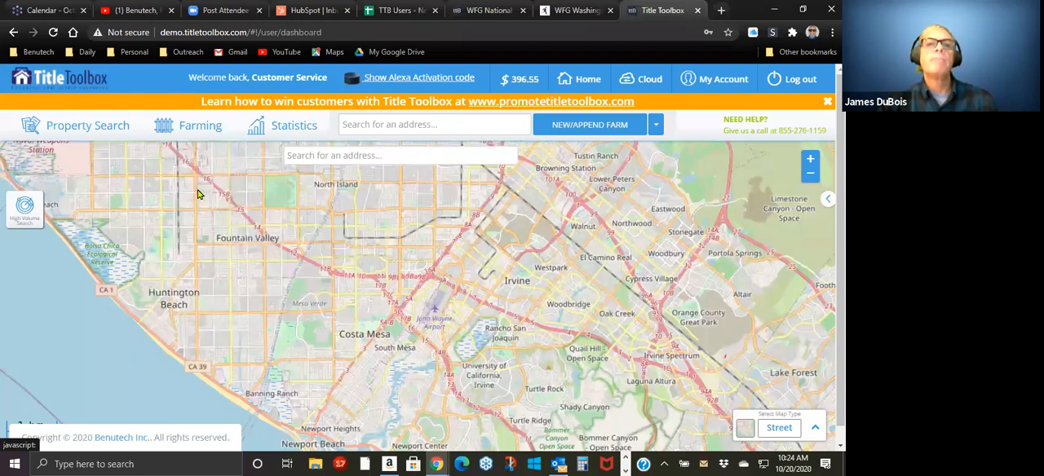
{"action": "left_click", "coordinate": [399, 155]}
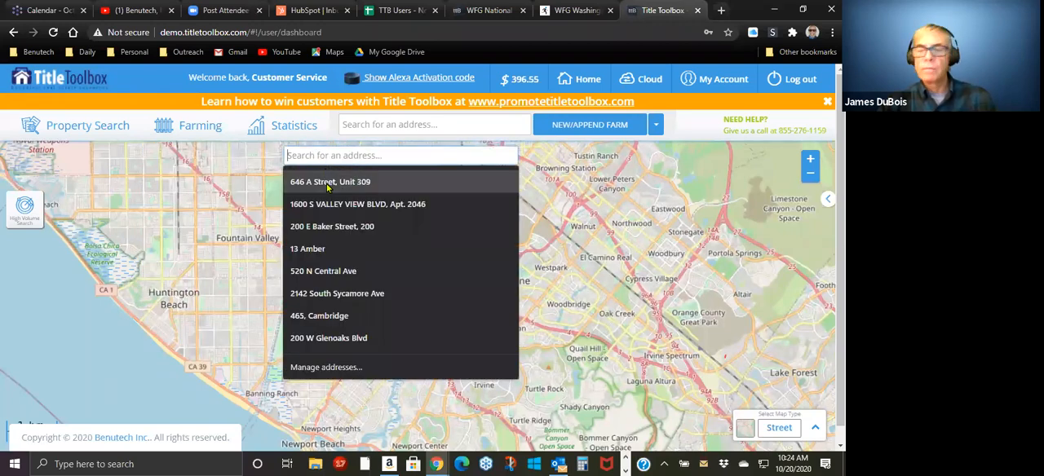
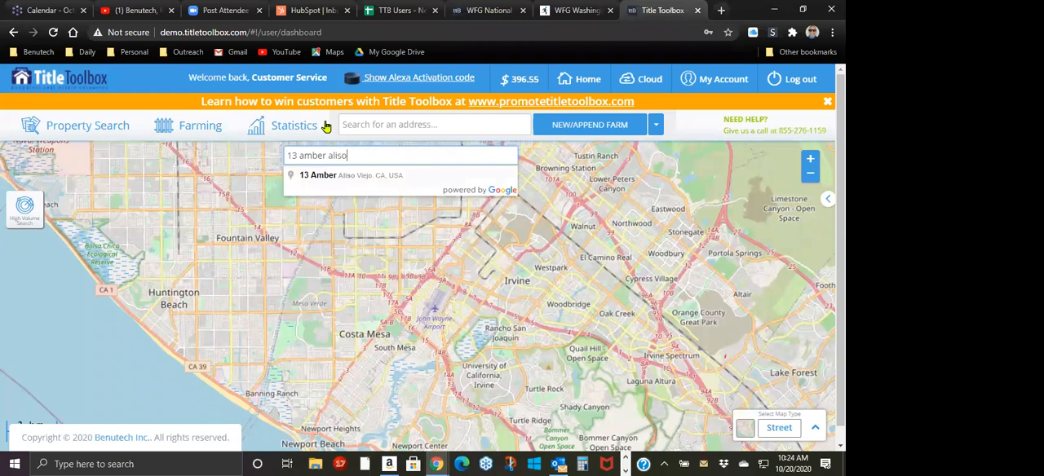
{"action": "left_click", "coordinate": [318, 175]}
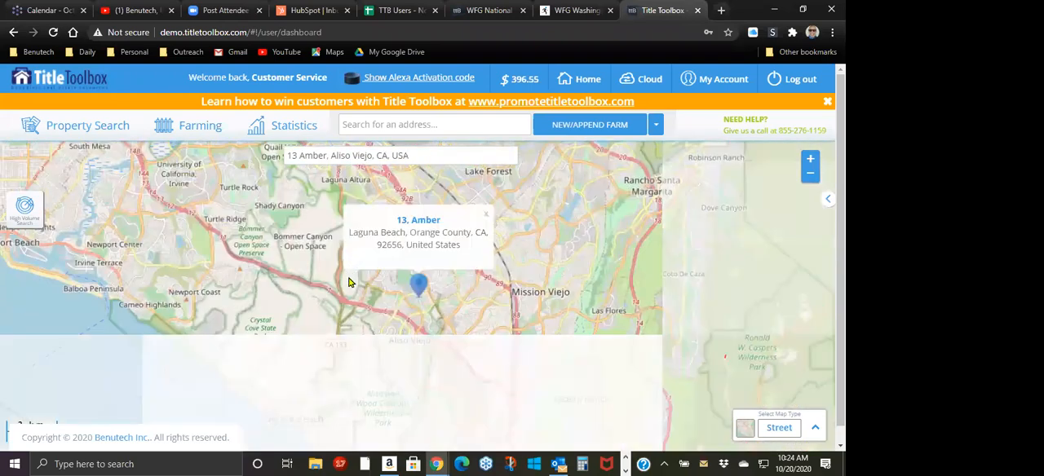
{"action": "left_click", "coordinate": [419, 285]}
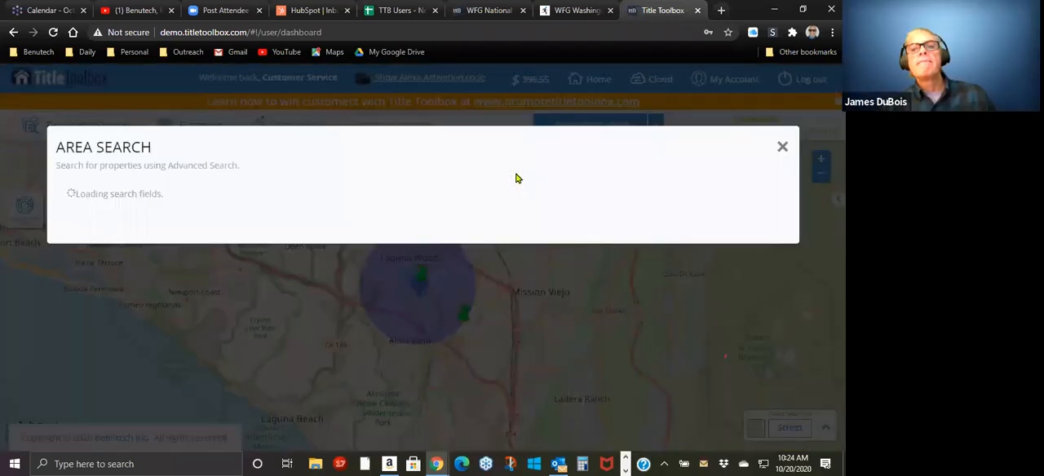
{"action": "mouse_move", "coordinate": [521, 171]}
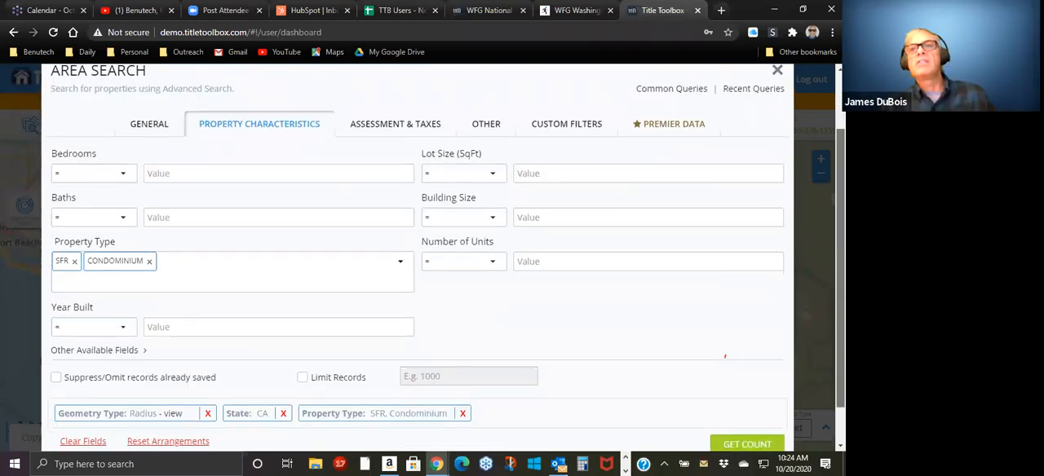
Step: Switch the Area Search dialog to its Premier Data tab to show lead options
{"action": "left_click", "coordinate": [618, 165]}
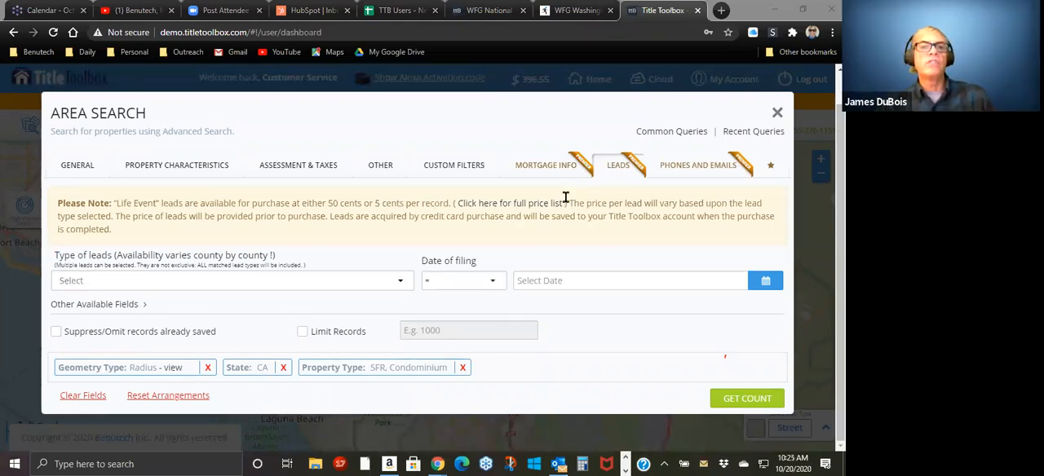
{"action": "left_click", "coordinate": [698, 164]}
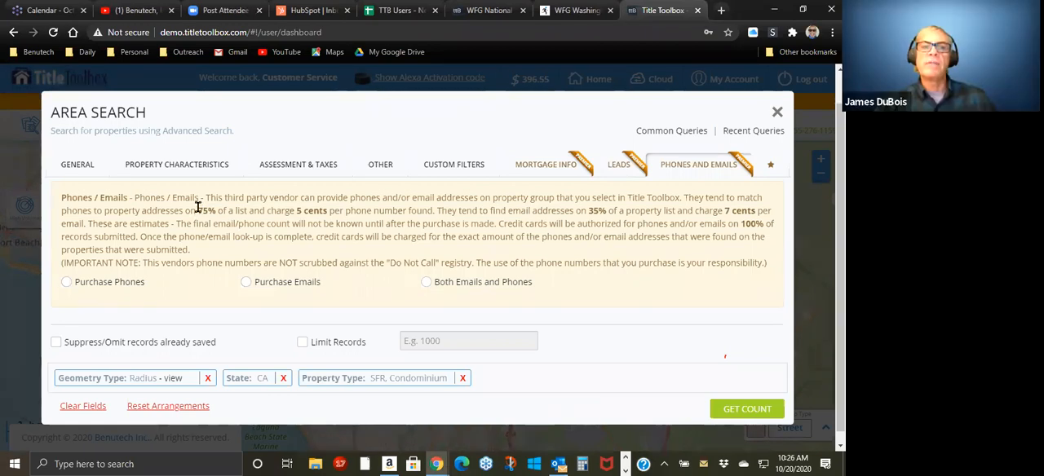
{"action": "mouse_move", "coordinate": [373, 302]}
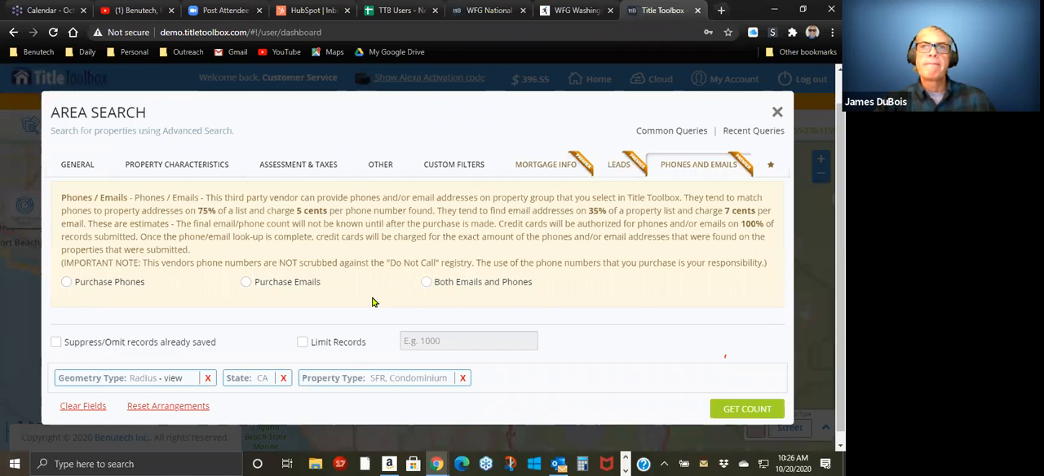
{"action": "mouse_move", "coordinate": [381, 280]}
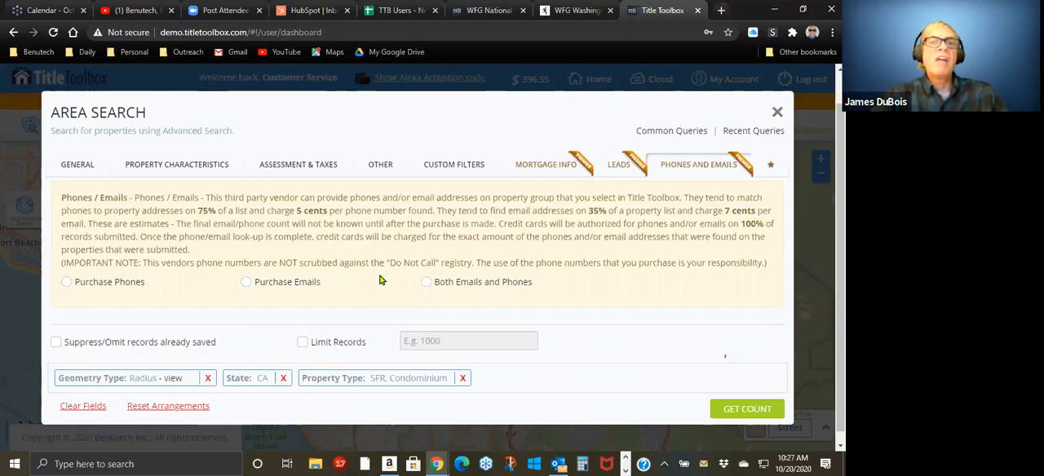
{"action": "mouse_move", "coordinate": [196, 210]}
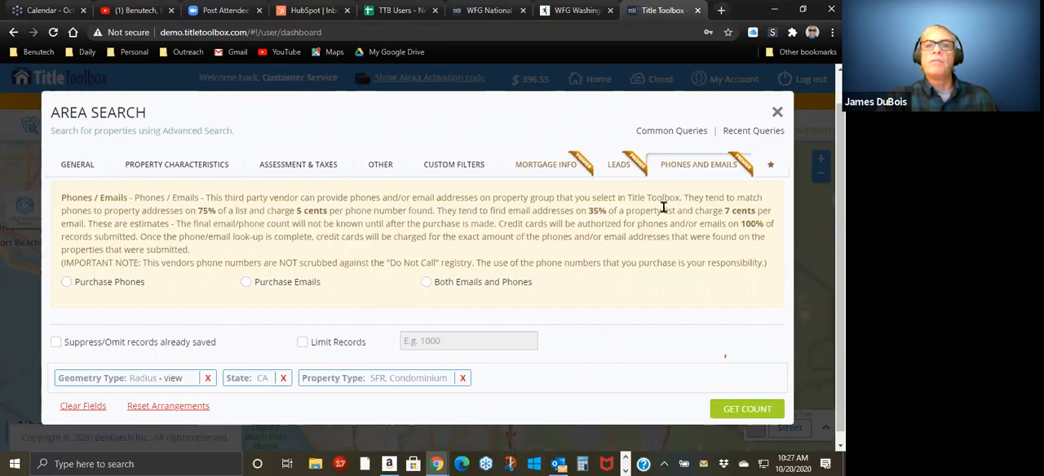
{"action": "mouse_move", "coordinate": [617, 236]}
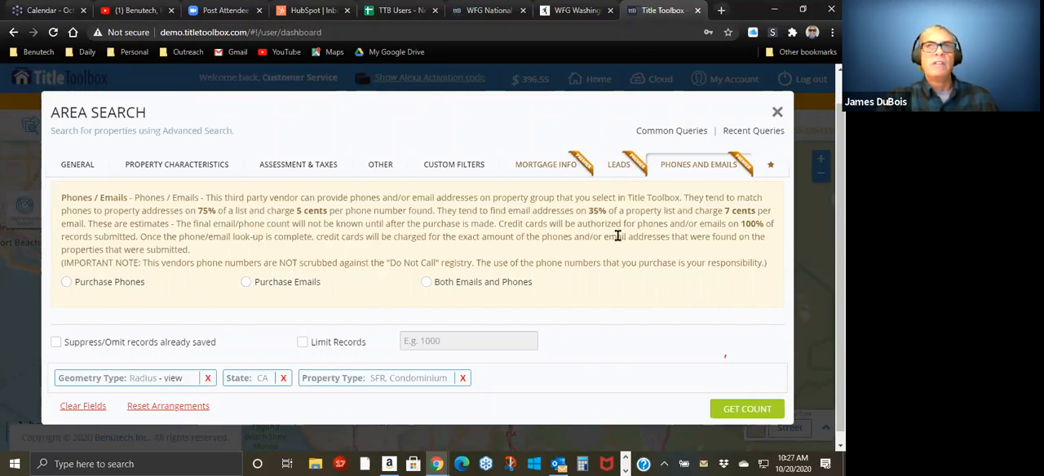
{"action": "mouse_move", "coordinate": [613, 249]}
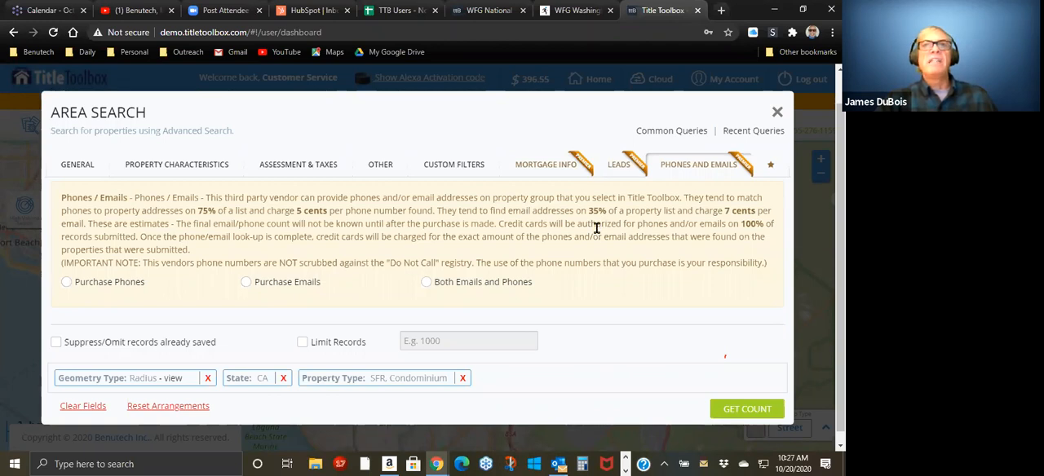
{"action": "mouse_move", "coordinate": [598, 236]}
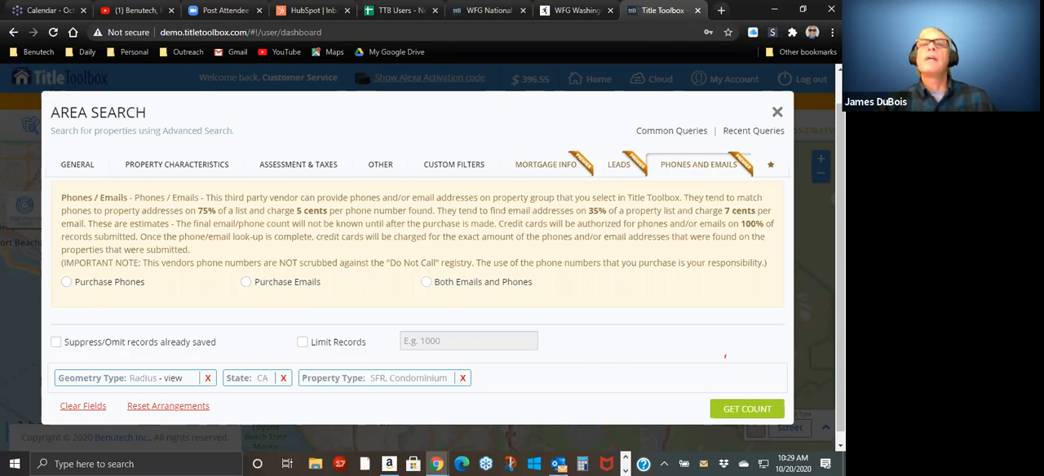
{"action": "mouse_move", "coordinate": [103, 310]}
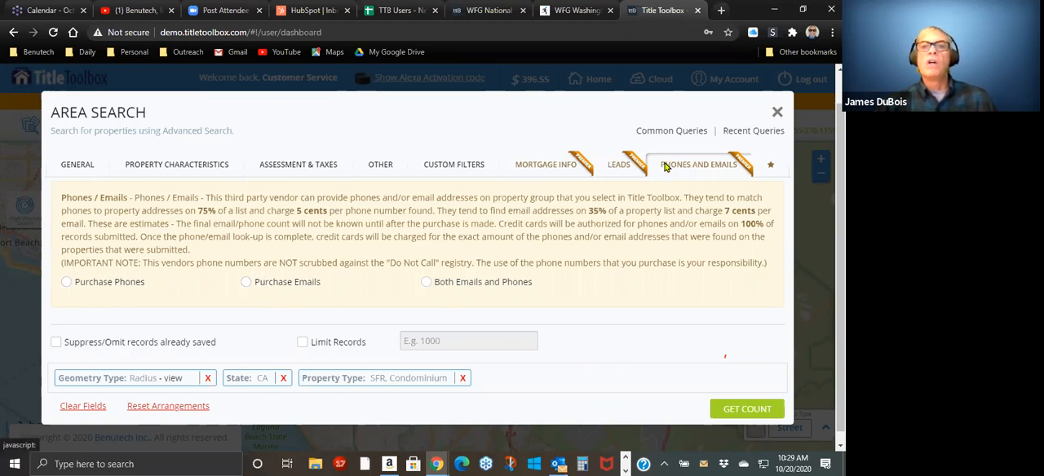
{"action": "mouse_move", "coordinate": [642, 171]}
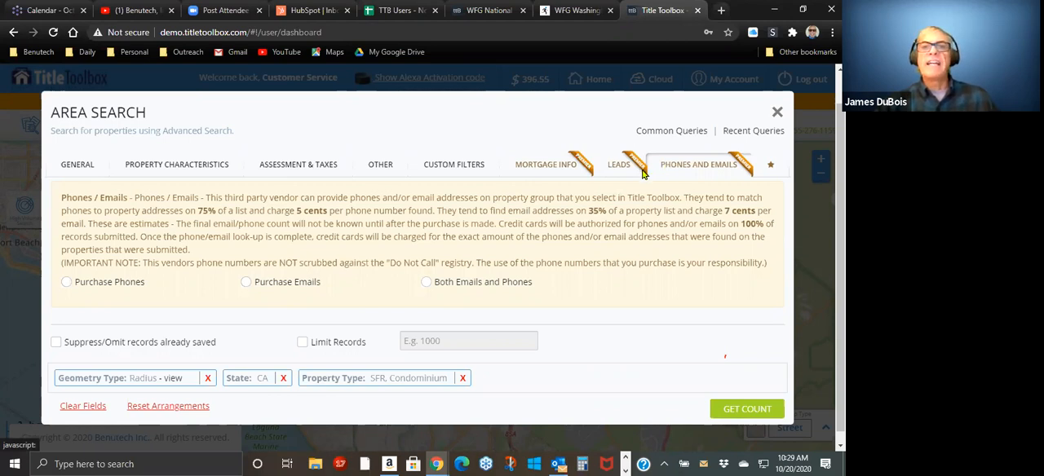
{"action": "mouse_move", "coordinate": [558, 167]}
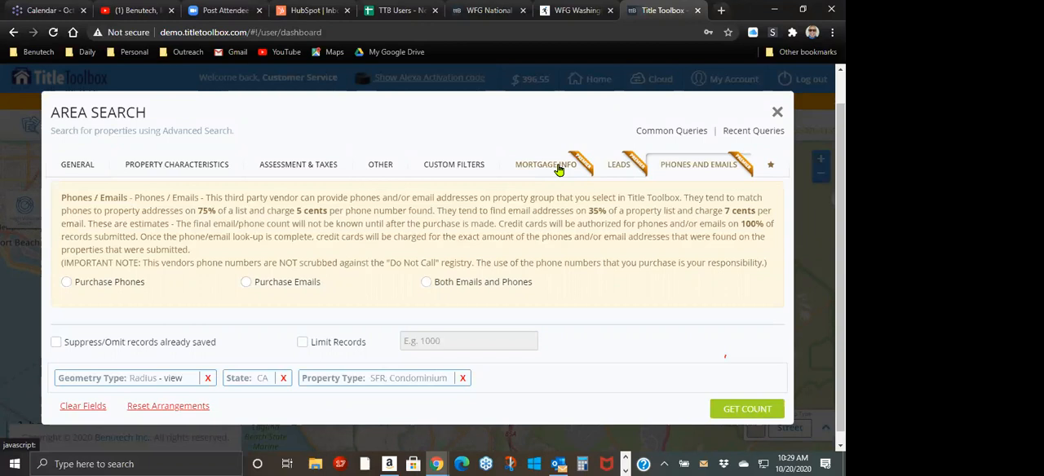
Step: Show the Mortgage Info filters, including First Loan Type and Loan To Value Ratio
{"action": "left_click", "coordinate": [545, 164]}
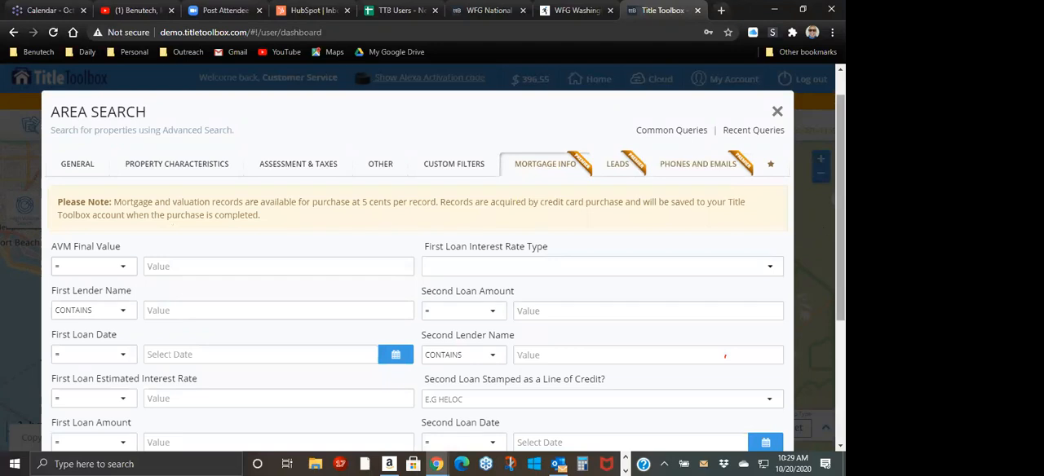
{"action": "scroll", "scroll_direction": "down", "scroll_amount": 3}
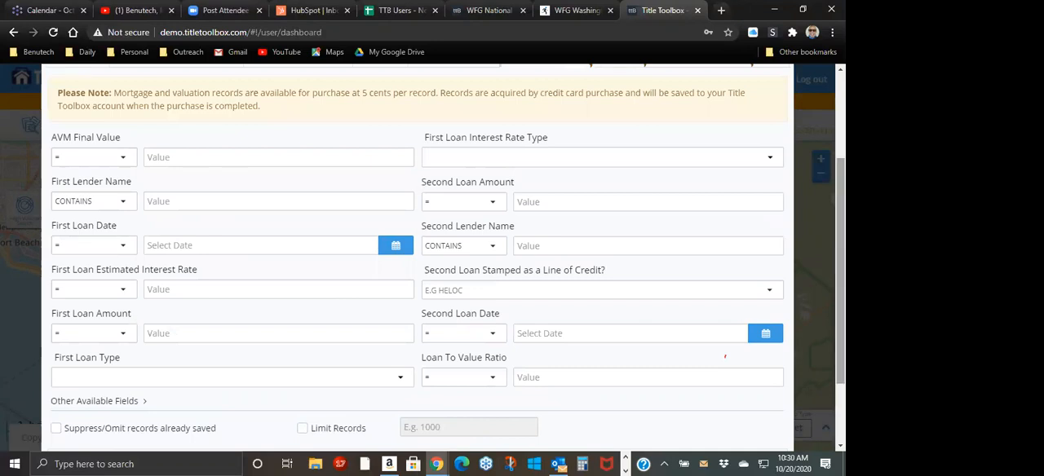
{"action": "mouse_move", "coordinate": [90, 292]}
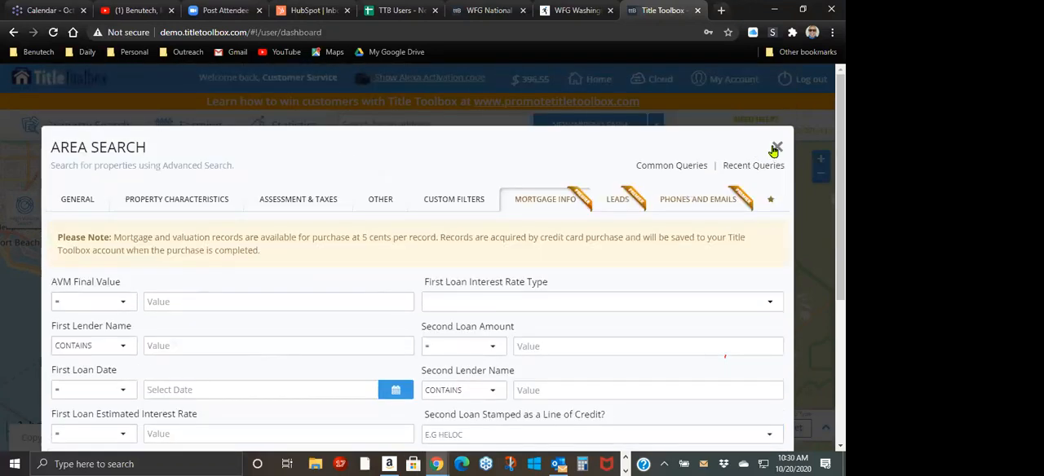
{"action": "left_click", "coordinate": [774, 148]}
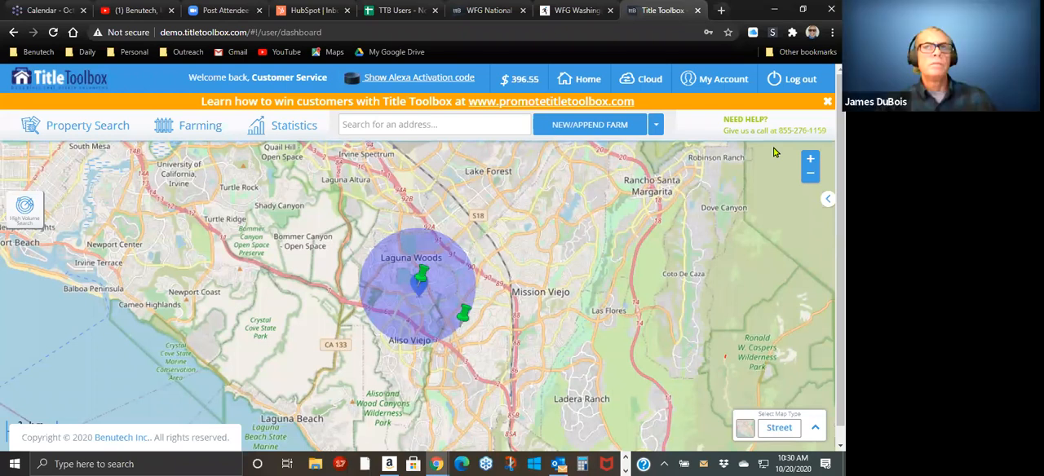
{"action": "mouse_move", "coordinate": [477, 223]}
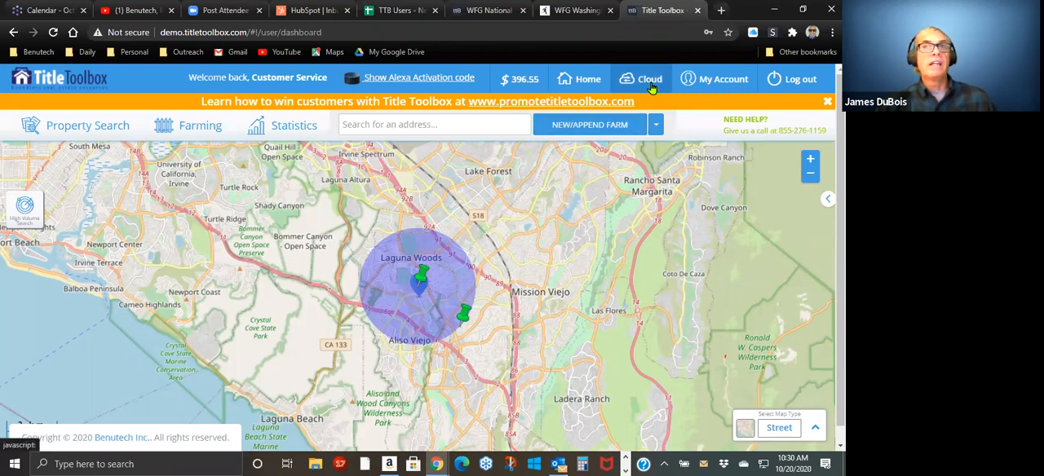
{"action": "mouse_move", "coordinate": [647, 82]}
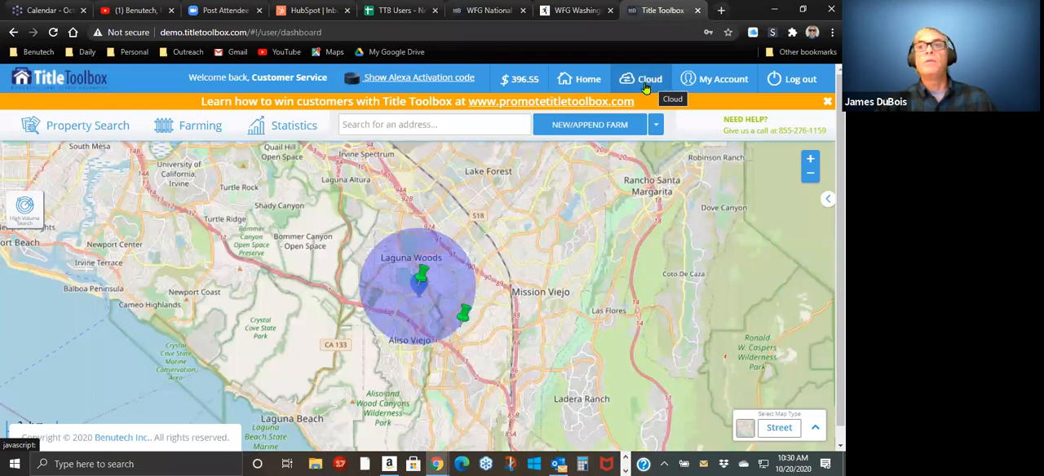
Step: Open the Cloud Admin API sign-in window for Corefact syncing
{"action": "left_click", "coordinate": [648, 78]}
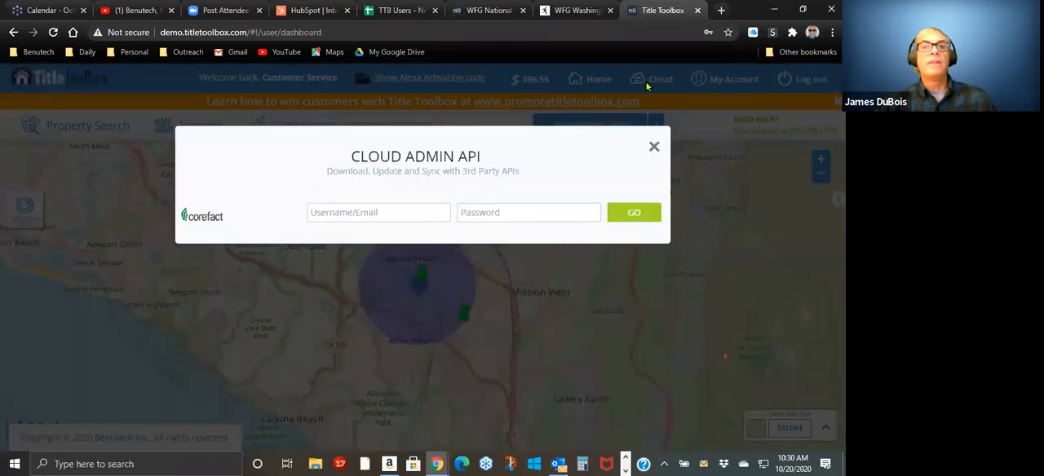
{"action": "mouse_move", "coordinate": [204, 228]}
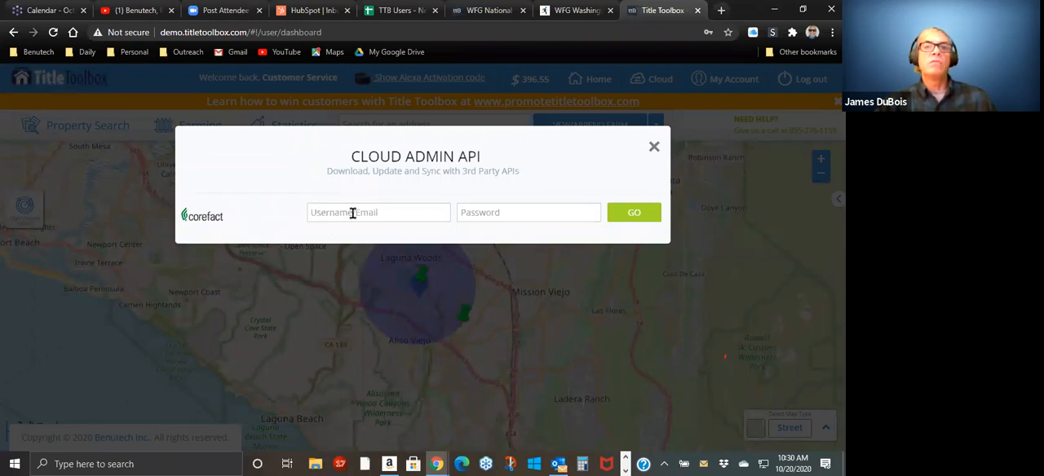
{"action": "mouse_move", "coordinate": [530, 234]}
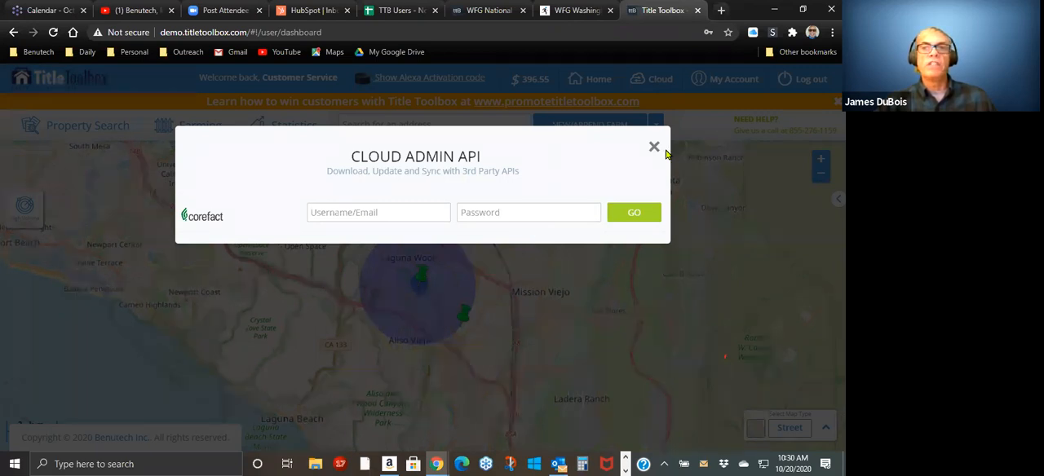
Step: Close the Cloud Admin API sign-in and dismiss the orange promotional banner
{"action": "left_click", "coordinate": [654, 147]}
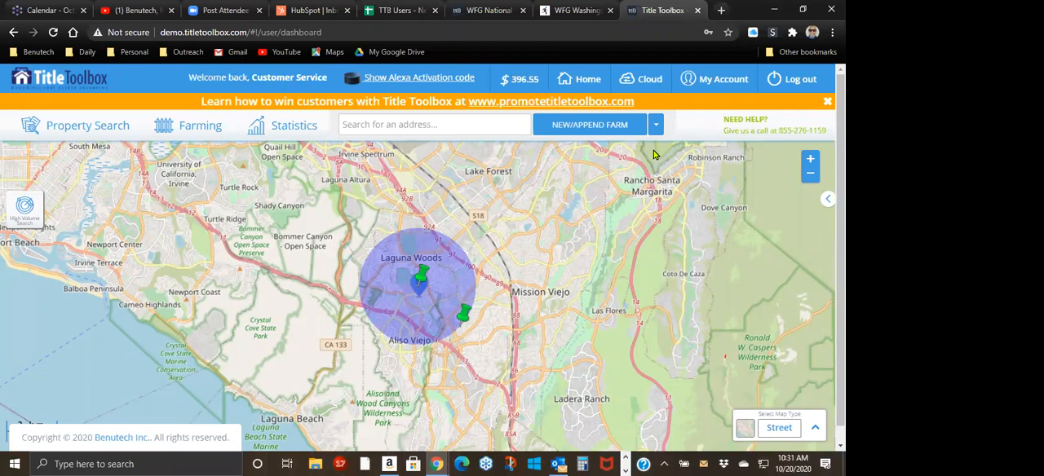
{"action": "mouse_move", "coordinate": [767, 261]}
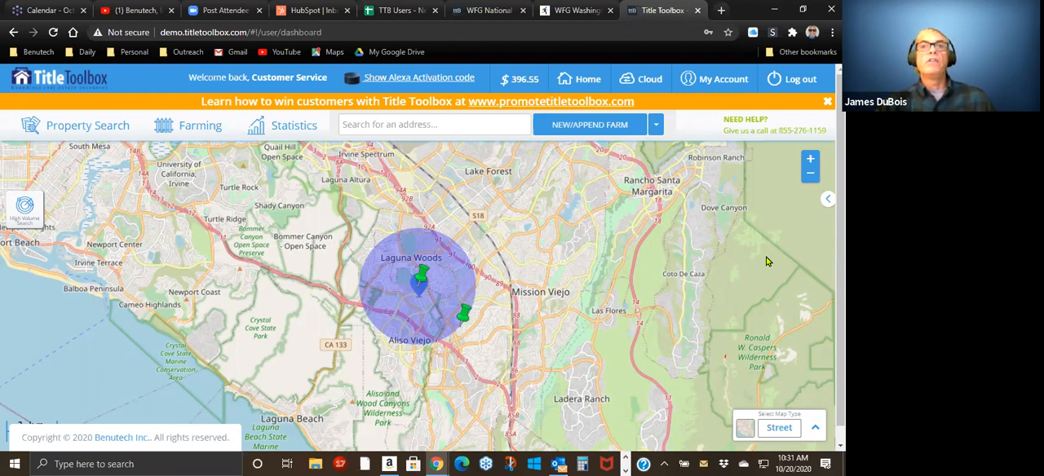
{"action": "mouse_move", "coordinate": [697, 212]}
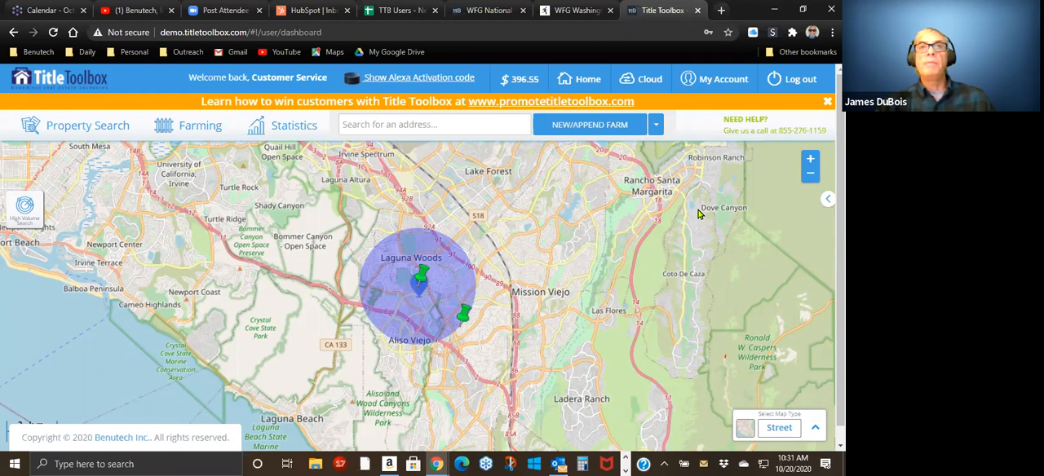
{"action": "mouse_move", "coordinate": [702, 218]}
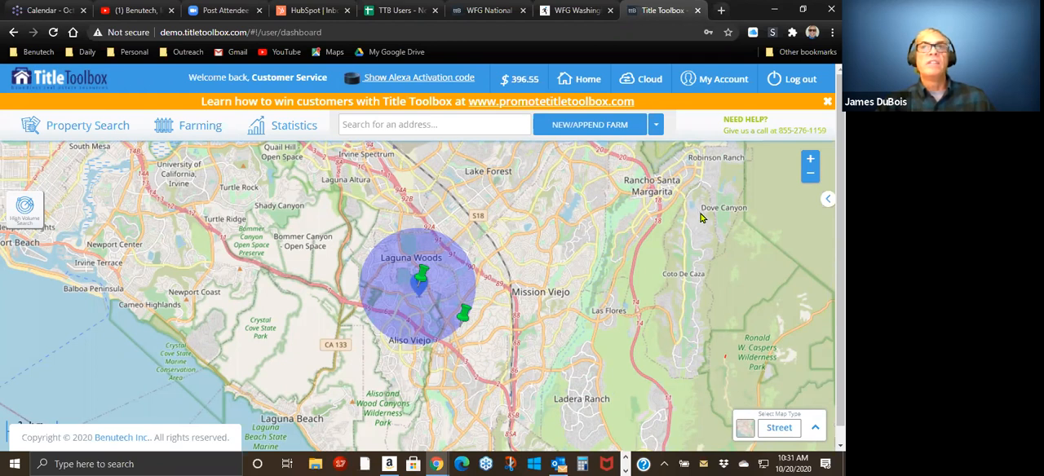
{"action": "mouse_move", "coordinate": [705, 230]}
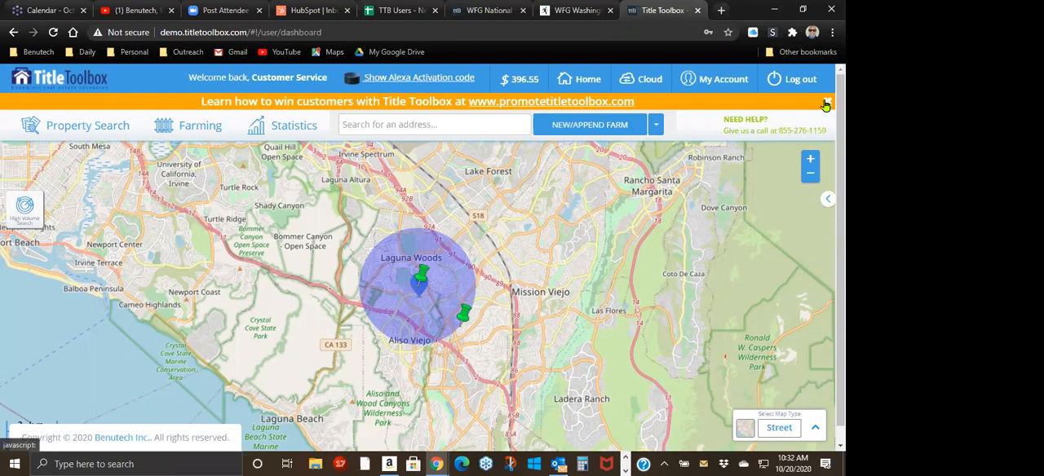
{"action": "left_click", "coordinate": [825, 103]}
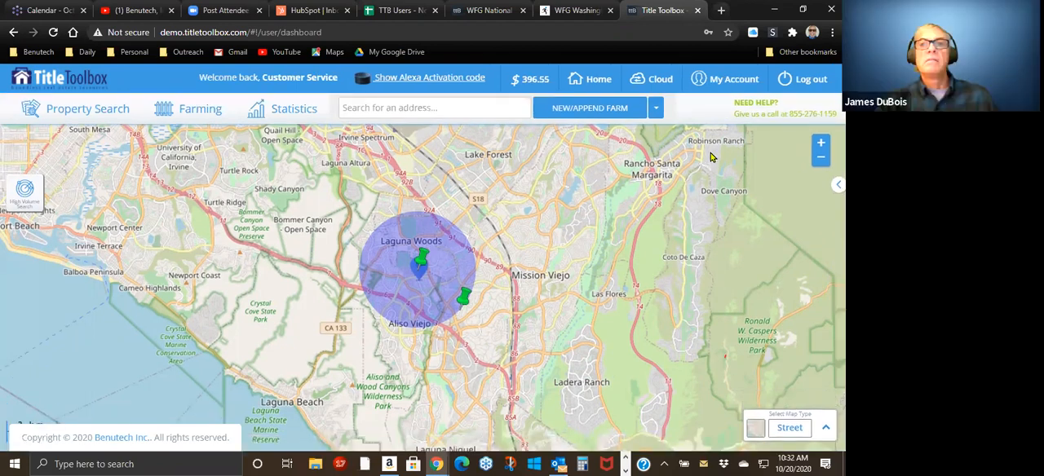
{"action": "mouse_move", "coordinate": [546, 79]}
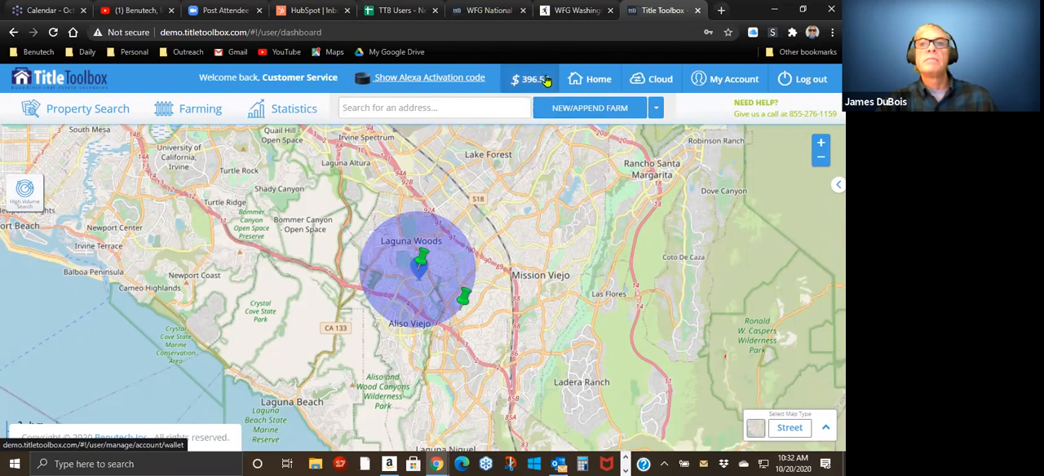
Step: Open the Manage Your Account Wallet tab from the $396.55 balance
{"action": "left_click", "coordinate": [535, 78]}
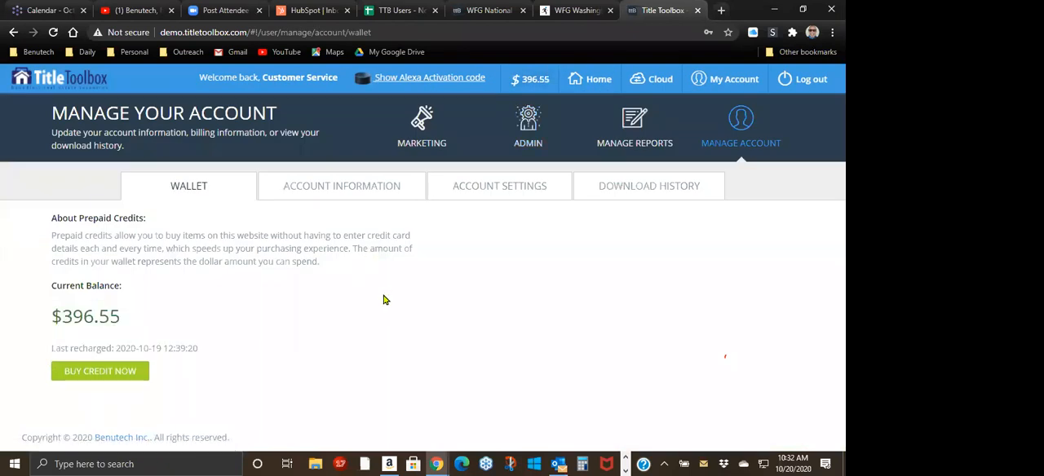
{"action": "mouse_move", "coordinate": [387, 297]}
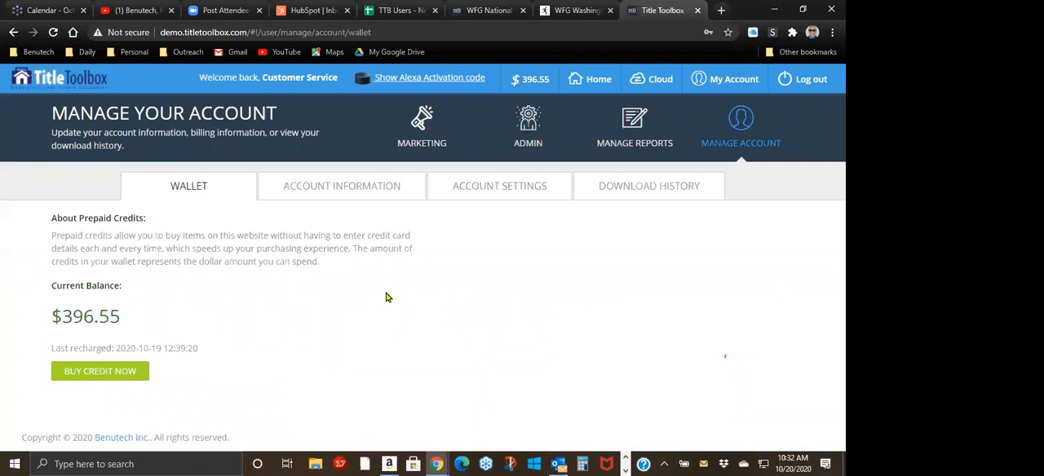
{"action": "mouse_move", "coordinate": [391, 295]}
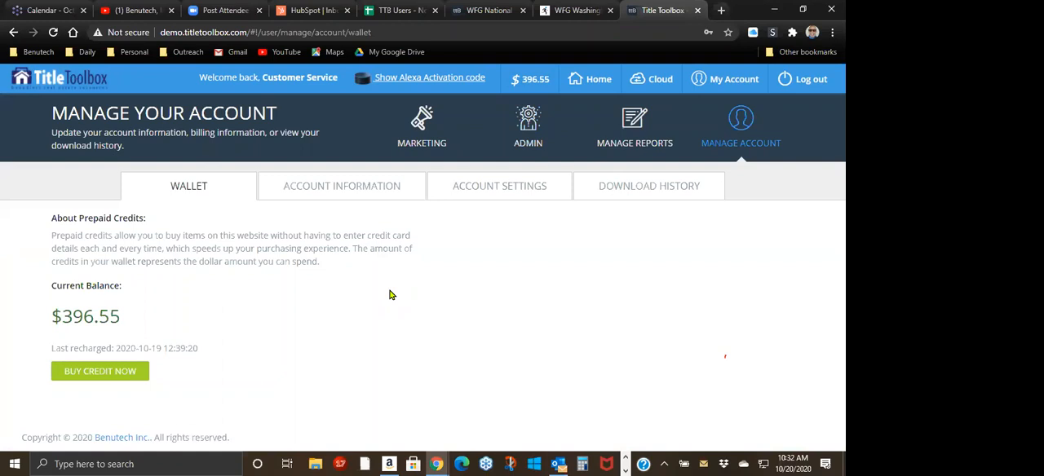
{"action": "mouse_move", "coordinate": [817, 225]}
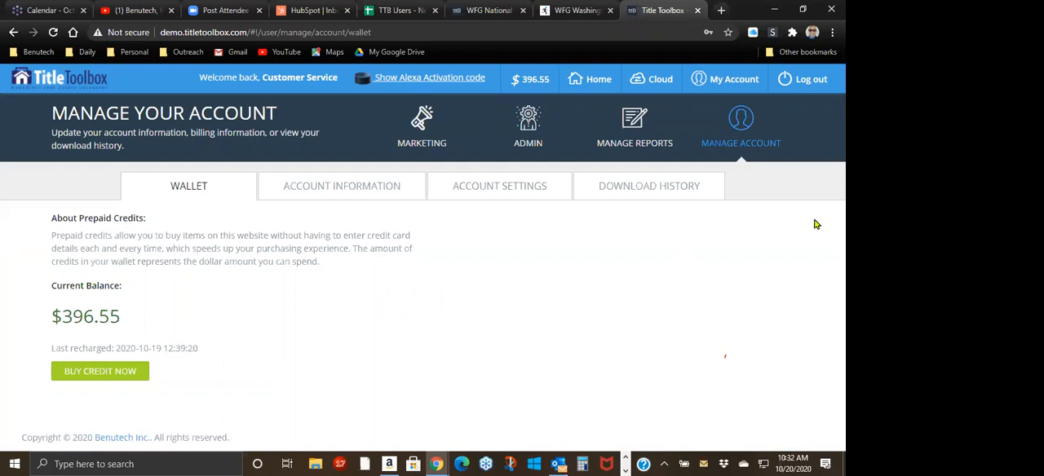
{"action": "mouse_move", "coordinate": [800, 234]}
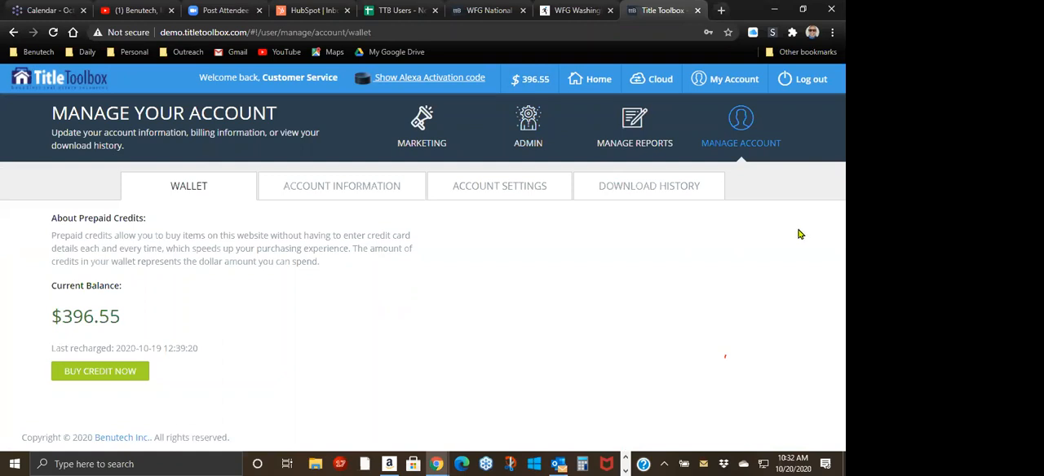
{"action": "mouse_move", "coordinate": [770, 250]}
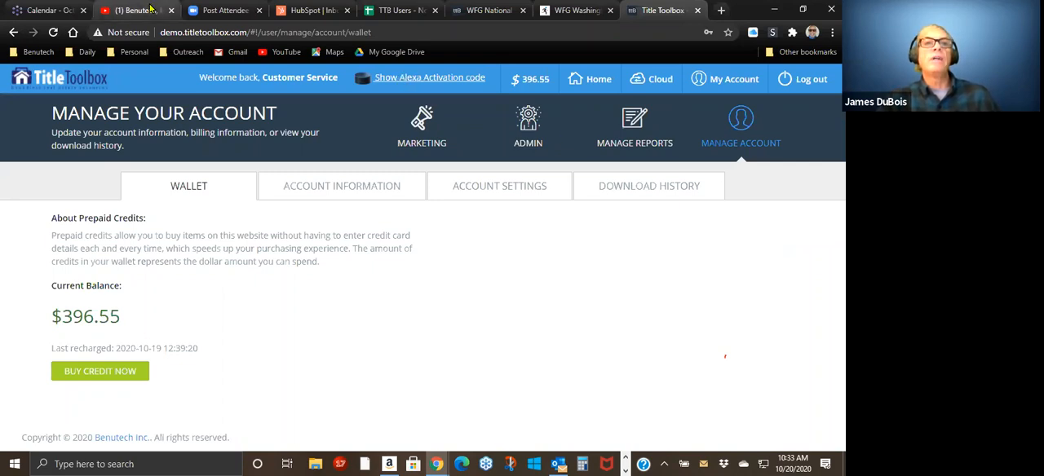
Step: View Benutech's YouTube uploads, including 'Navigating The Title Toolbox App'
{"action": "left_click", "coordinate": [139, 13]}
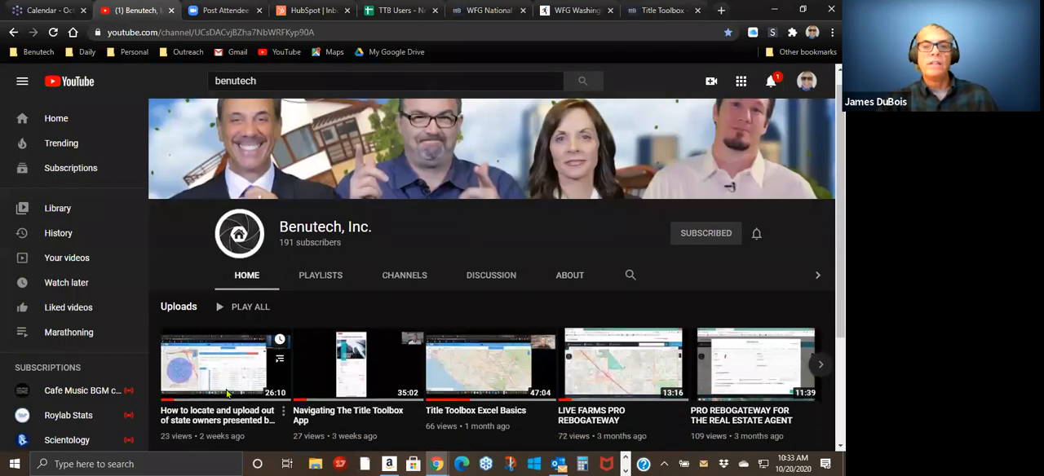
{"action": "scroll", "scroll_direction": "down", "scroll_amount": 3}
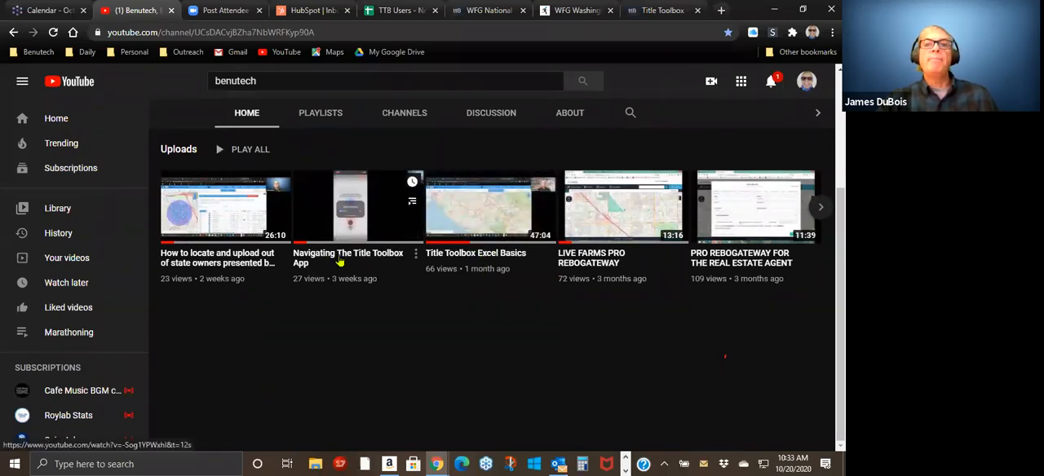
{"action": "mouse_move", "coordinate": [351, 210]}
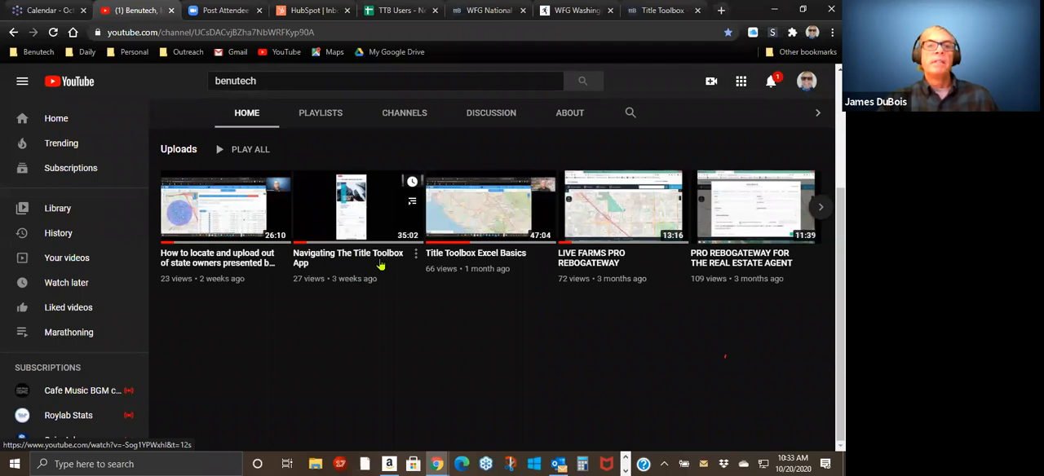
{"action": "mouse_move", "coordinate": [484, 210]}
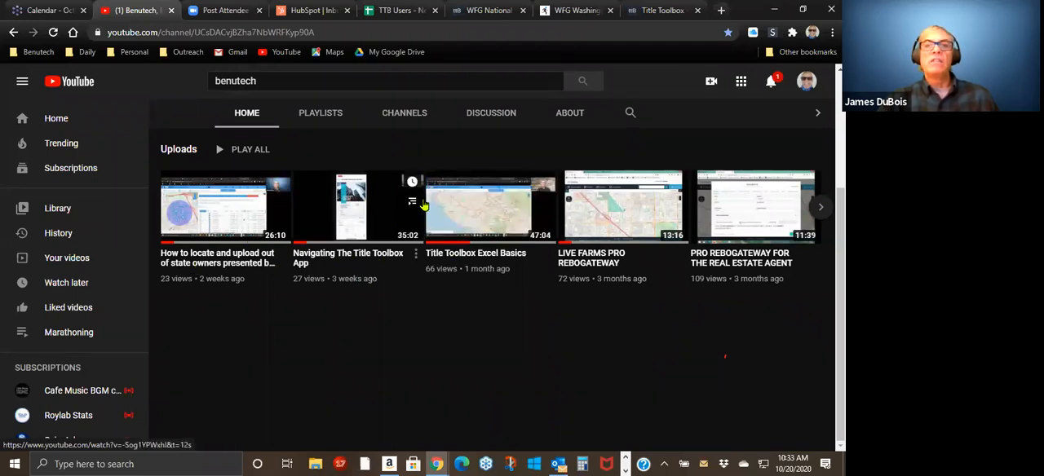
{"action": "mouse_move", "coordinate": [500, 219]}
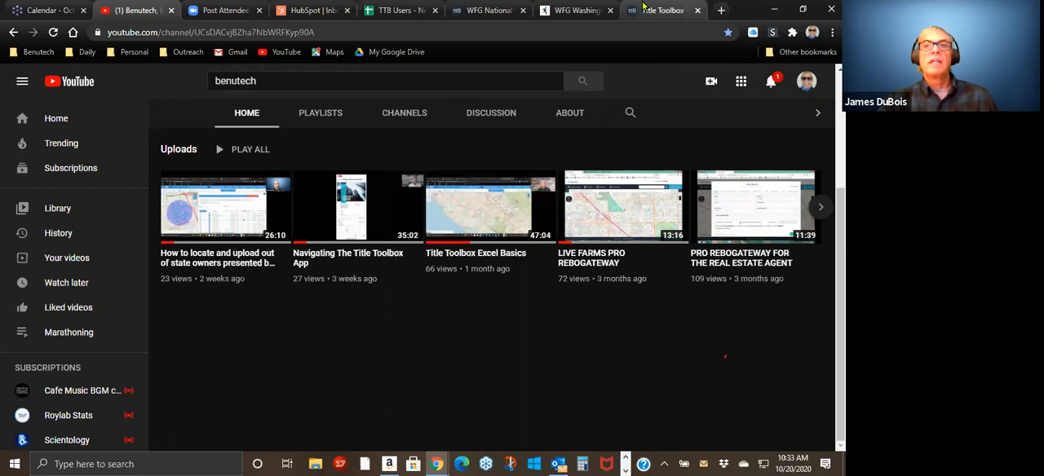
Step: Return to the Title Toolbox wallet page showing the $396.55 balance
{"action": "left_click", "coordinate": [658, 10]}
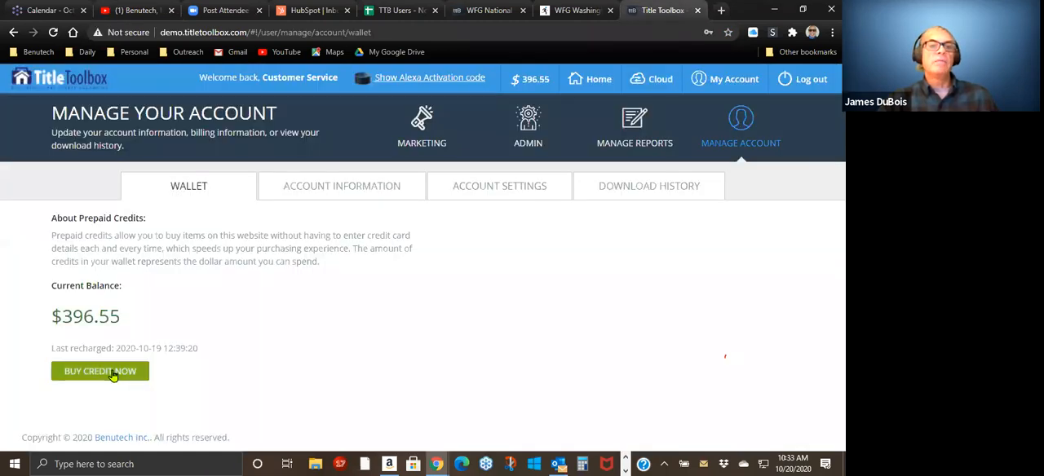
{"action": "mouse_move", "coordinate": [380, 366]}
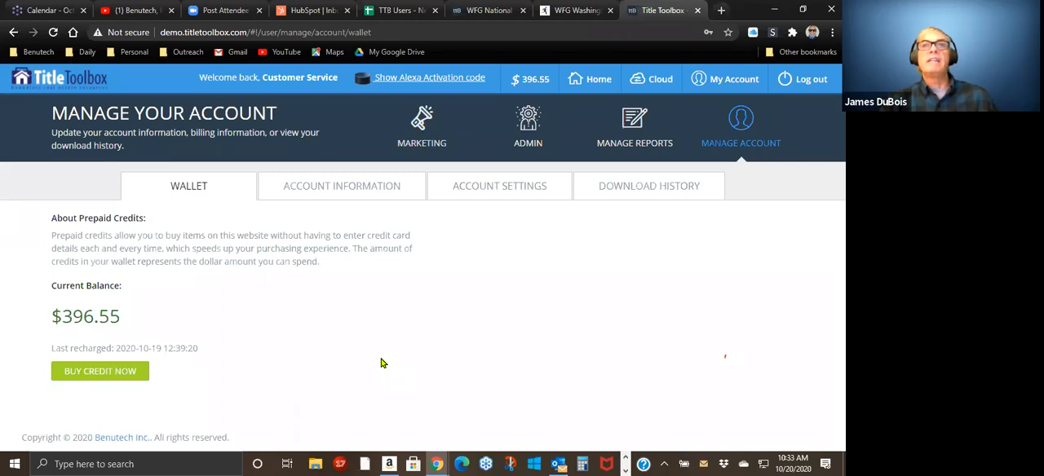
{"action": "mouse_move", "coordinate": [385, 363]}
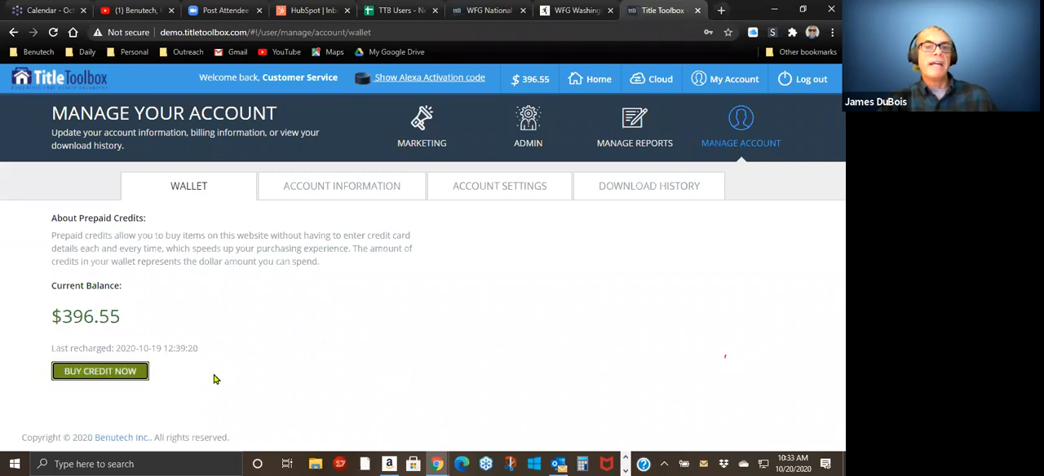
Step: Open the Buy Credit Now form and try amounts 10, 50 and 10
{"action": "left_click", "coordinate": [100, 371]}
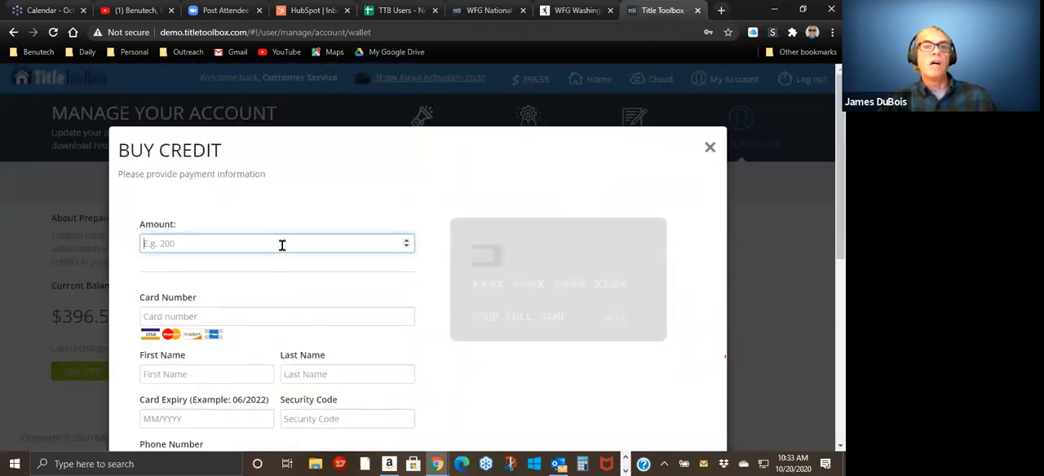
{"action": "mouse_move", "coordinate": [703, 177]}
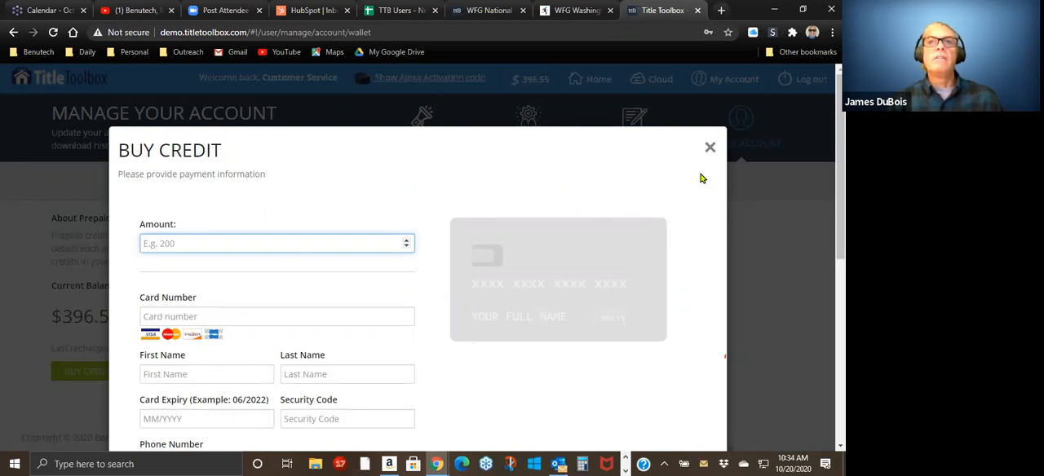
{"action": "mouse_move", "coordinate": [415, 277]}
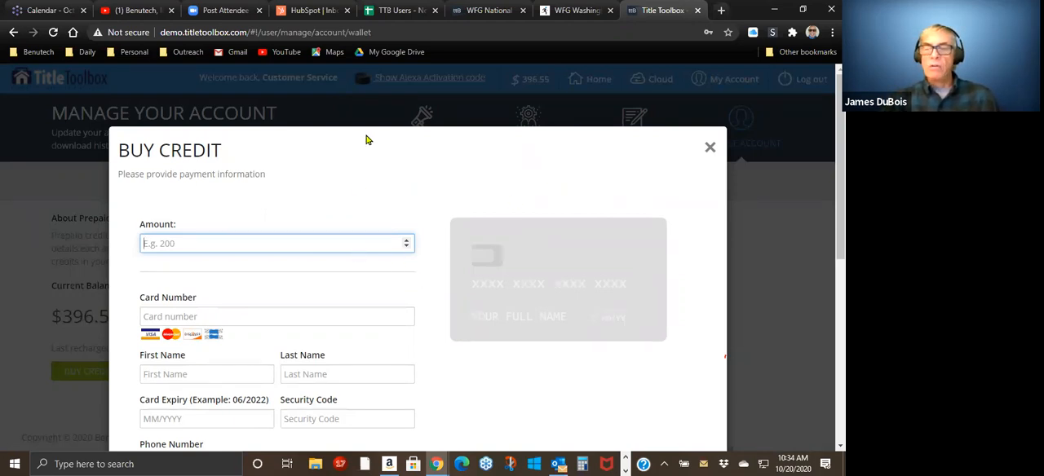
{"action": "type", "text": "10"}
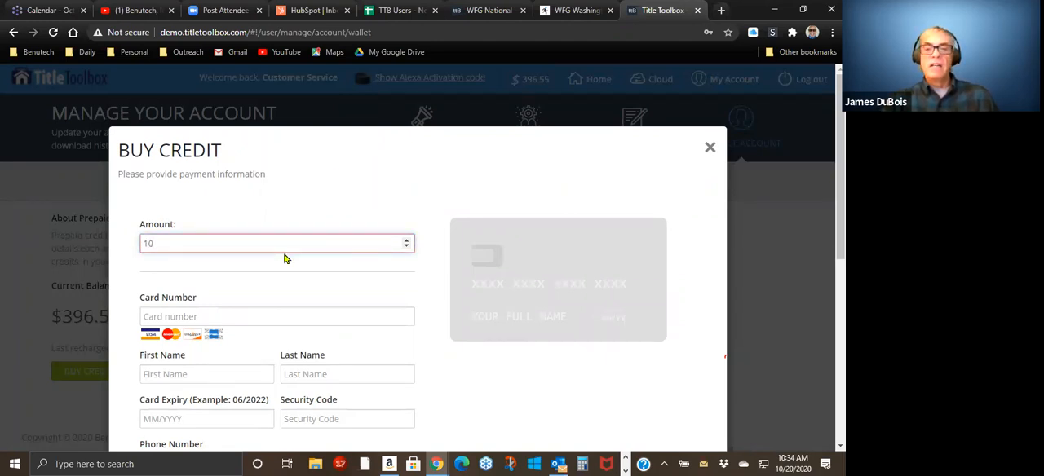
{"action": "type", "text": "50"}
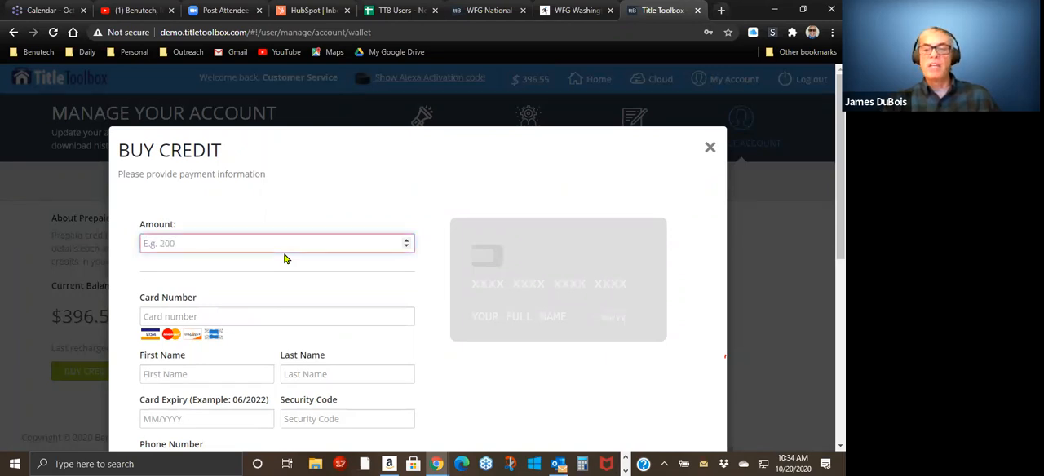
{"action": "type", "text": "10"}
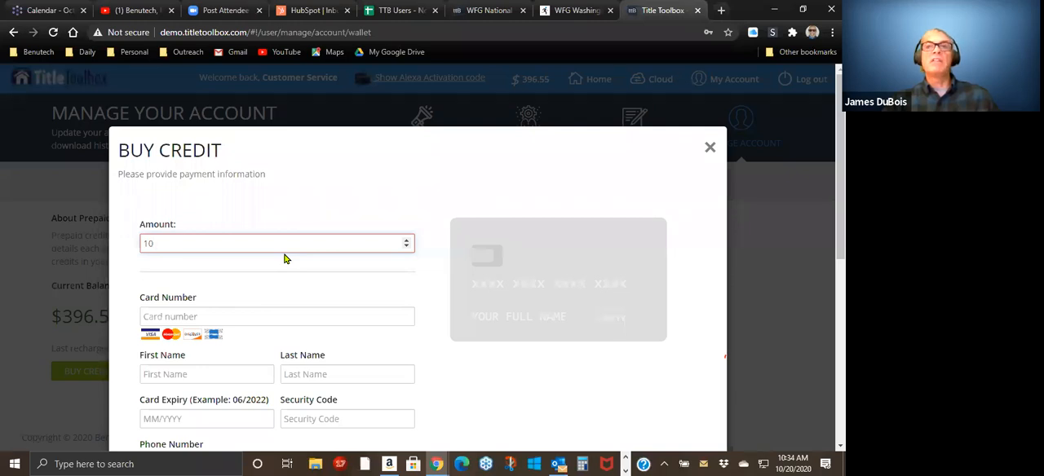
Step: Enter 50, close the credit form without buying, and log out
{"action": "left_click", "coordinate": [269, 243]}
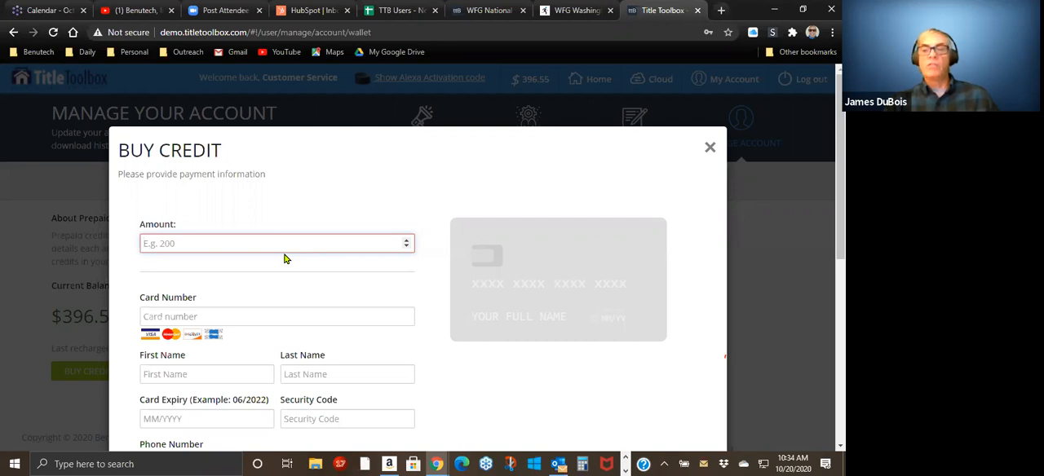
{"action": "type", "text": "50"}
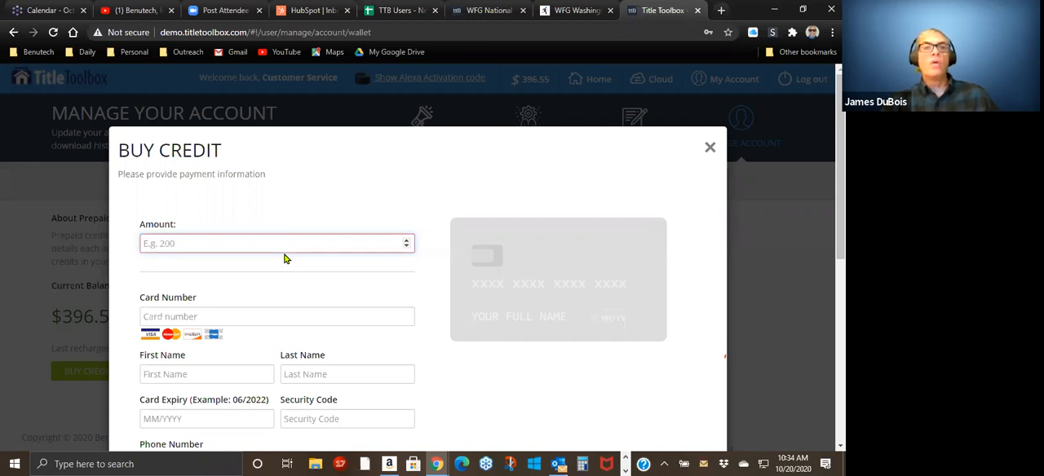
{"action": "mouse_move", "coordinate": [710, 148]}
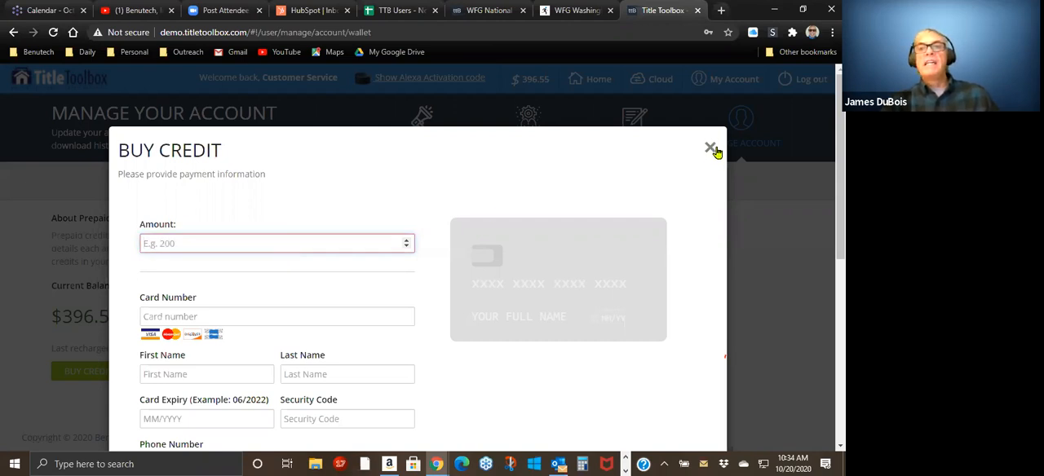
{"action": "left_click", "coordinate": [710, 148]}
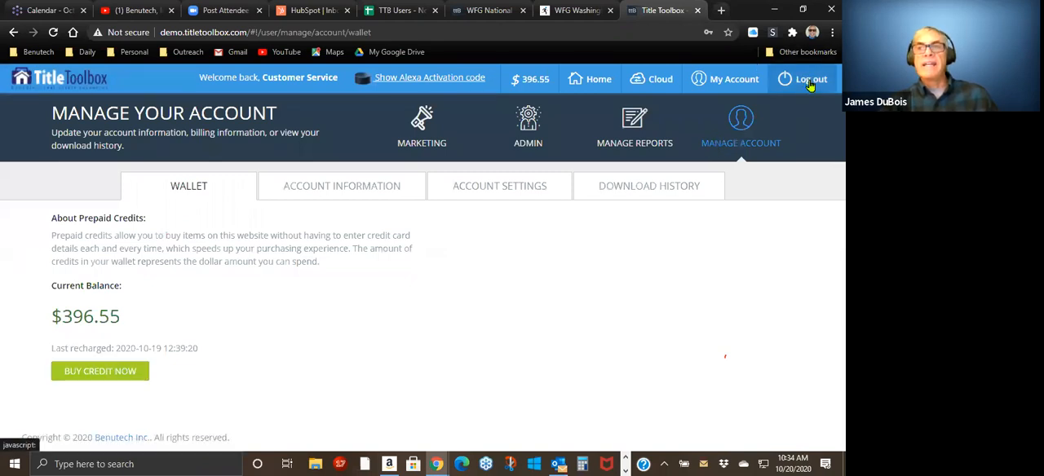
{"action": "left_click", "coordinate": [807, 79]}
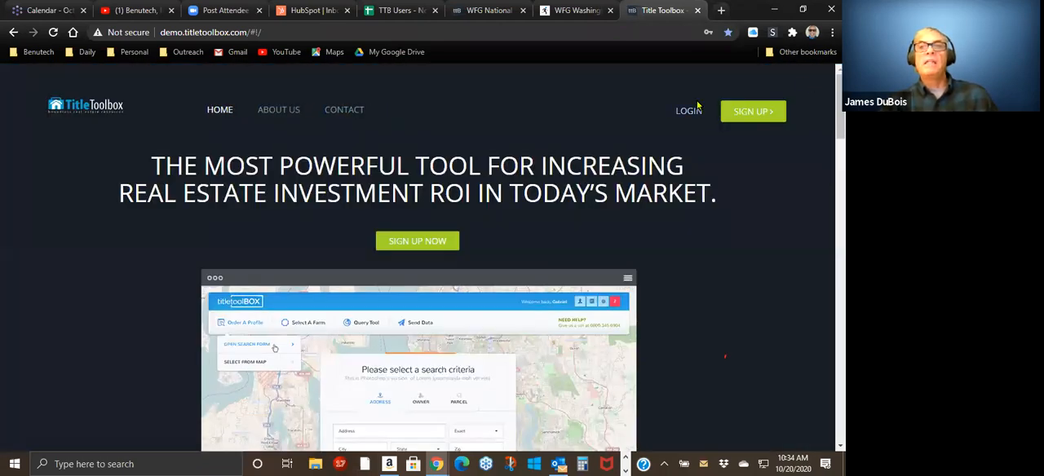
{"action": "left_click", "coordinate": [689, 110]}
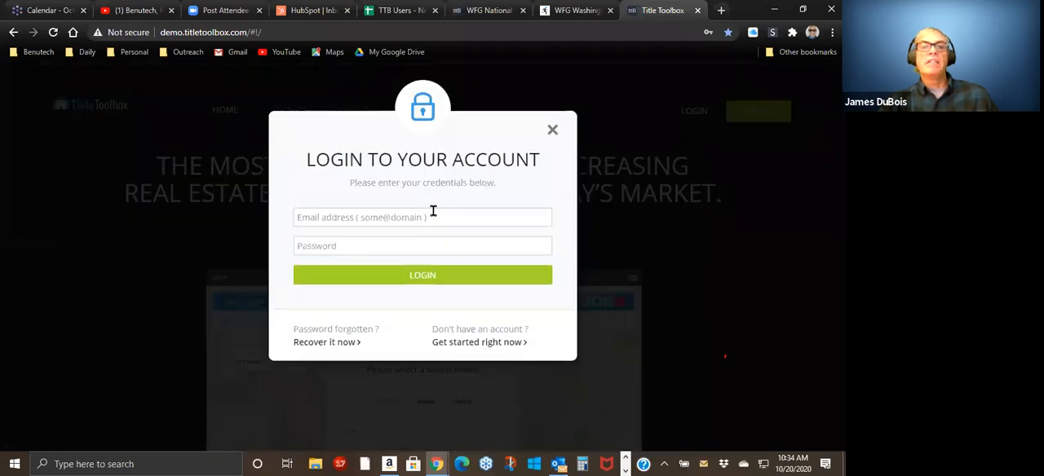
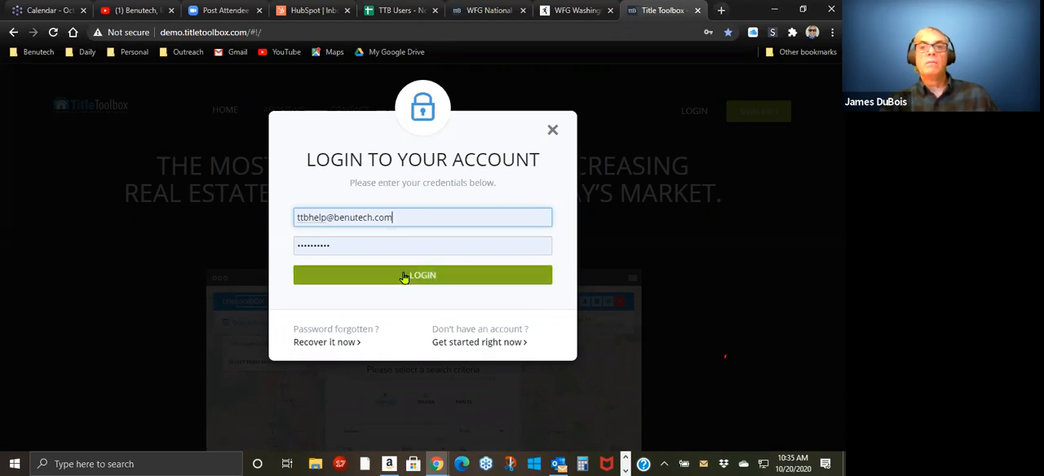
{"action": "left_click", "coordinate": [421, 274]}
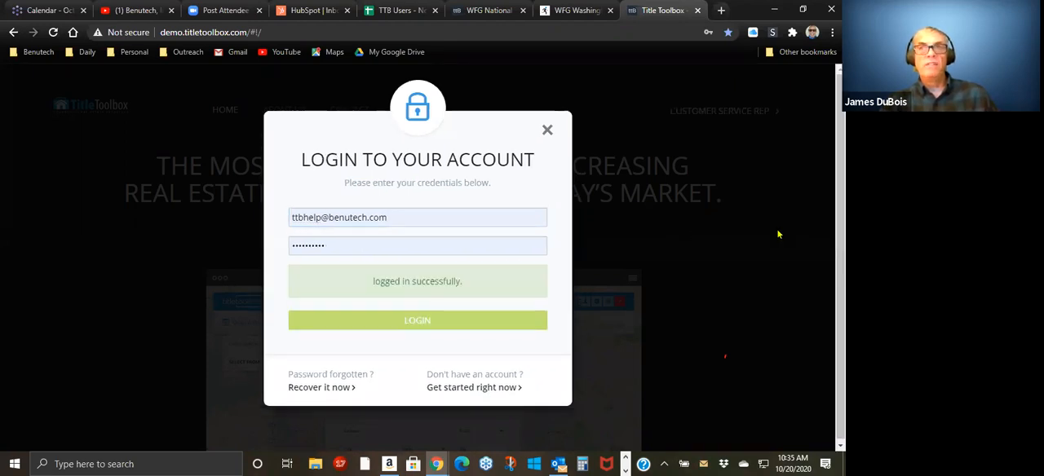
{"action": "left_click", "coordinate": [416, 319]}
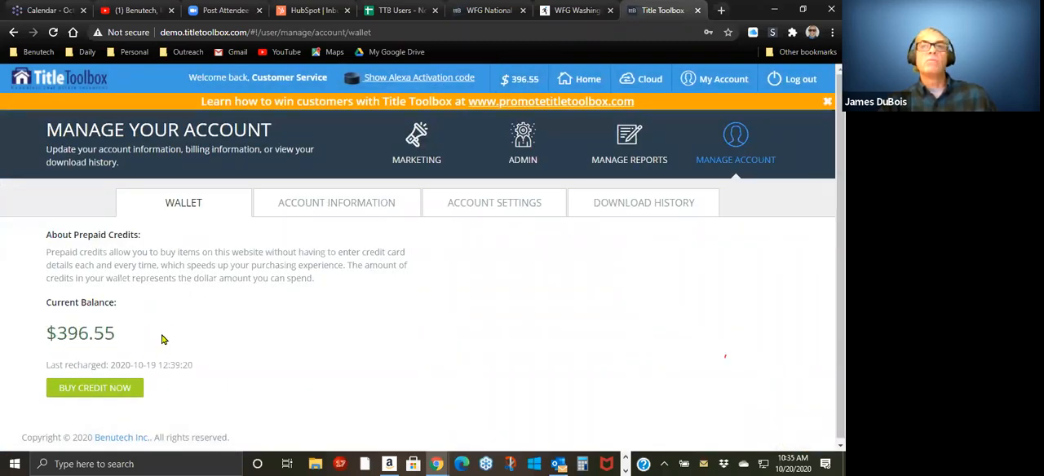
{"action": "mouse_move", "coordinate": [263, 347]}
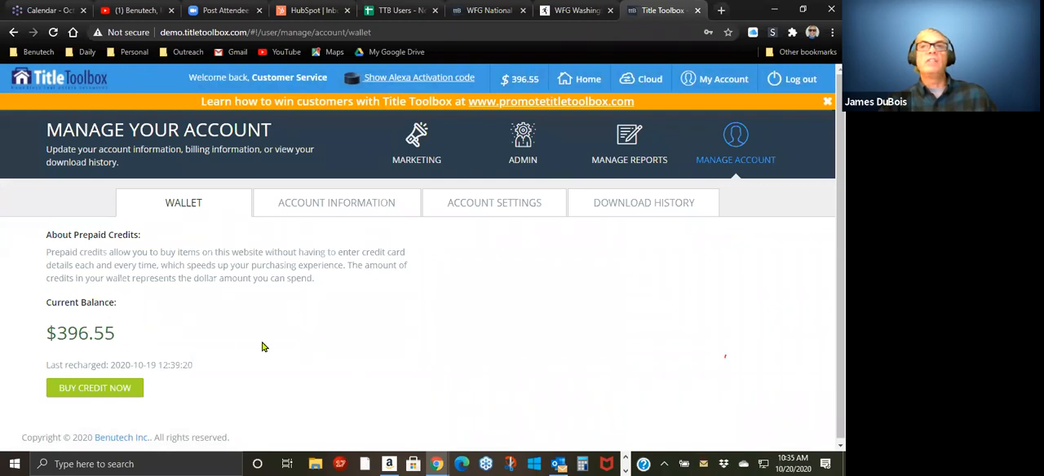
{"action": "mouse_move", "coordinate": [267, 342]}
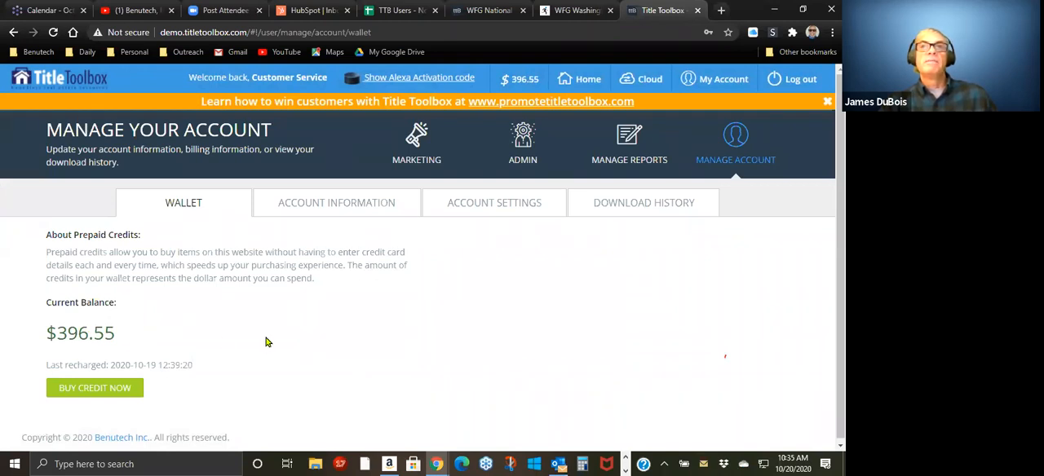
{"action": "mouse_move", "coordinate": [269, 344]}
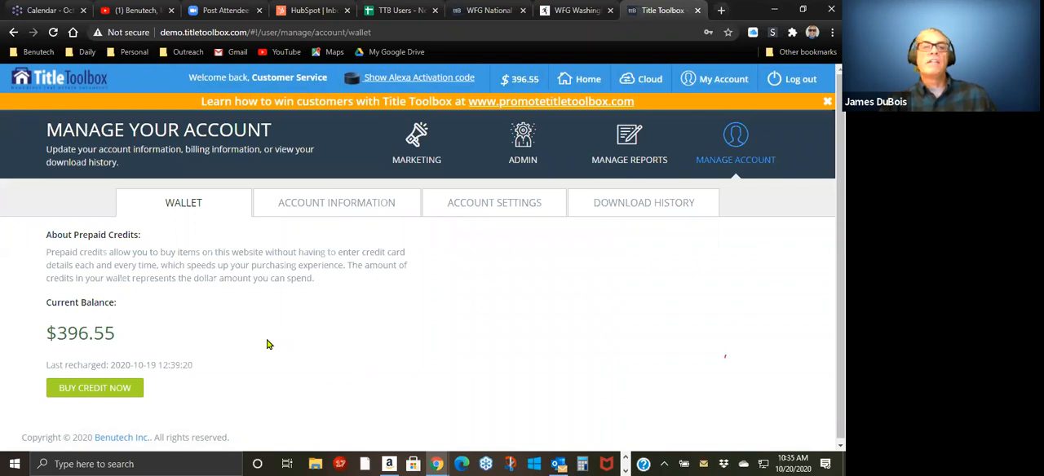
{"action": "mouse_move", "coordinate": [530, 332]}
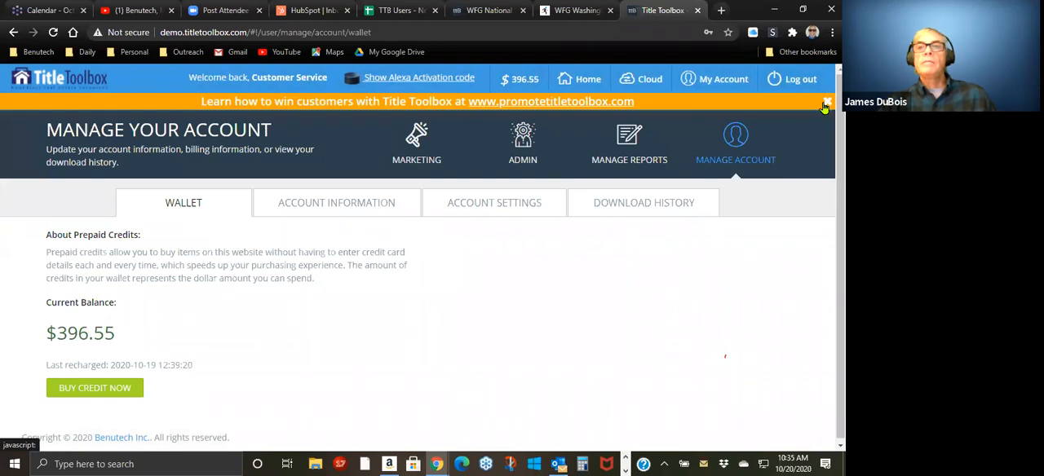
Step: Dismiss the orange promotetitletoolbox.com banner on the wallet page
{"action": "left_click", "coordinate": [818, 101]}
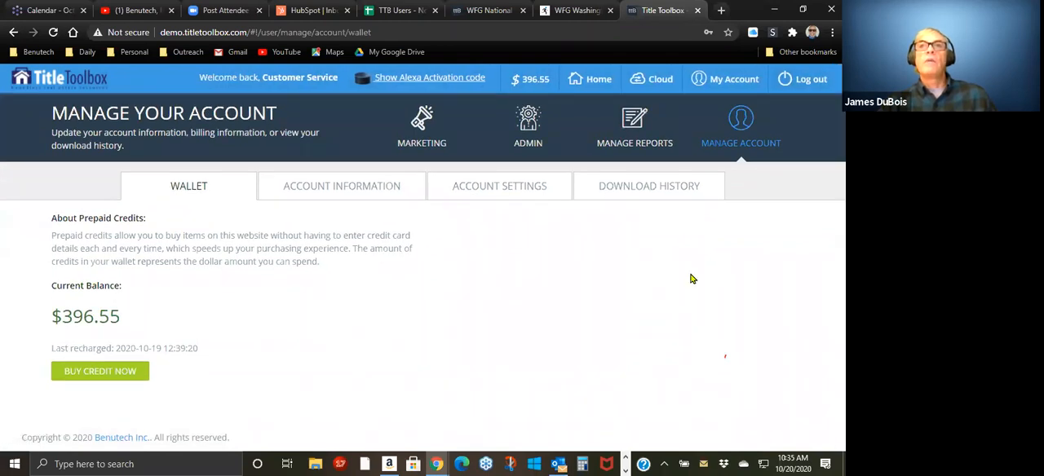
{"action": "mouse_move", "coordinate": [654, 220]}
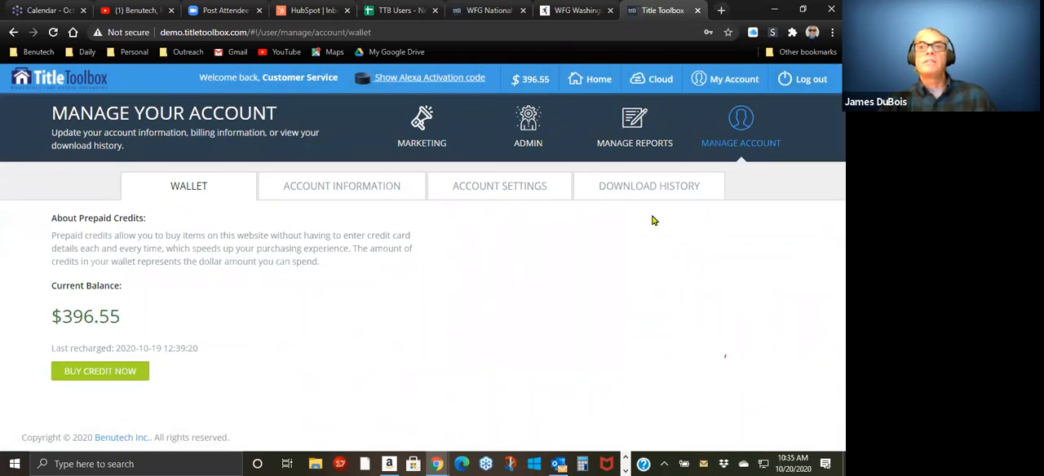
{"action": "mouse_move", "coordinate": [628, 228]}
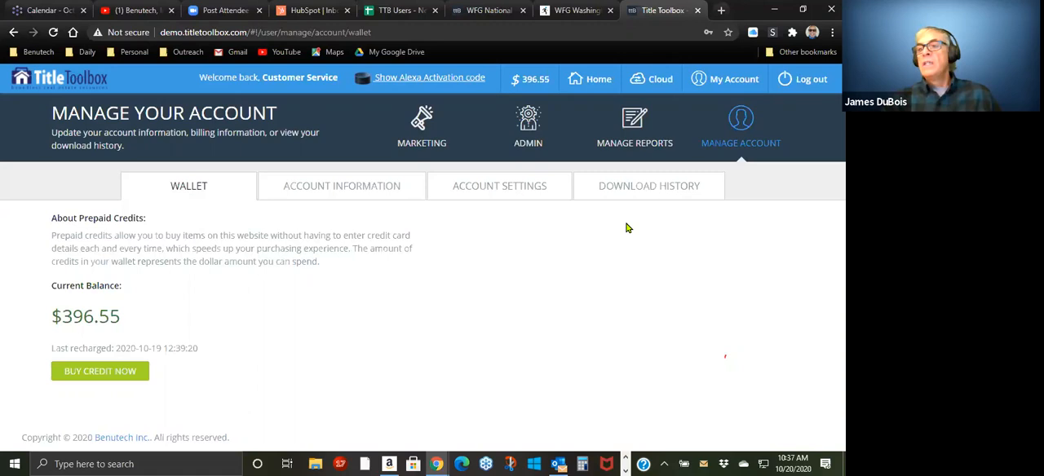
{"action": "mouse_move", "coordinate": [490, 266]}
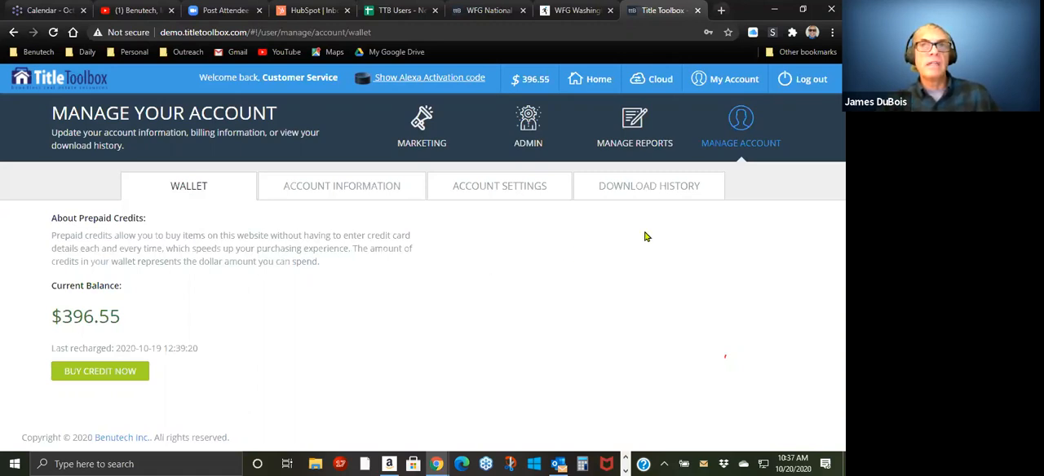
{"action": "mouse_move", "coordinate": [780, 191]}
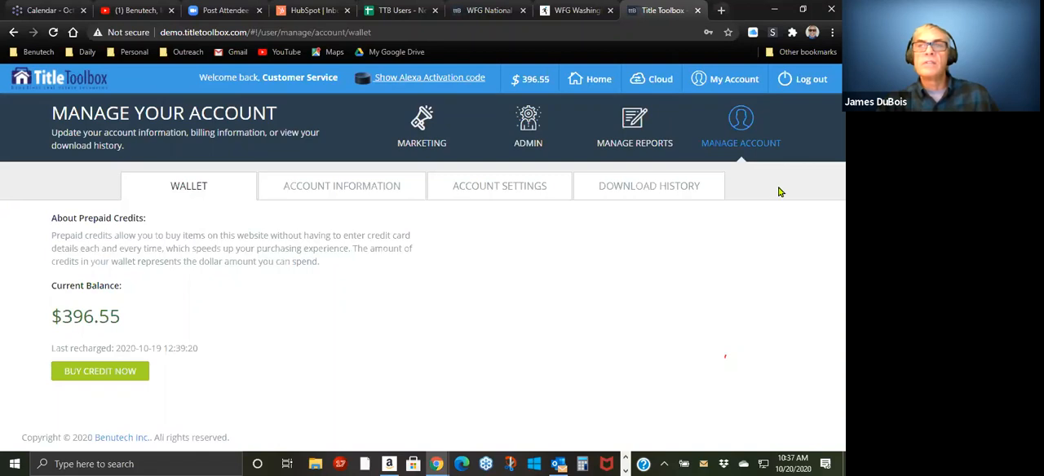
{"action": "mouse_move", "coordinate": [662, 258]}
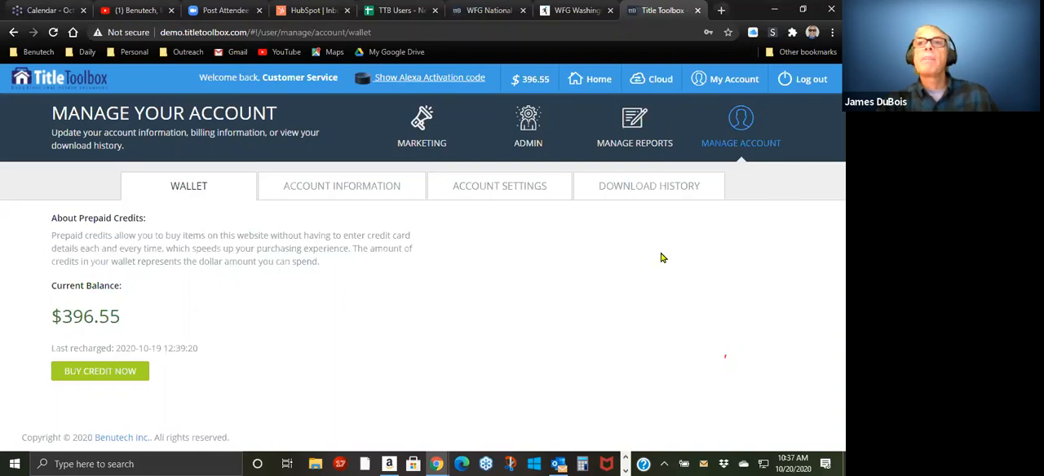